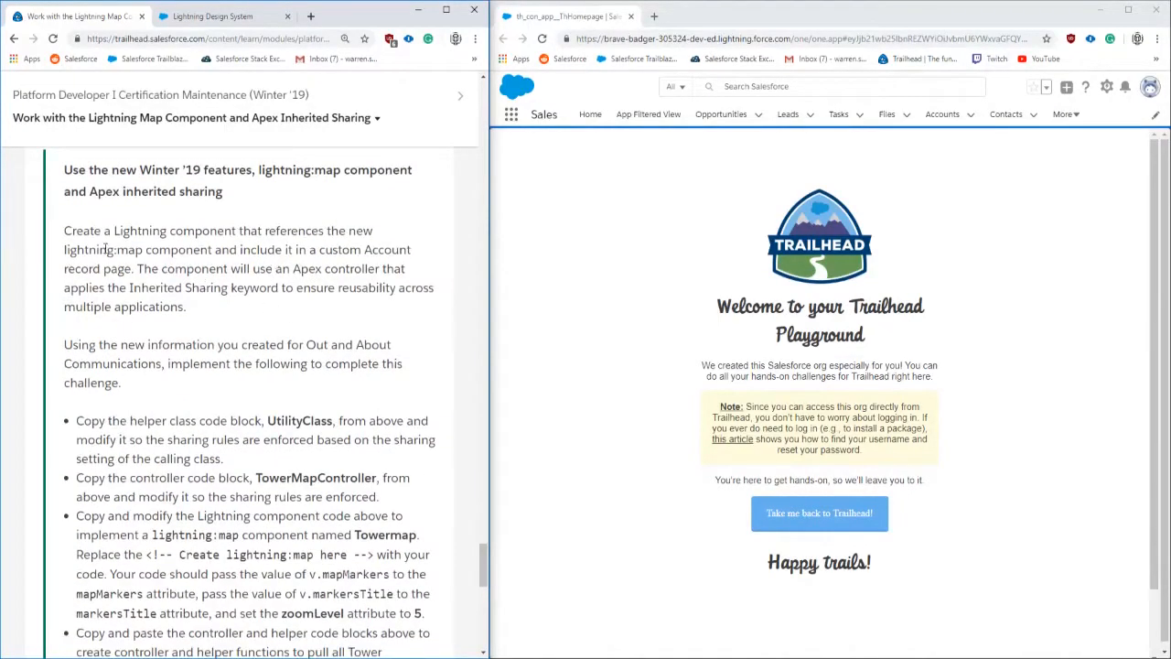
{"action": "mouse_move", "coordinate": [240, 223]}
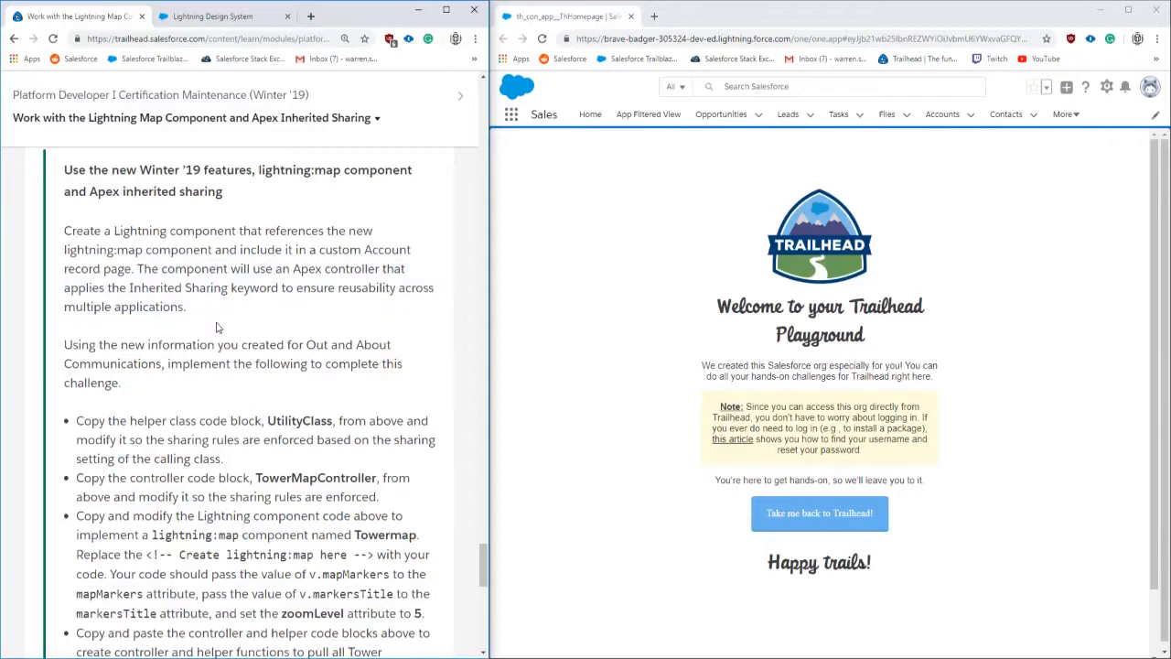
Step: Scroll through the Lightning map challenge requirements to the Tower object setup instructions
{"action": "scroll", "scroll_direction": "down", "scroll_amount": 3}
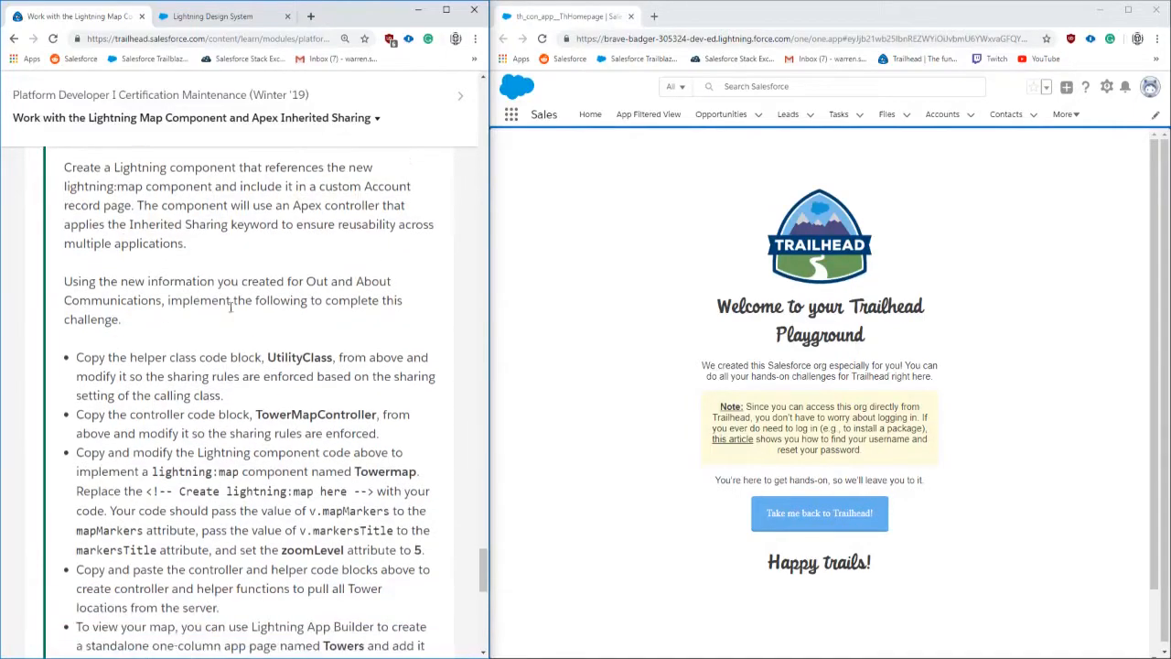
{"action": "scroll", "scroll_direction": "down", "scroll_amount": 3}
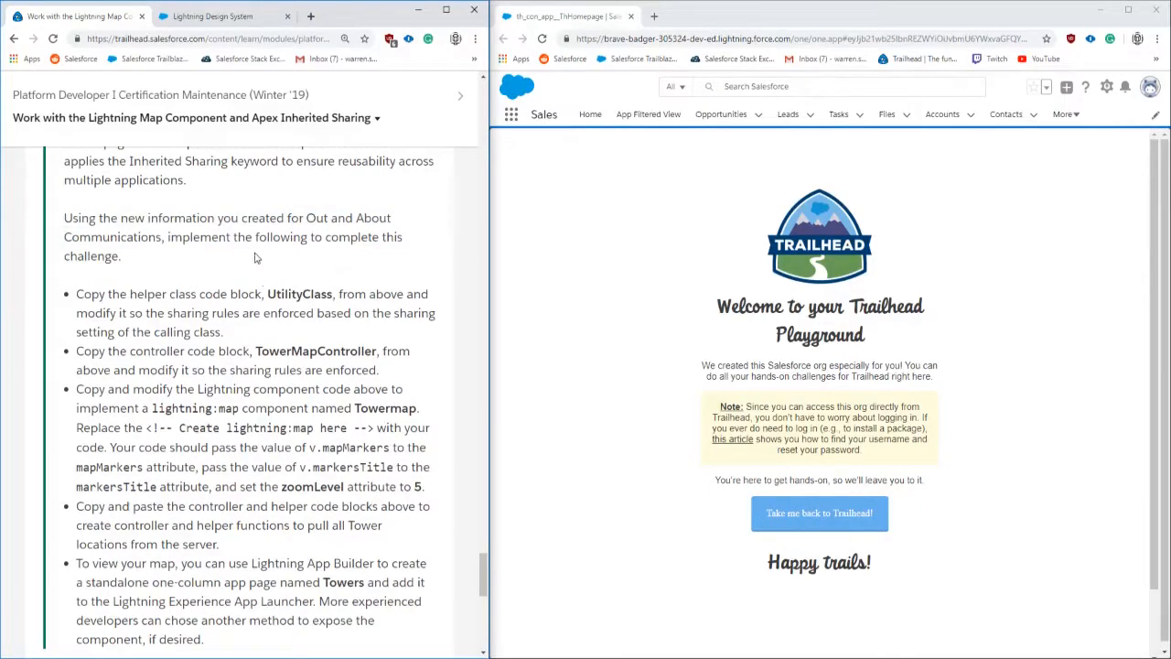
{"action": "scroll", "scroll_direction": "down", "scroll_amount": 3}
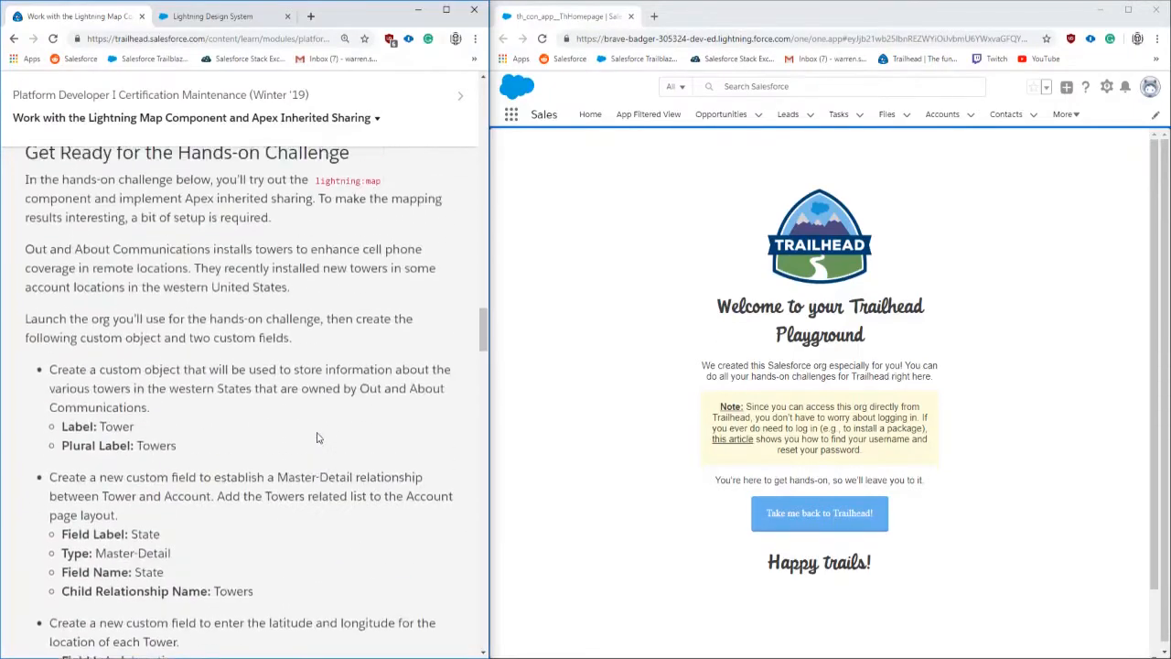
{"action": "scroll", "scroll_direction": "down", "scroll_amount": 3}
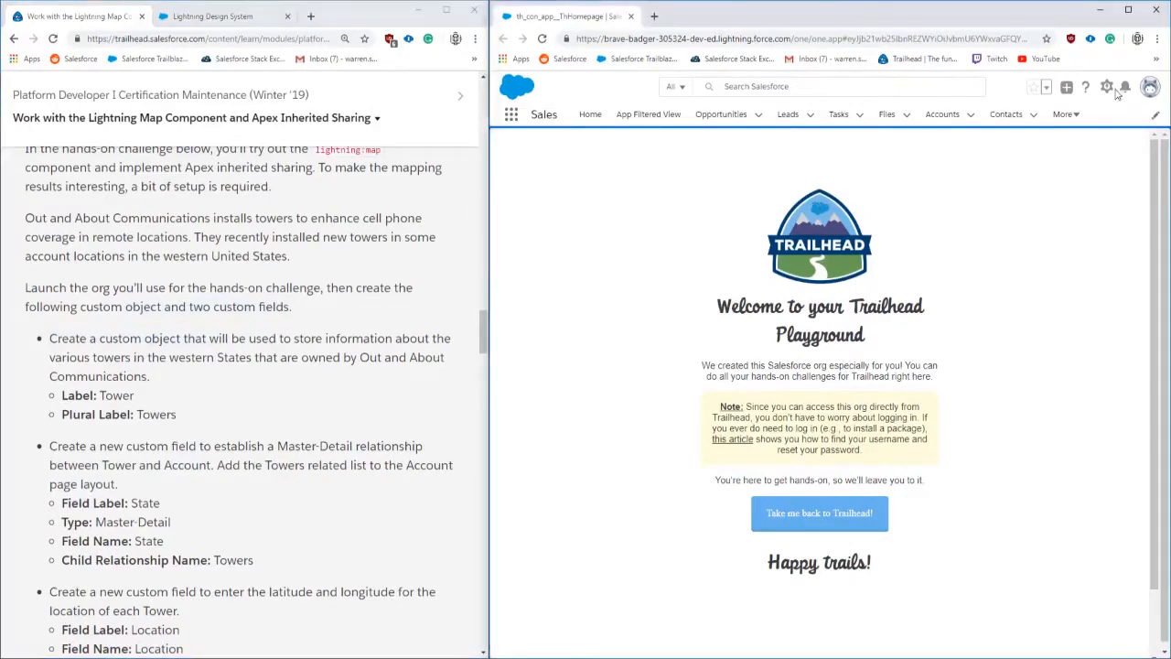
Step: Create a custom object labelled Tower with plural label Towers in Object Manager
{"action": "left_click", "coordinate": [1106, 86]}
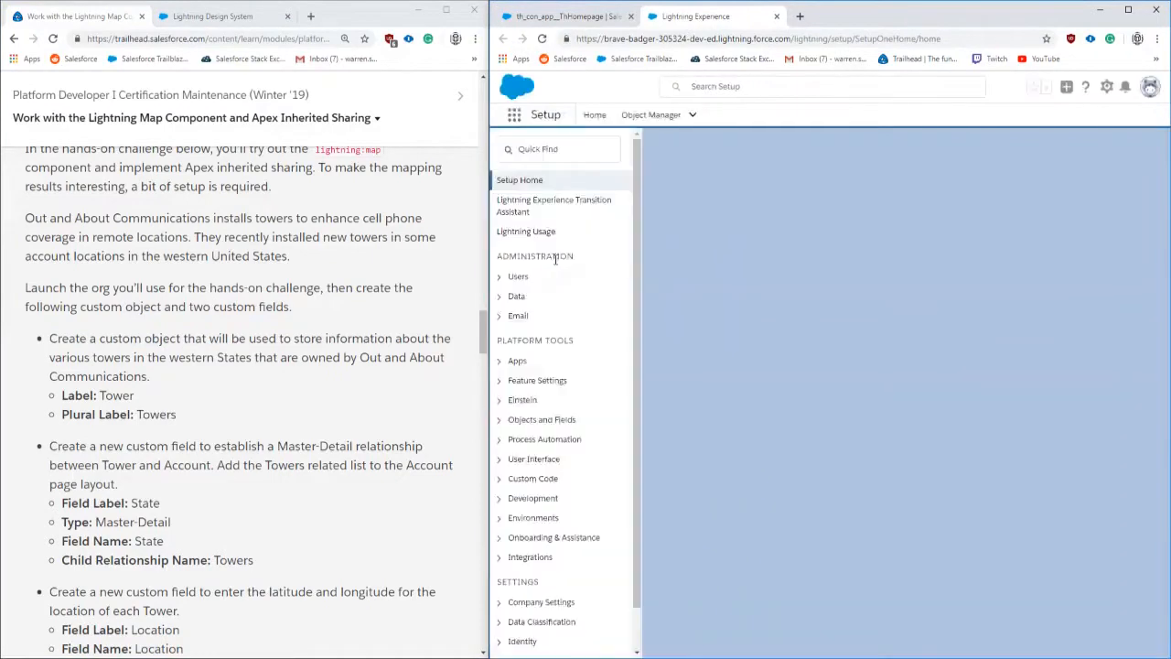
{"action": "left_click", "coordinate": [594, 114]}
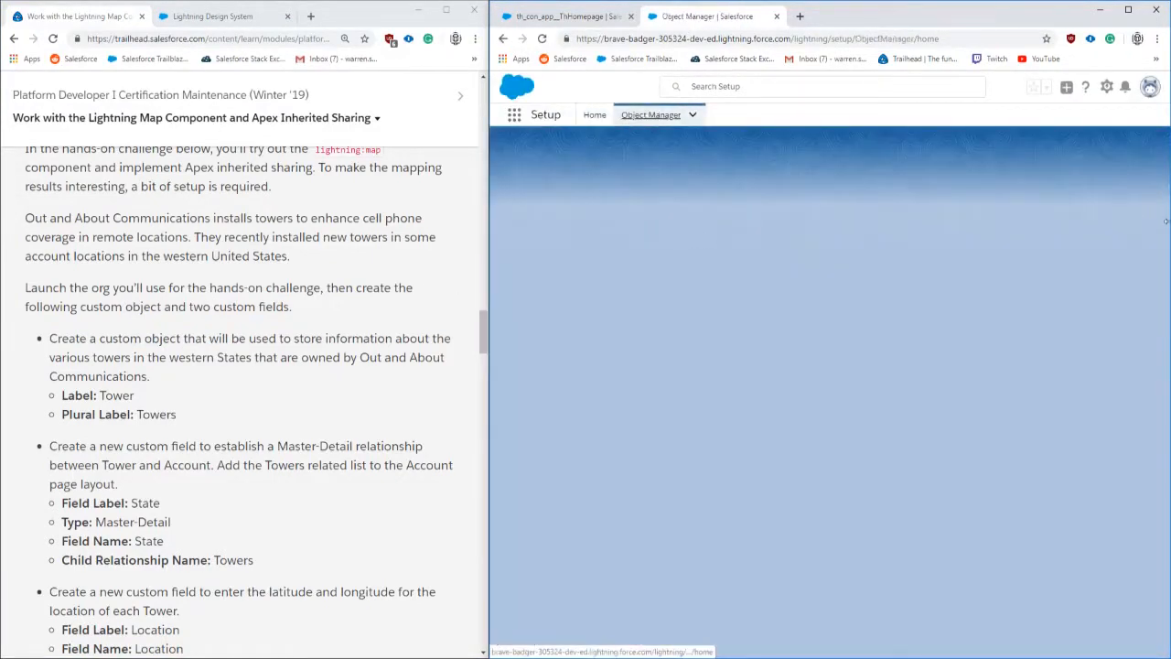
{"action": "left_click", "coordinate": [650, 114]}
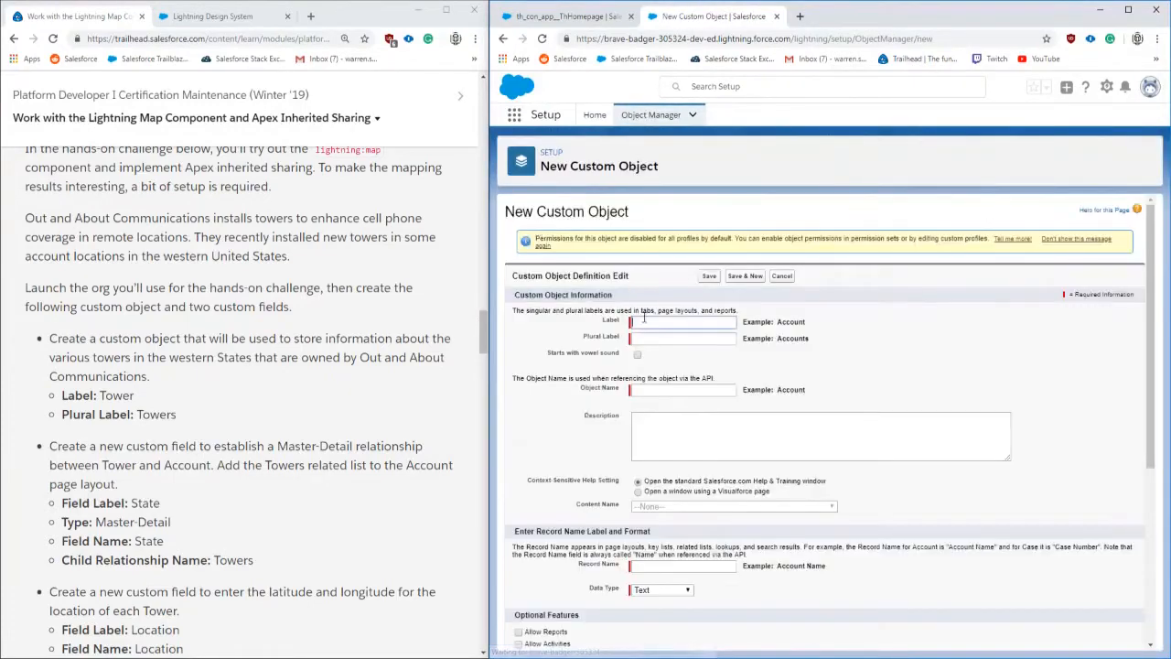
{"action": "type", "text": "Tower"}
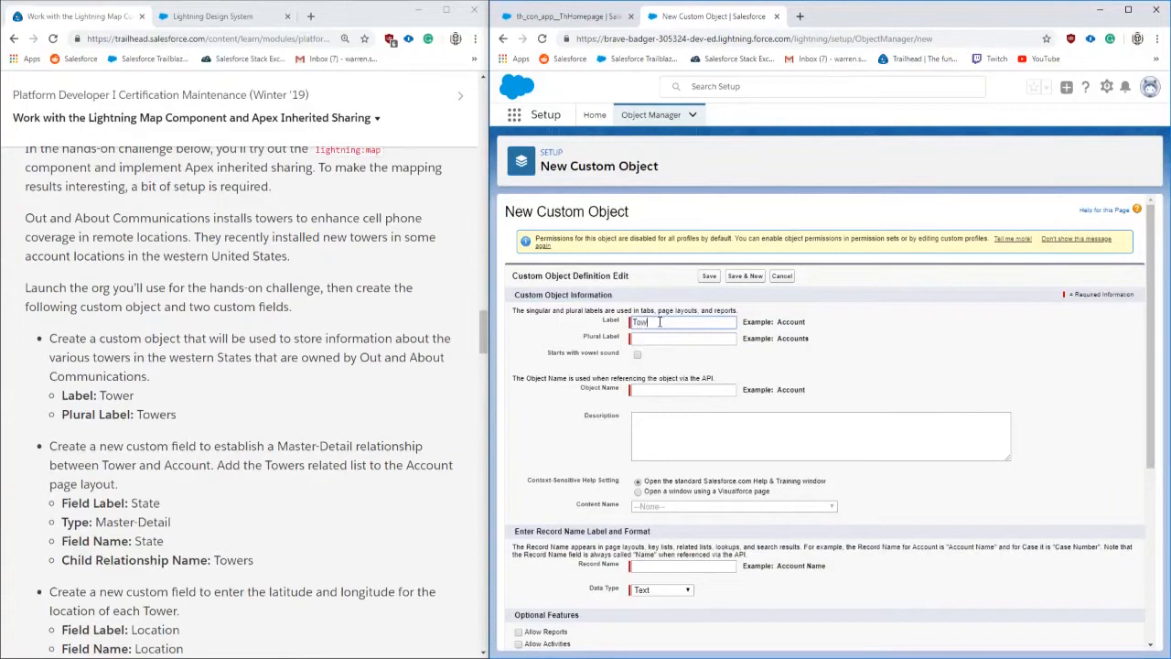
{"action": "type", "text": "Tower"}
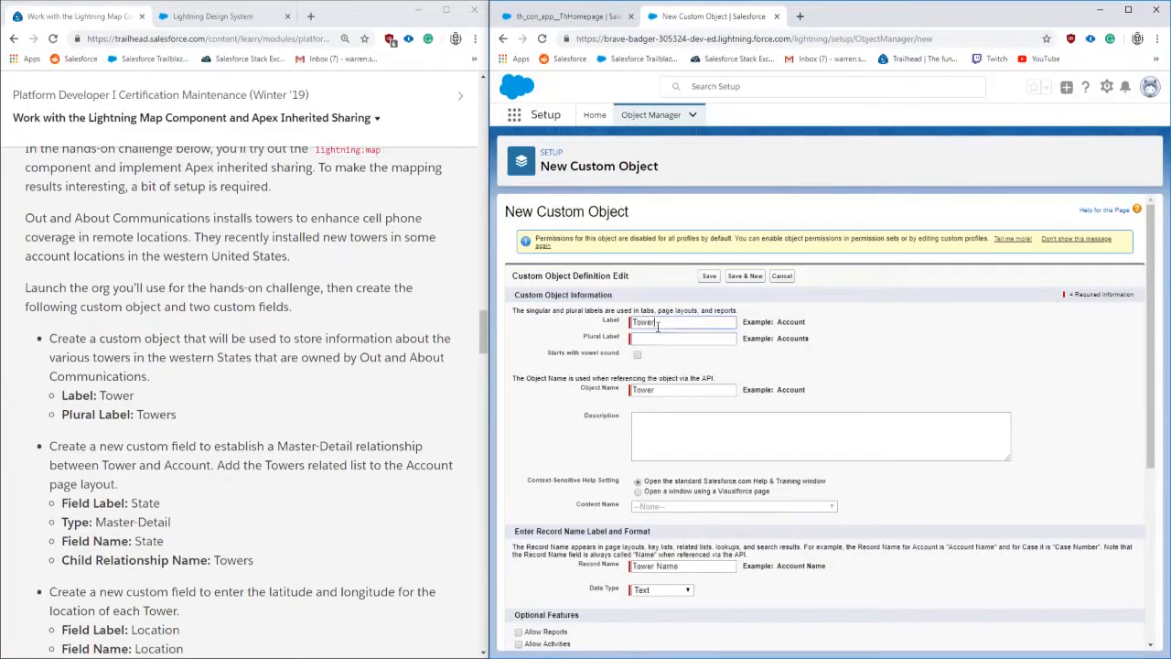
{"action": "type", "text": "Towers"}
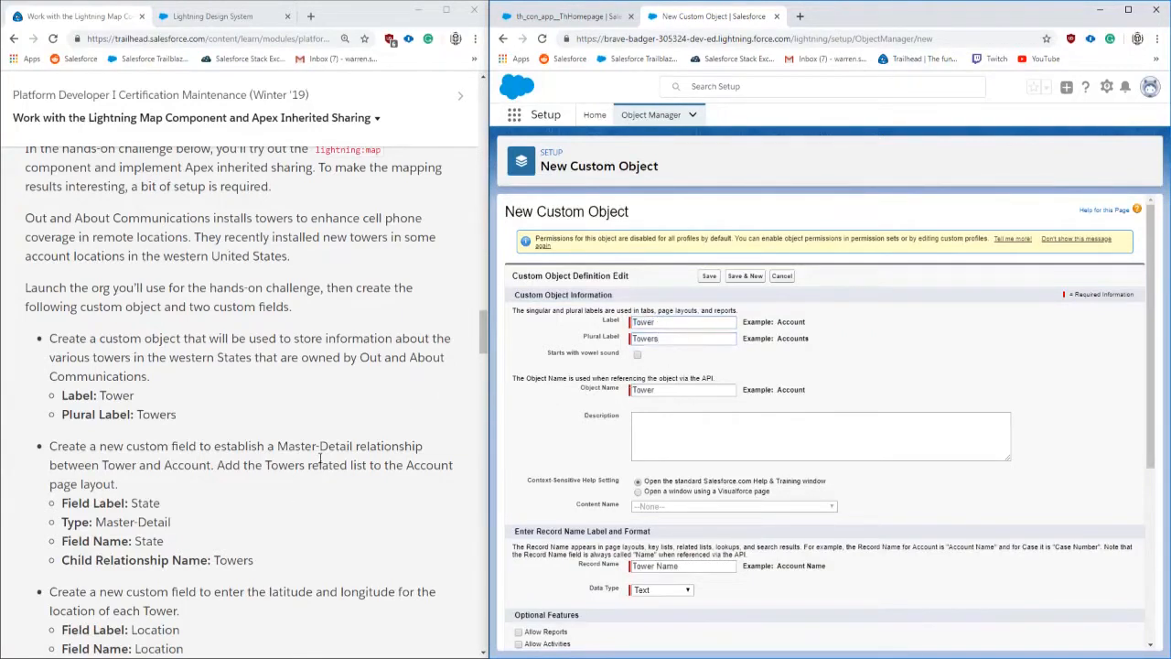
{"action": "scroll", "scroll_direction": "down", "scroll_amount": 3}
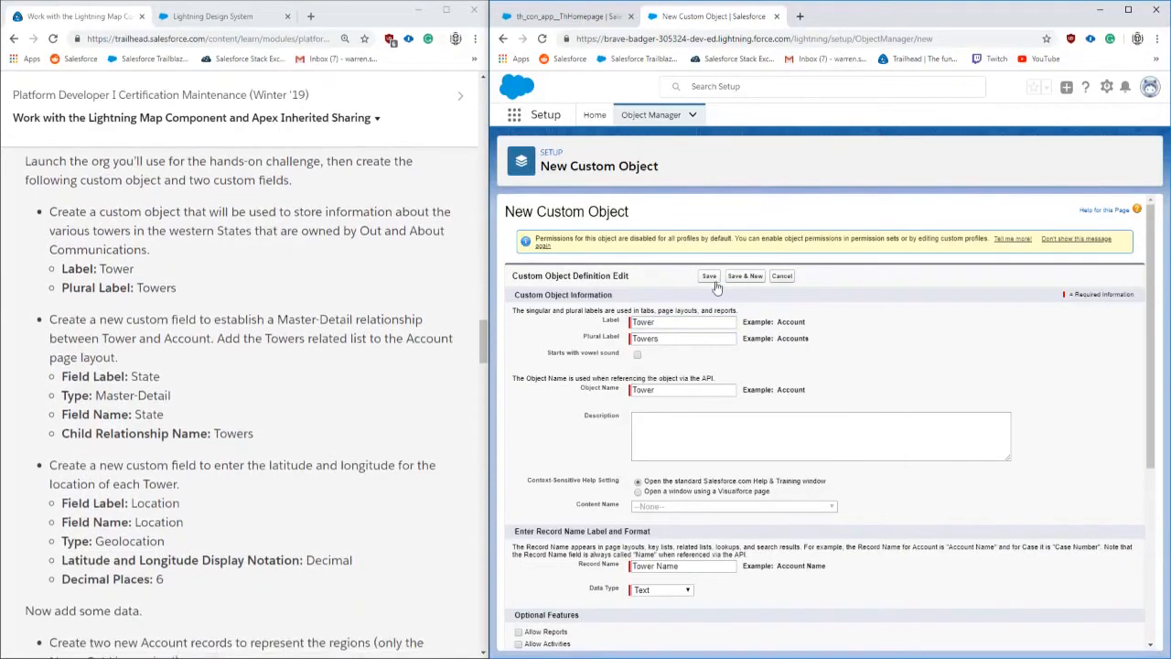
{"action": "scroll", "scroll_direction": "down", "scroll_amount": 3}
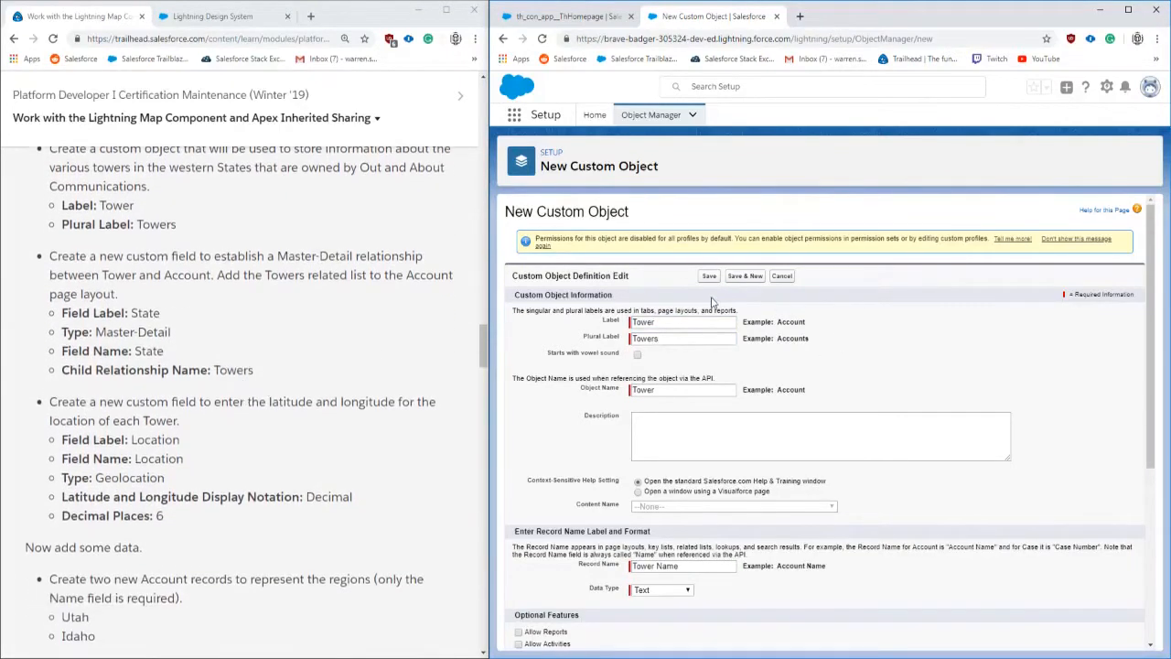
{"action": "left_click", "coordinate": [708, 275]}
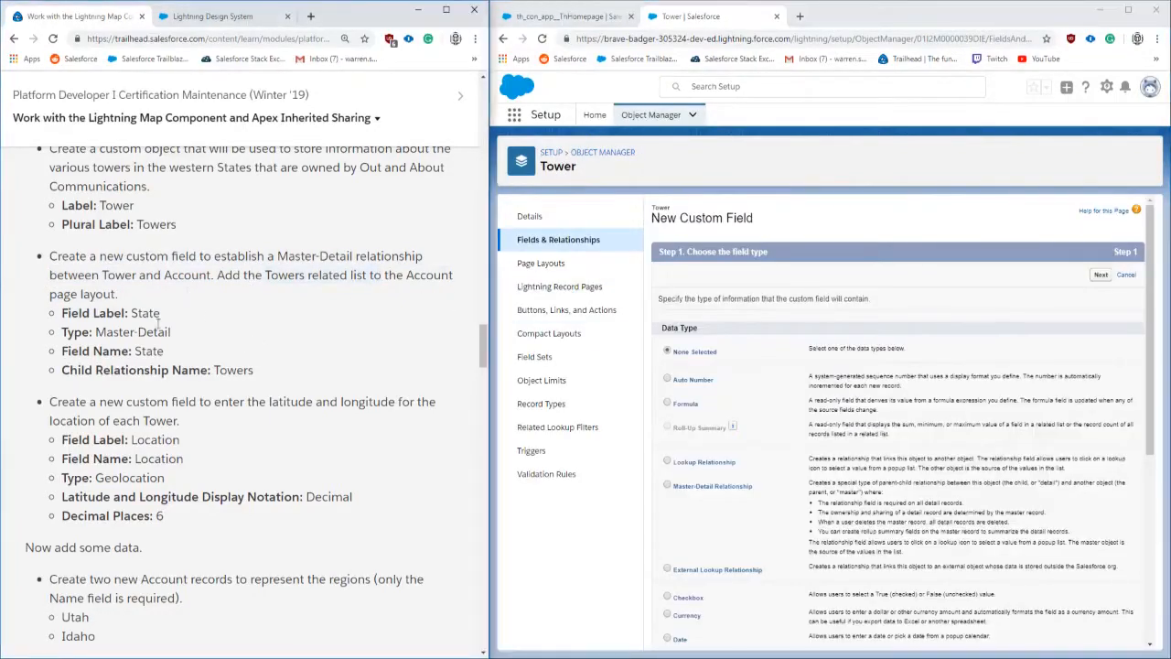
Step: Add master-detail field State relating Tower to Account, with child relationship Towers
{"action": "left_click", "coordinate": [667, 485]}
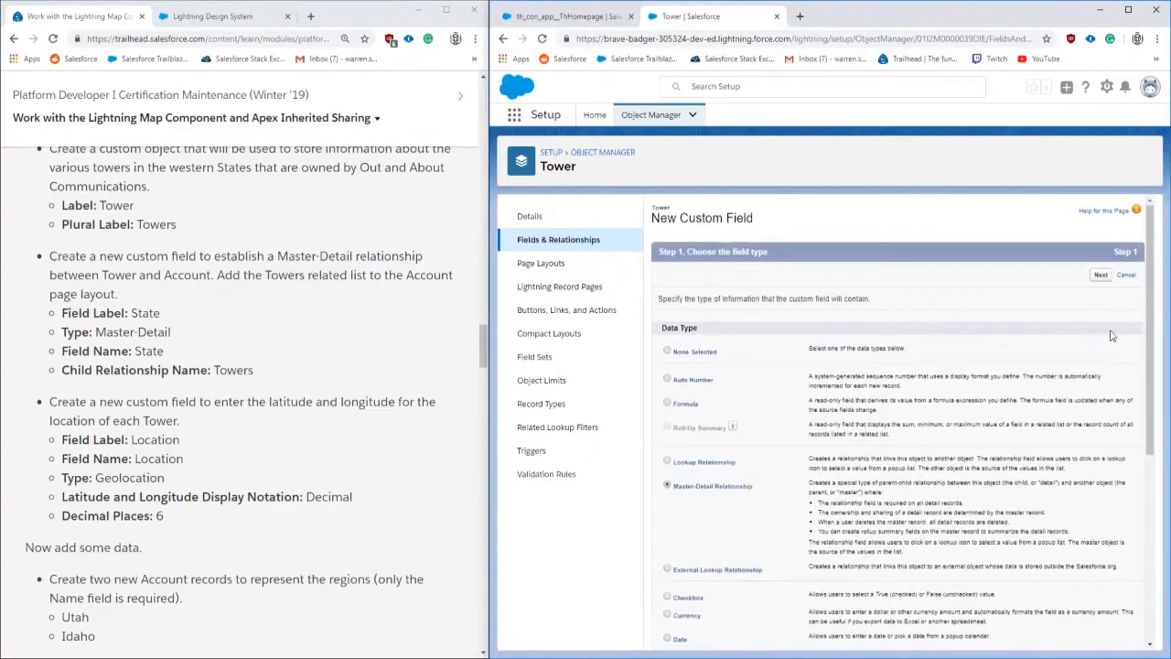
{"action": "left_click", "coordinate": [1101, 275]}
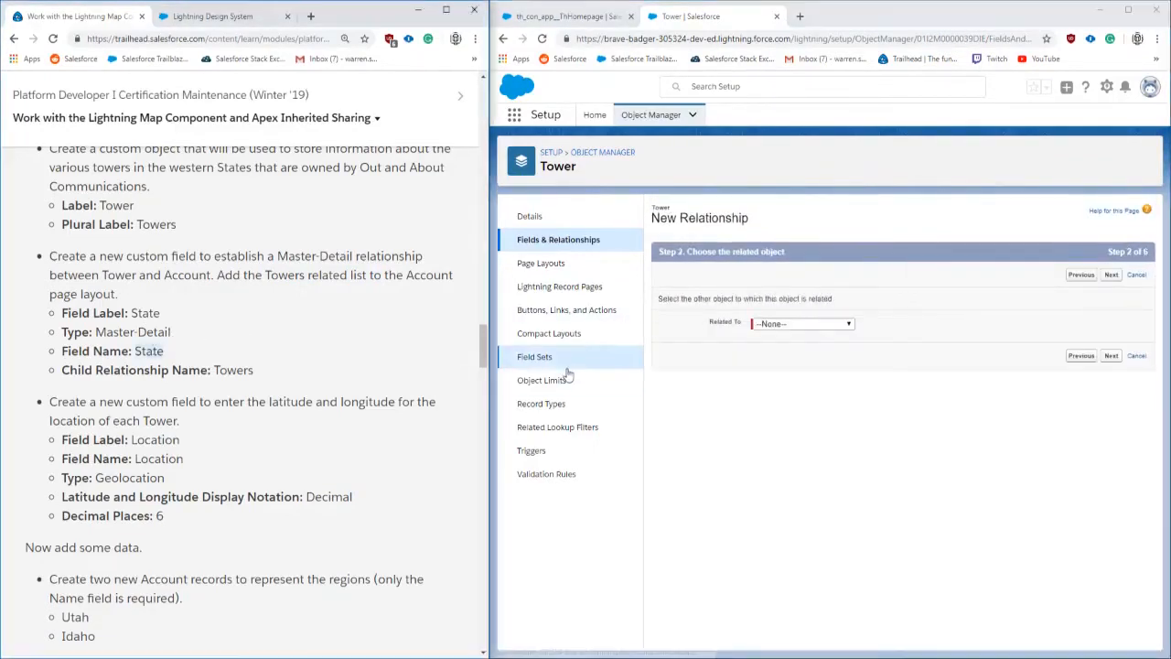
{"action": "left_click", "coordinate": [802, 322]}
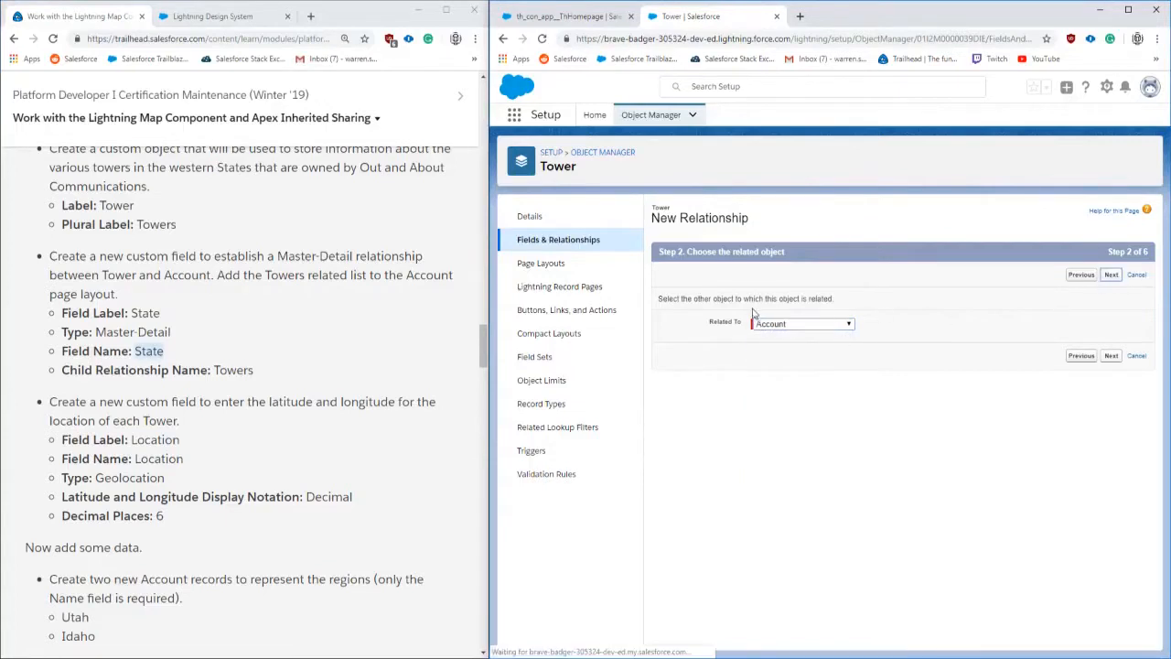
{"action": "left_click", "coordinate": [1110, 274]}
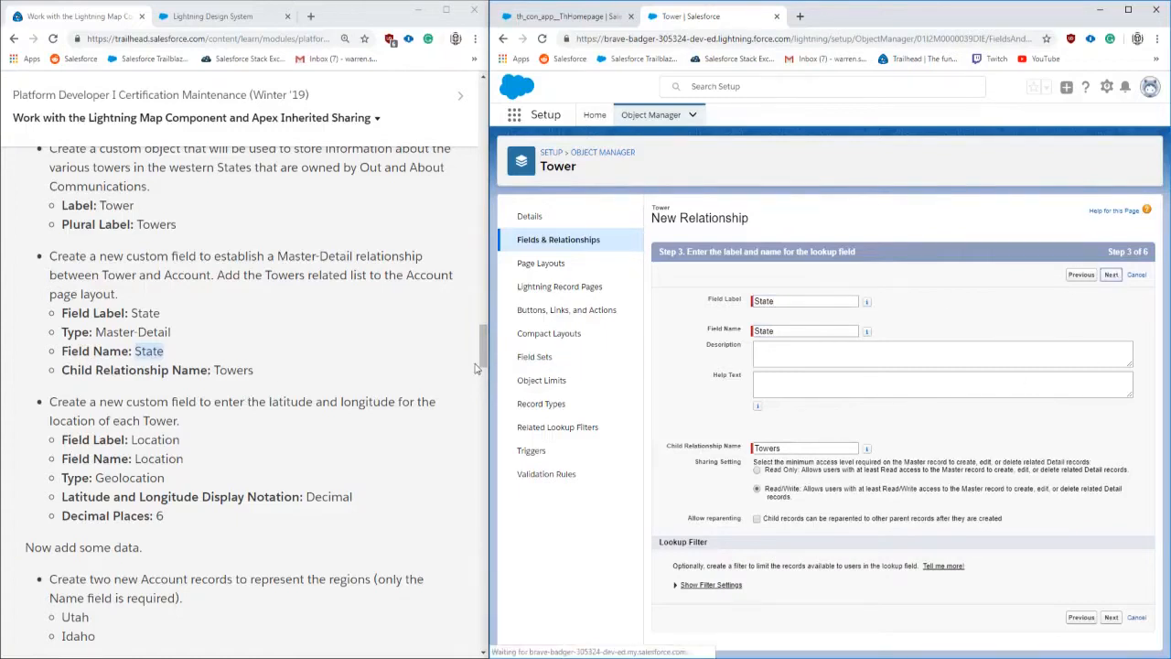
{"action": "left_click", "coordinate": [1110, 274]}
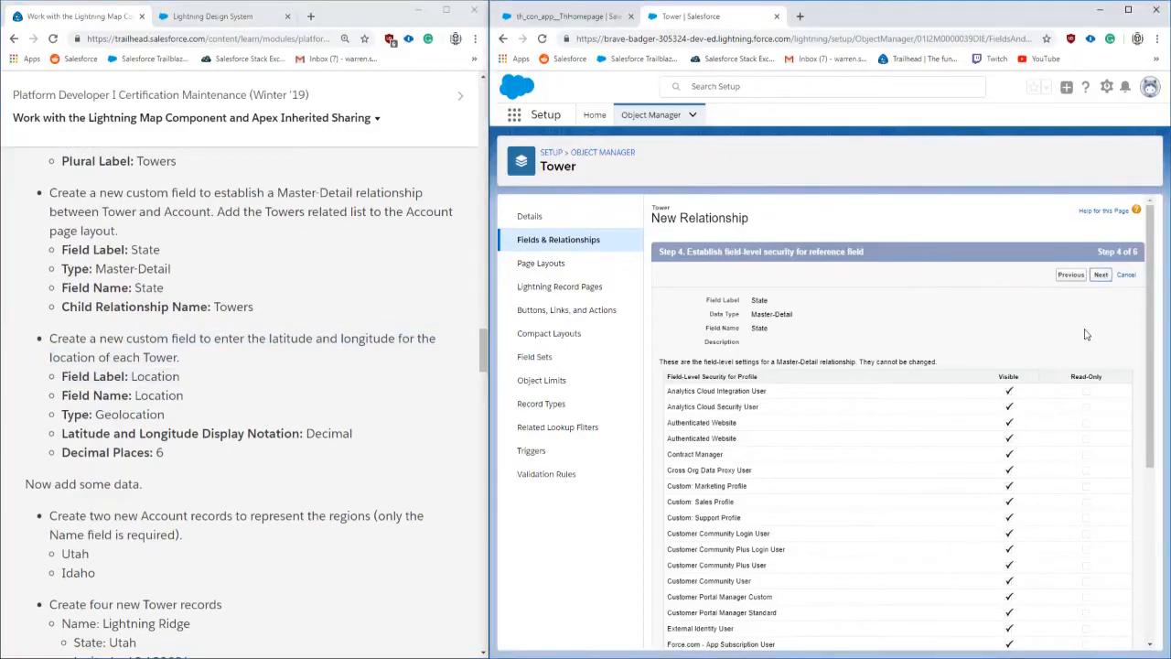
{"action": "left_click", "coordinate": [1100, 275]}
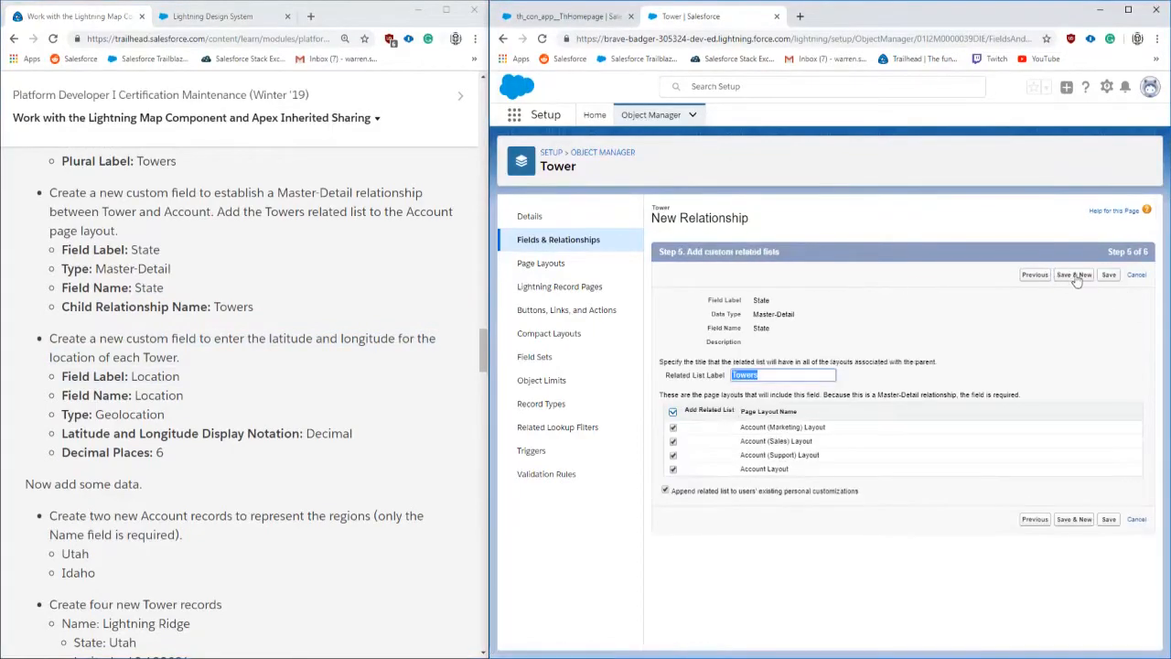
{"action": "left_click", "coordinate": [1107, 275]}
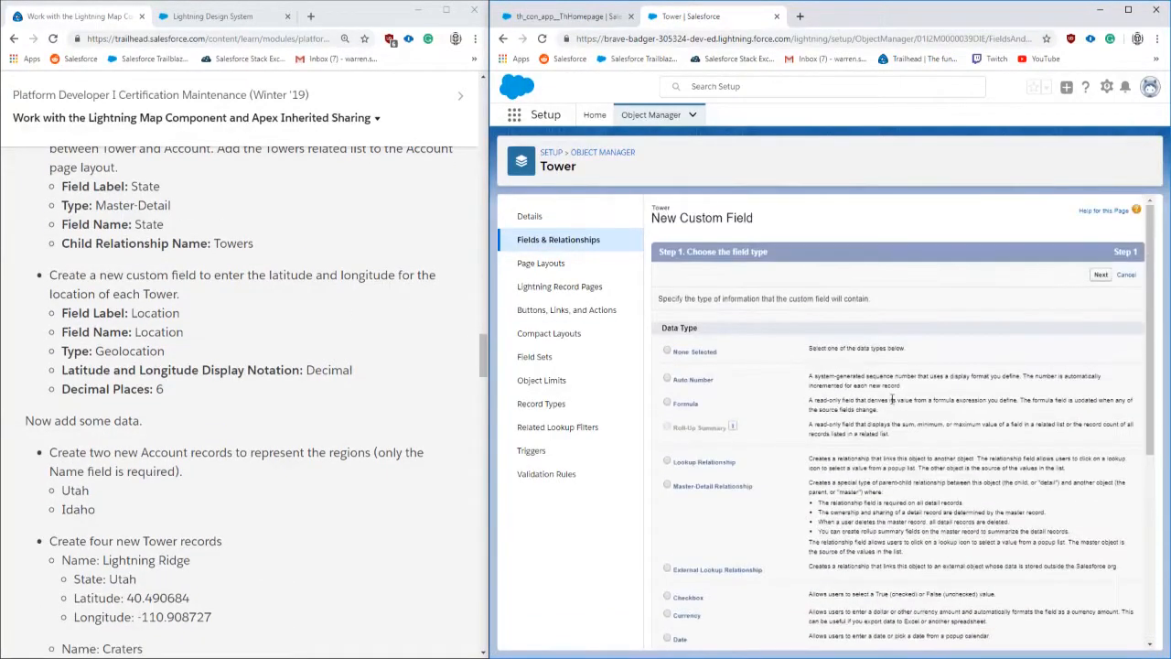
Step: Add a Location geolocation field to Tower using decimal notation with 6 decimal places
{"action": "left_click", "coordinate": [1100, 274]}
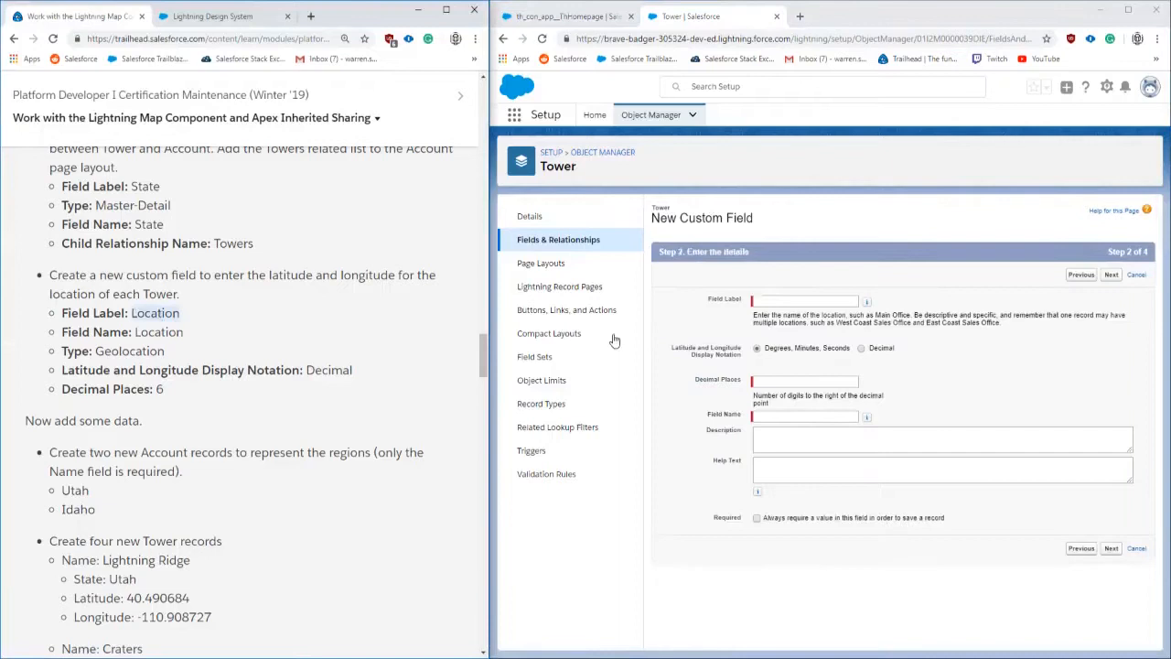
{"action": "type", "text": "Location"}
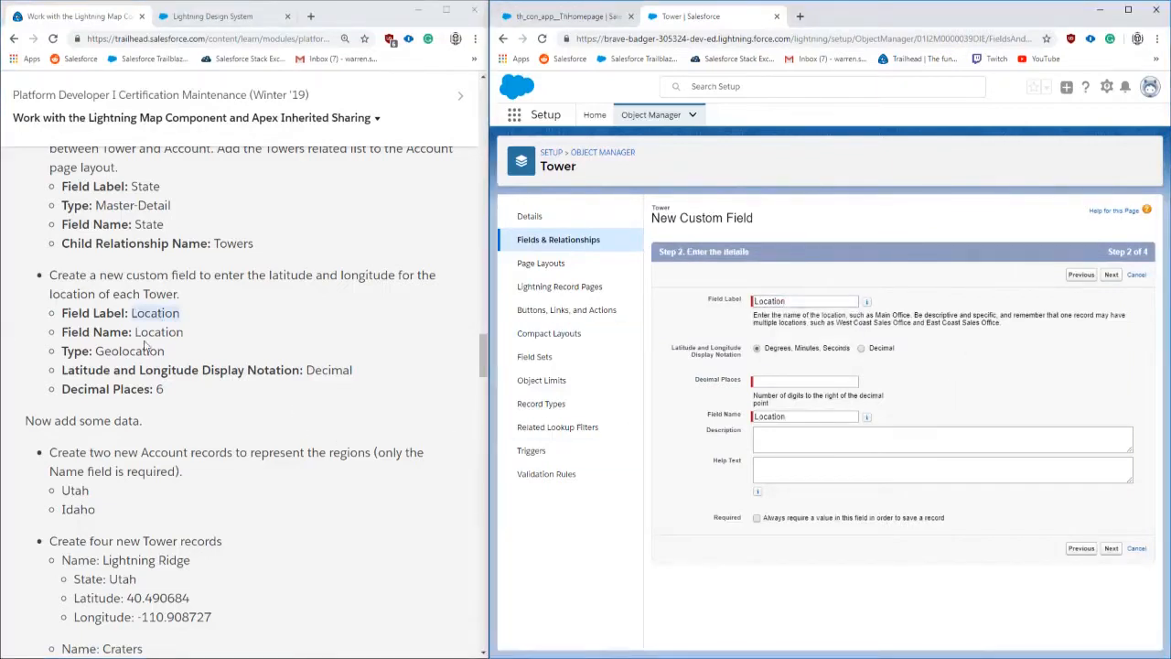
{"action": "left_click", "coordinate": [861, 348]}
{"action": "type", "text": "6"}
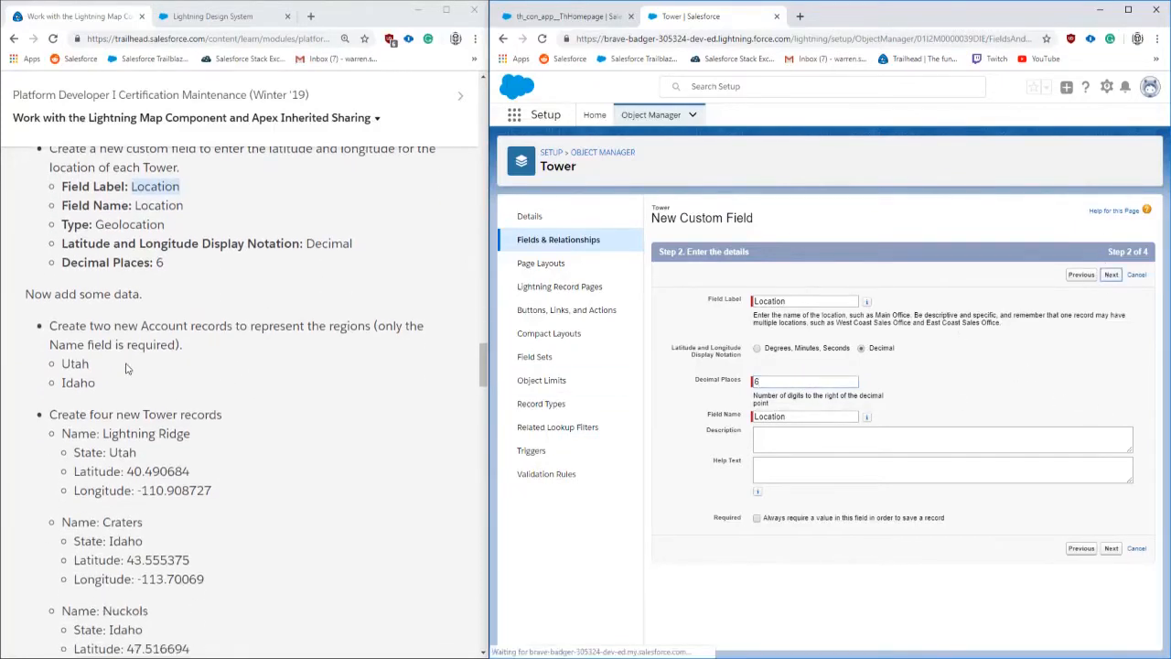
{"action": "left_click", "coordinate": [1111, 274]}
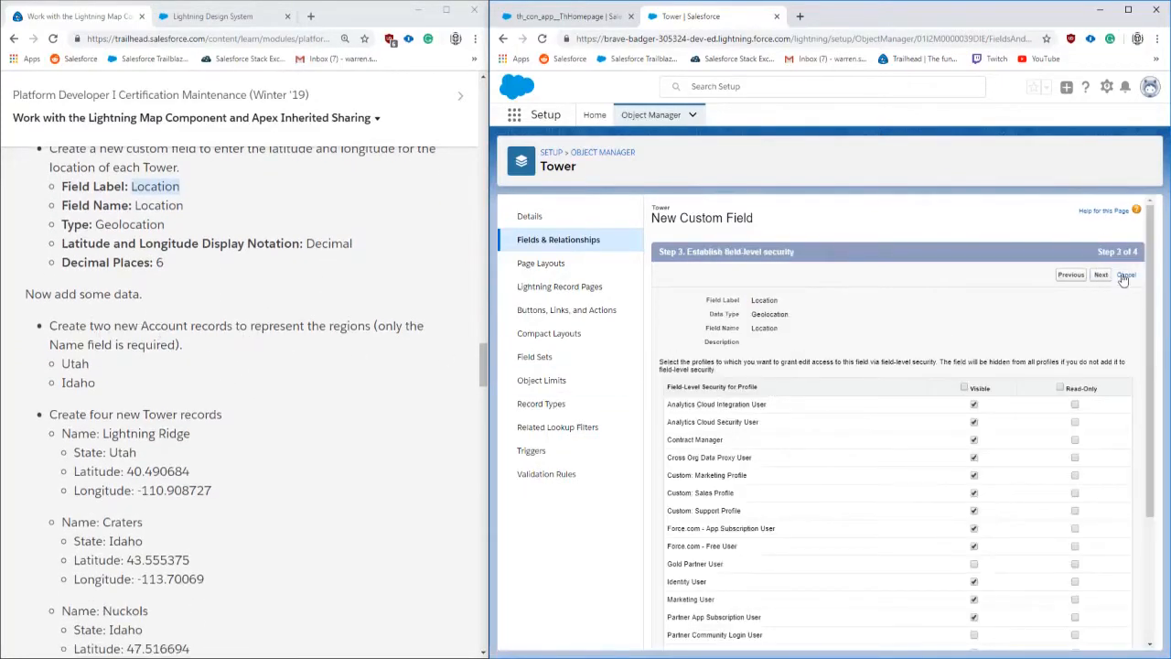
{"action": "left_click", "coordinate": [1100, 275]}
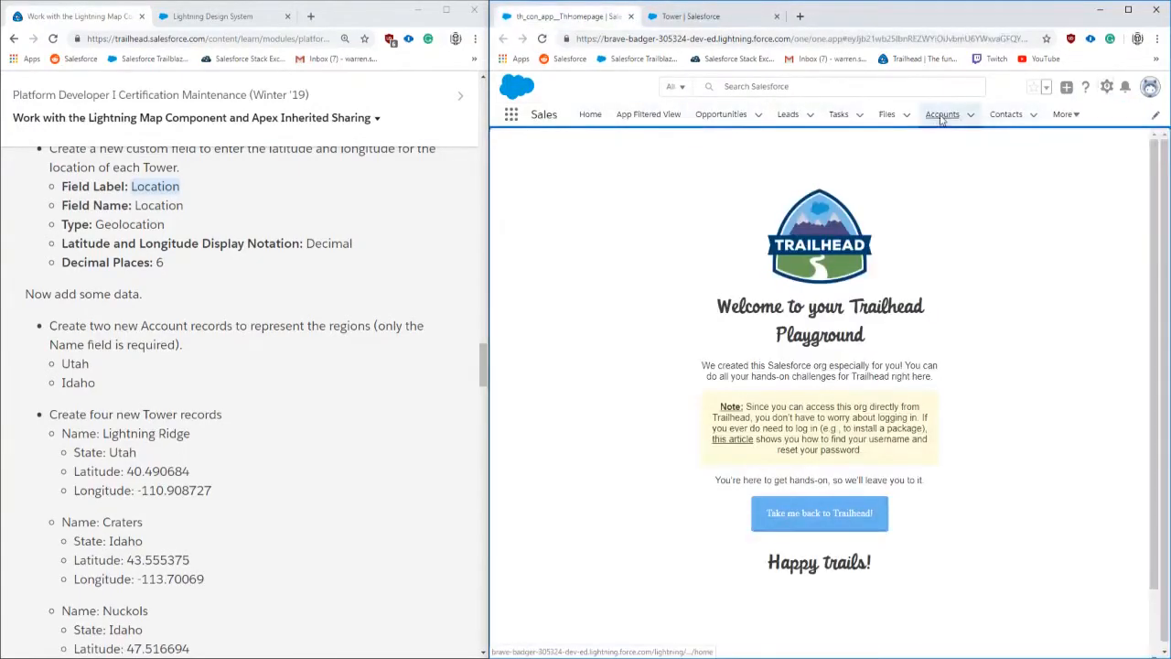
Step: Create the Utah and Idaho account records and dismiss the Idaho confirmation
{"action": "left_click", "coordinate": [942, 113]}
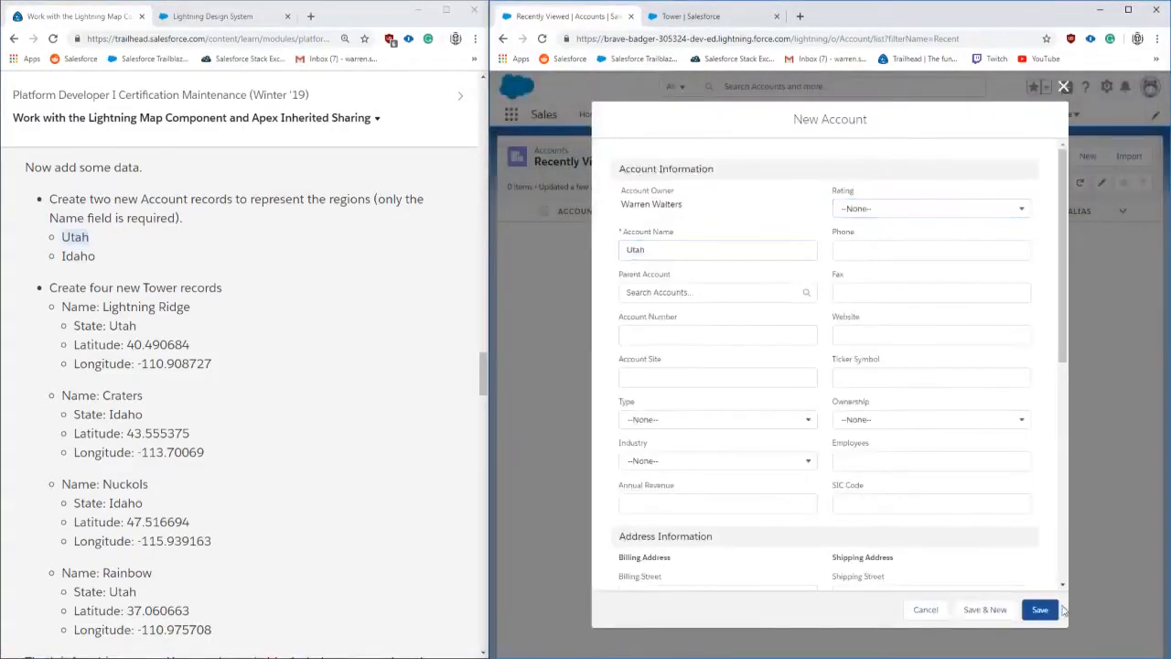
{"action": "left_click", "coordinate": [1039, 609]}
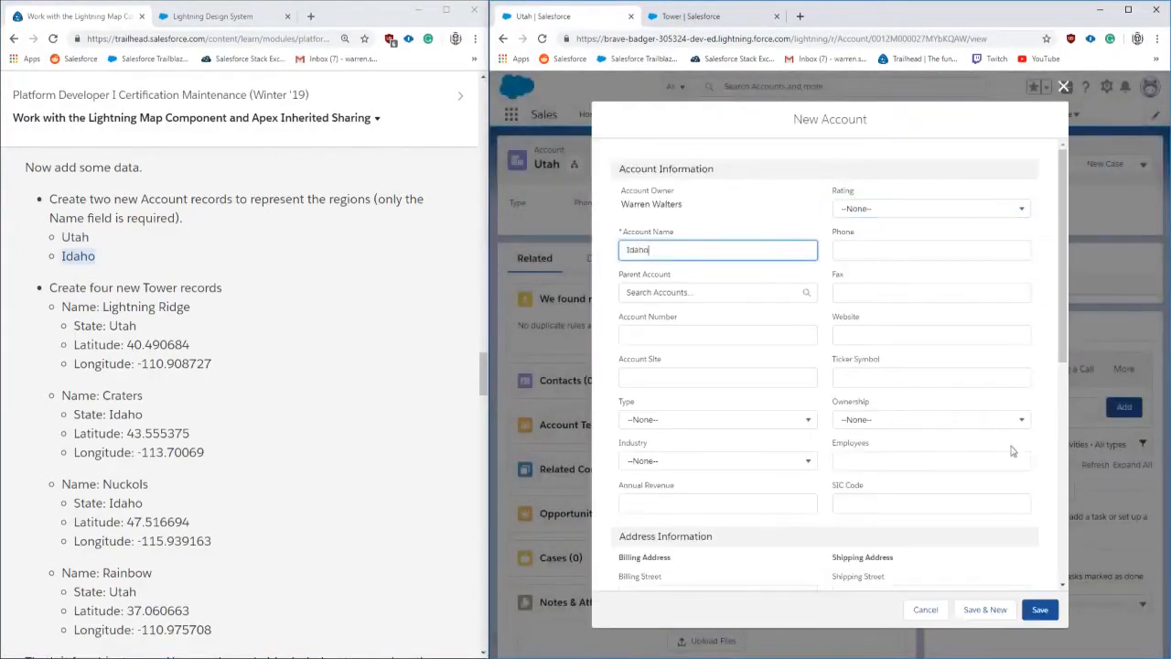
{"action": "left_click", "coordinate": [1039, 608]}
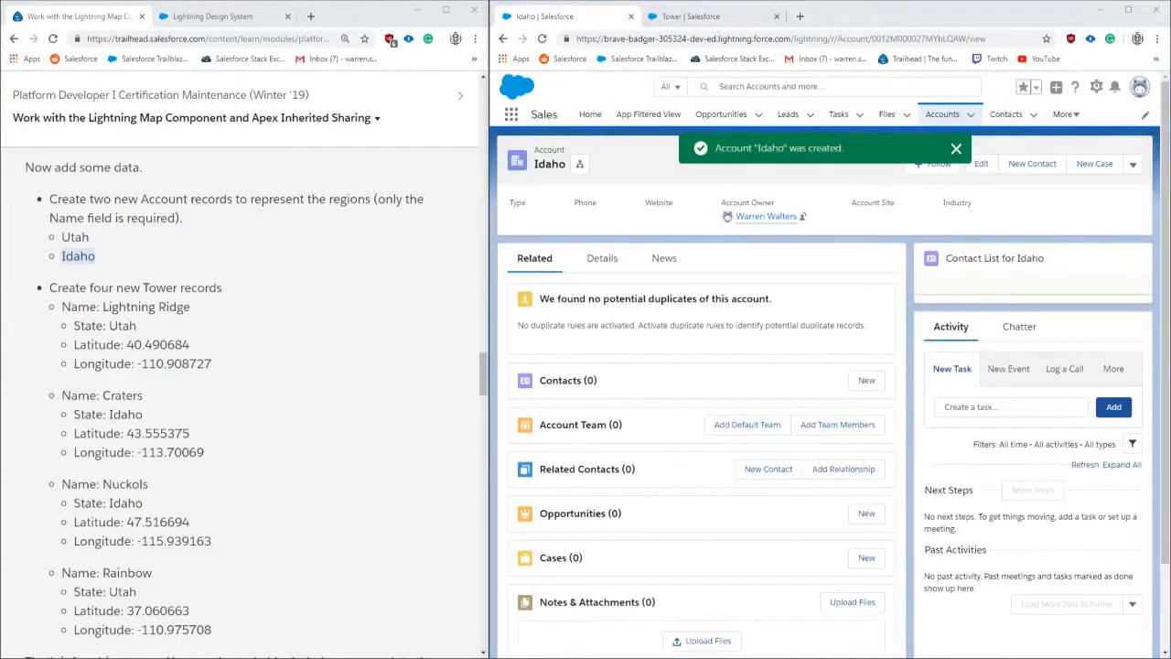
{"action": "left_click", "coordinate": [956, 148]}
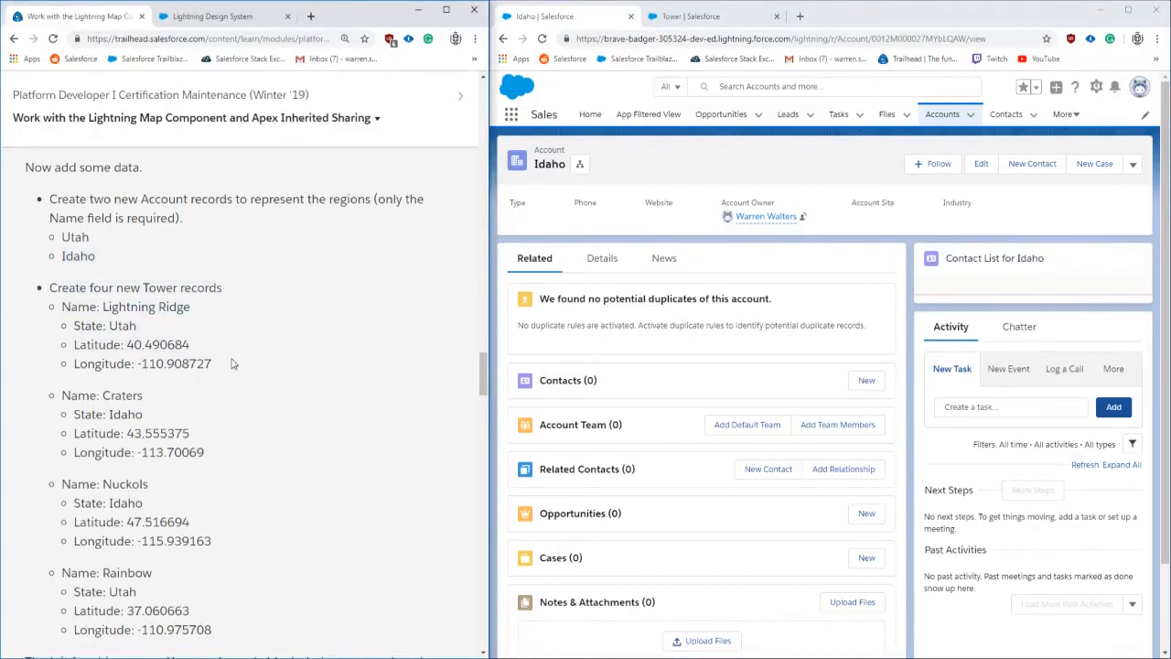
Step: Add Idaho towers Craters (latitude 43.555375) and Nuckols (latitude 47.516694)
{"action": "scroll", "scroll_direction": "down", "scroll_amount": 3}
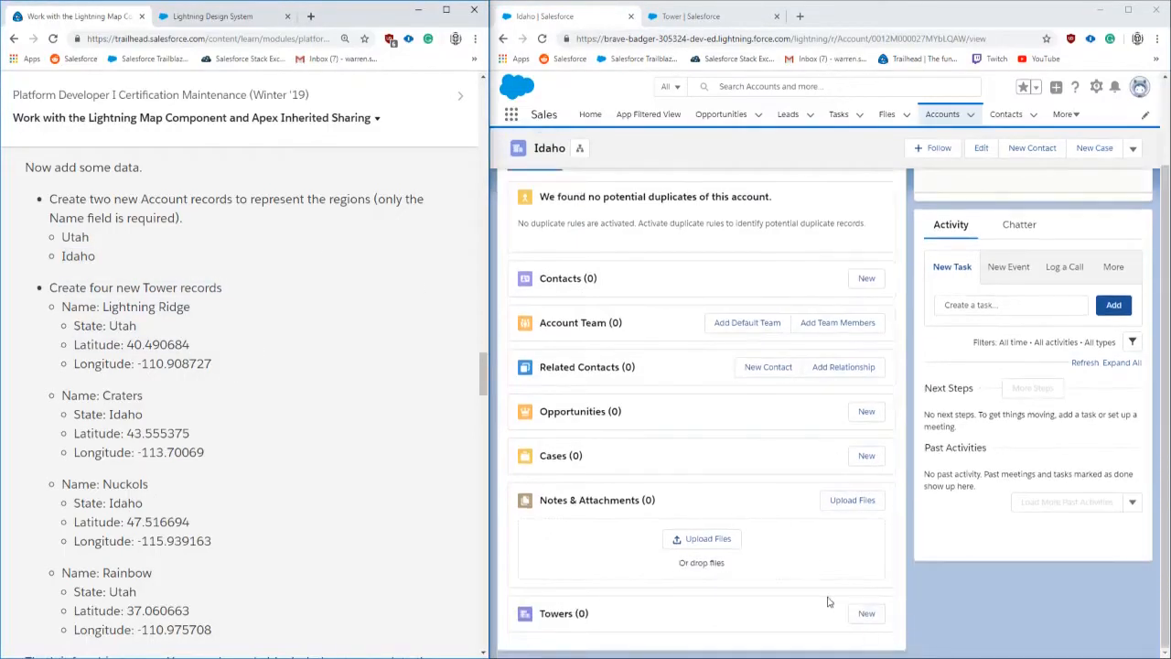
{"action": "scroll", "scroll_direction": "down", "scroll_amount": 3}
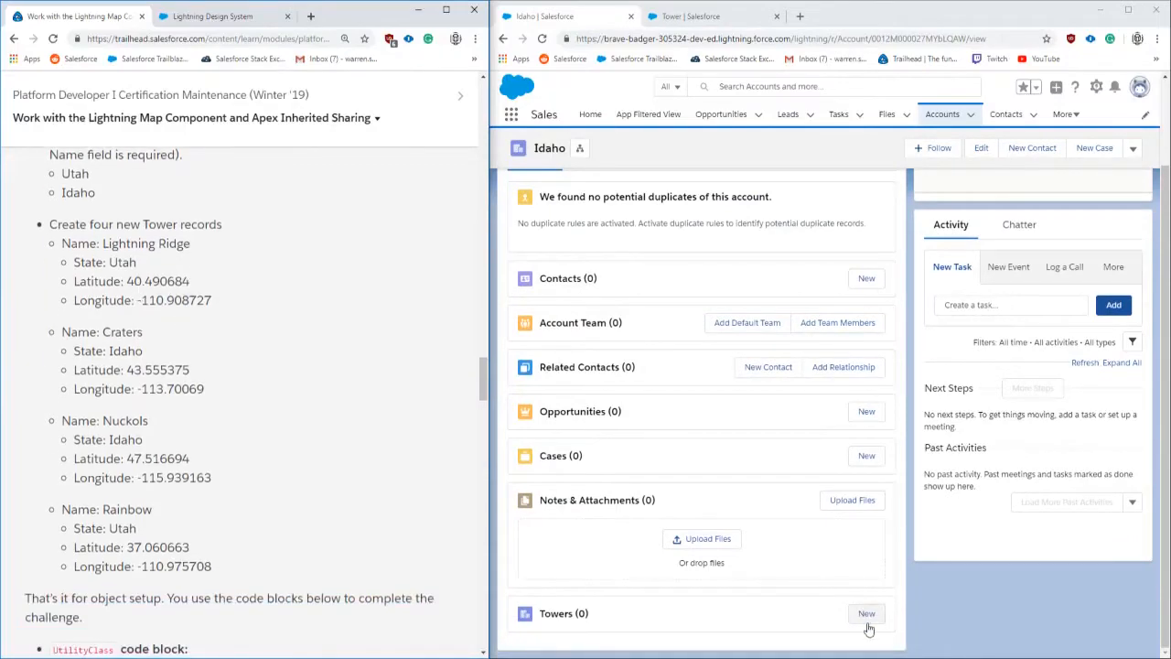
{"action": "left_click", "coordinate": [865, 613]}
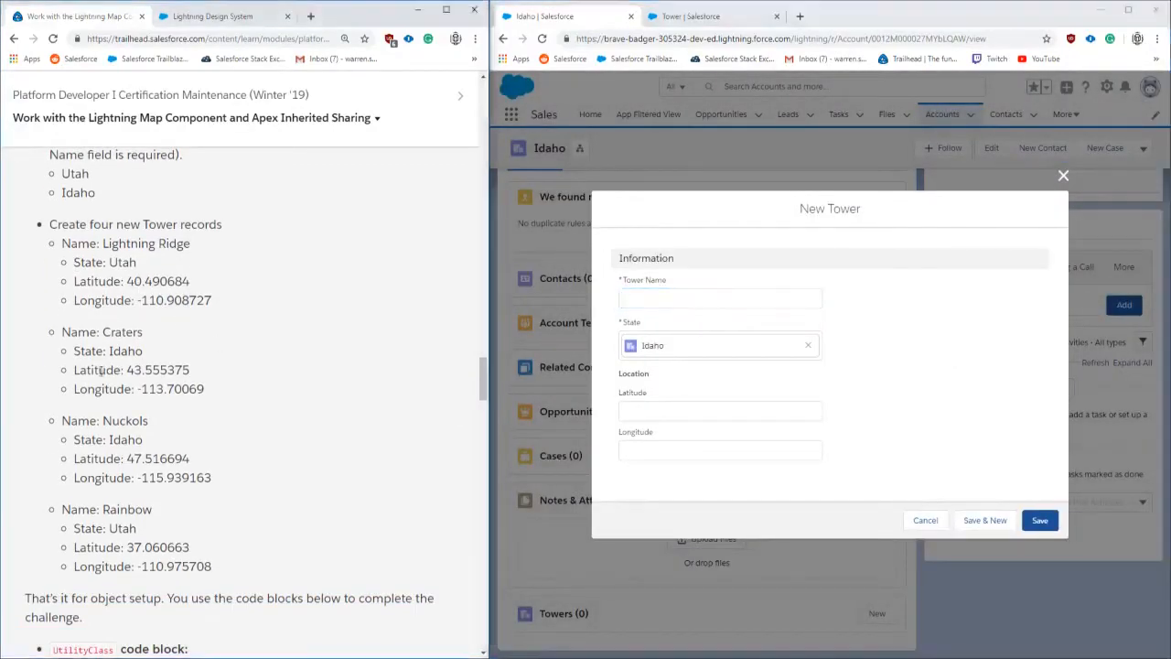
{"action": "double_click", "coordinate": [122, 331]}
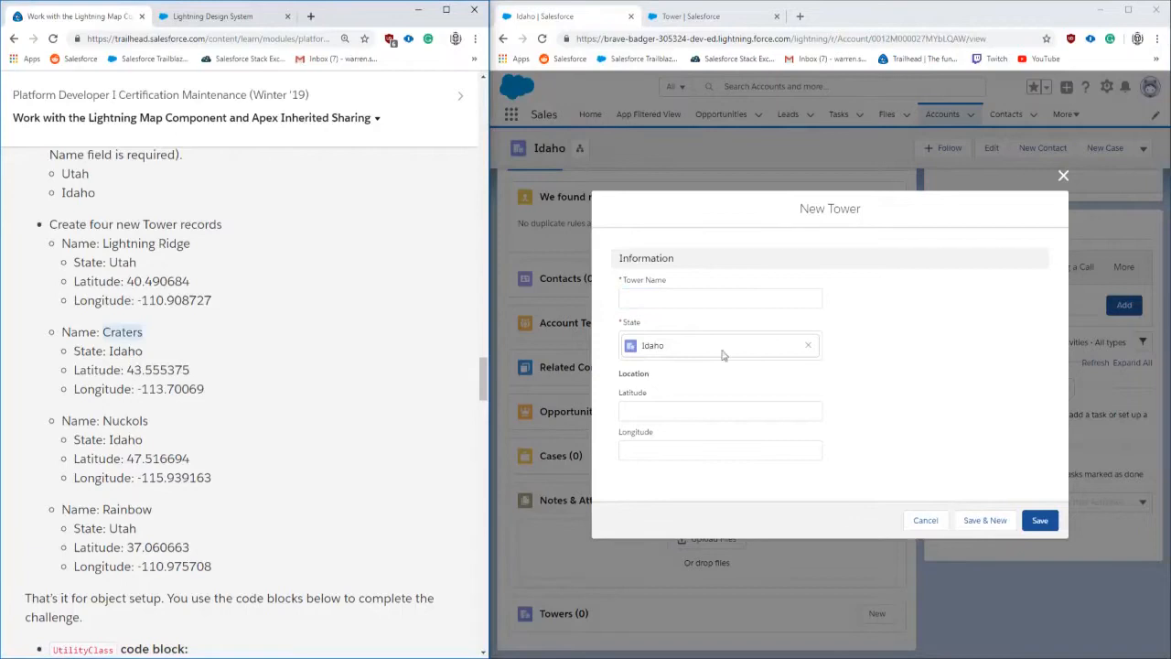
{"action": "type", "text": "43.555375"}
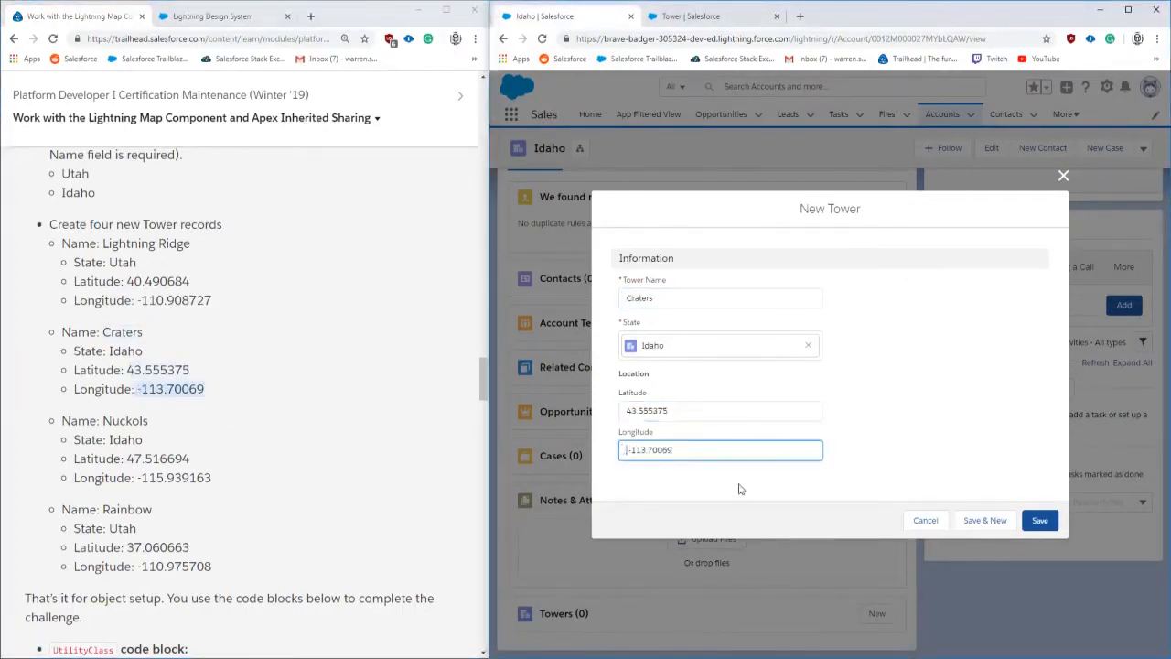
{"action": "left_click", "coordinate": [984, 520]}
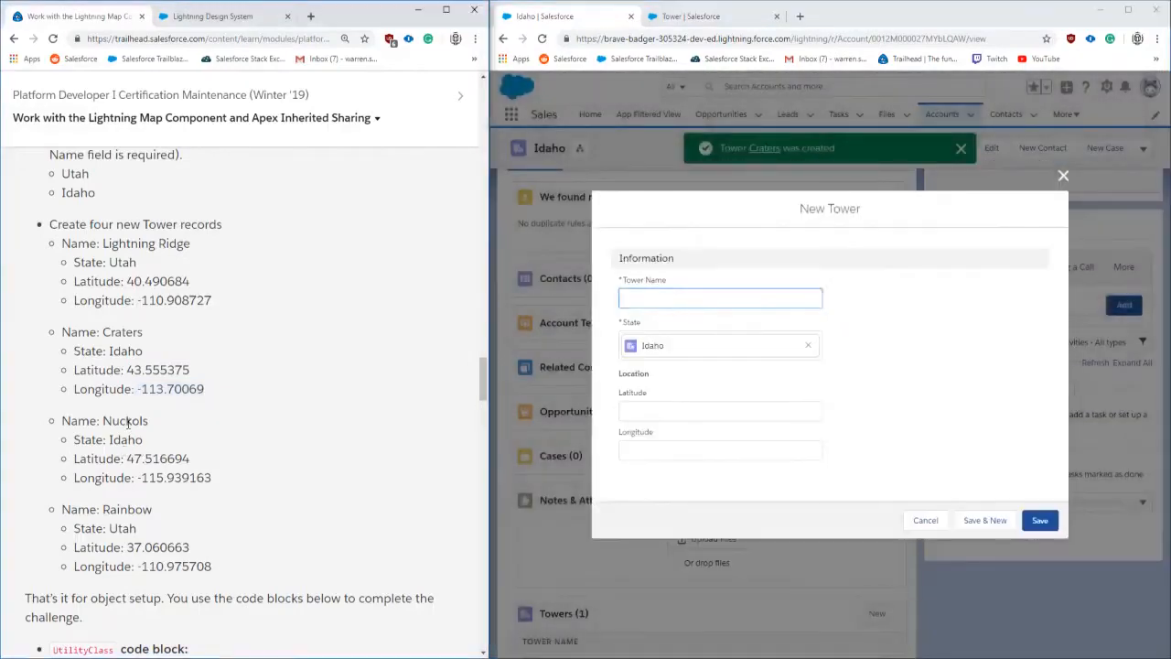
{"action": "type", "text": "Nuckols"}
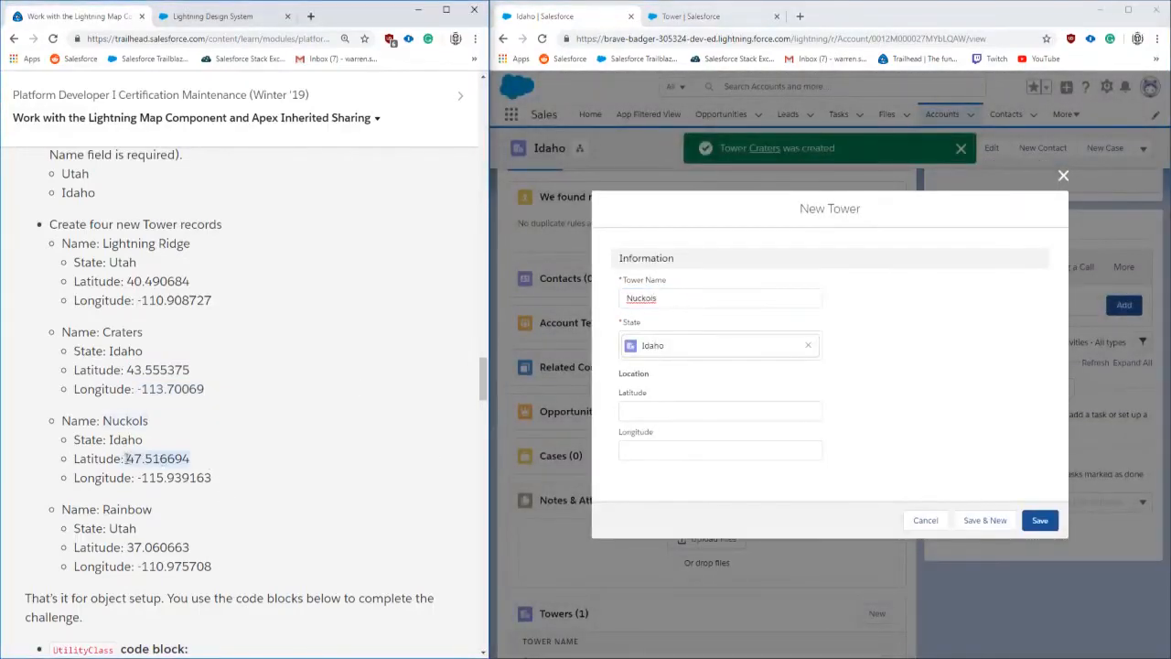
{"action": "type", "text": "47.516694"}
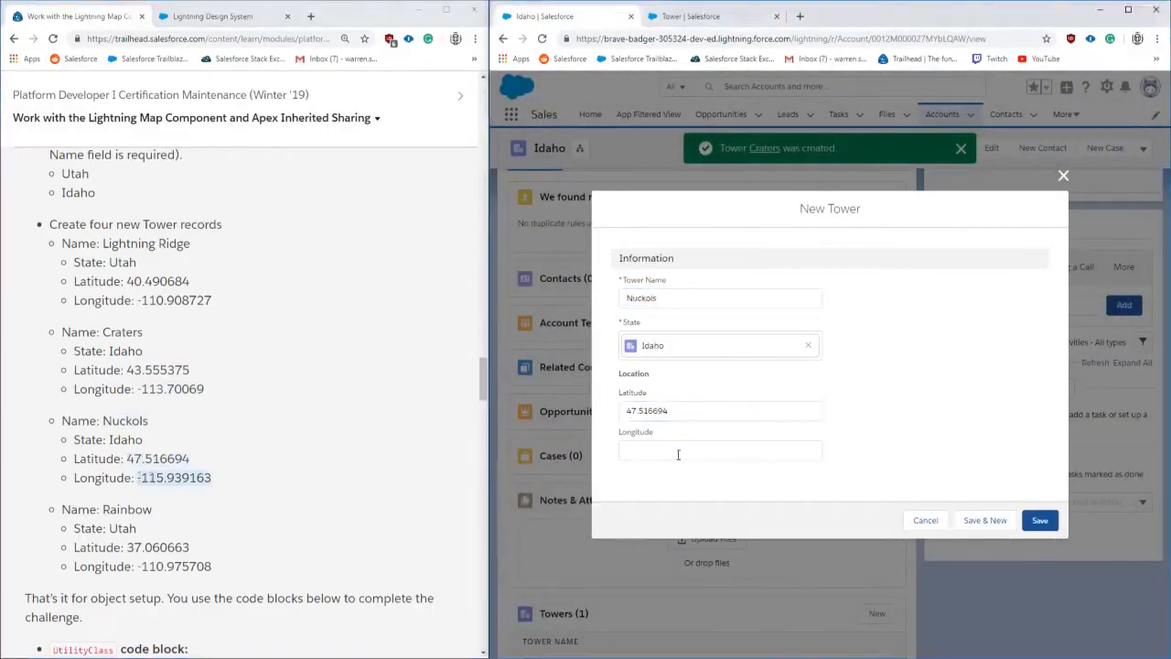
{"action": "left_click", "coordinate": [1039, 520]}
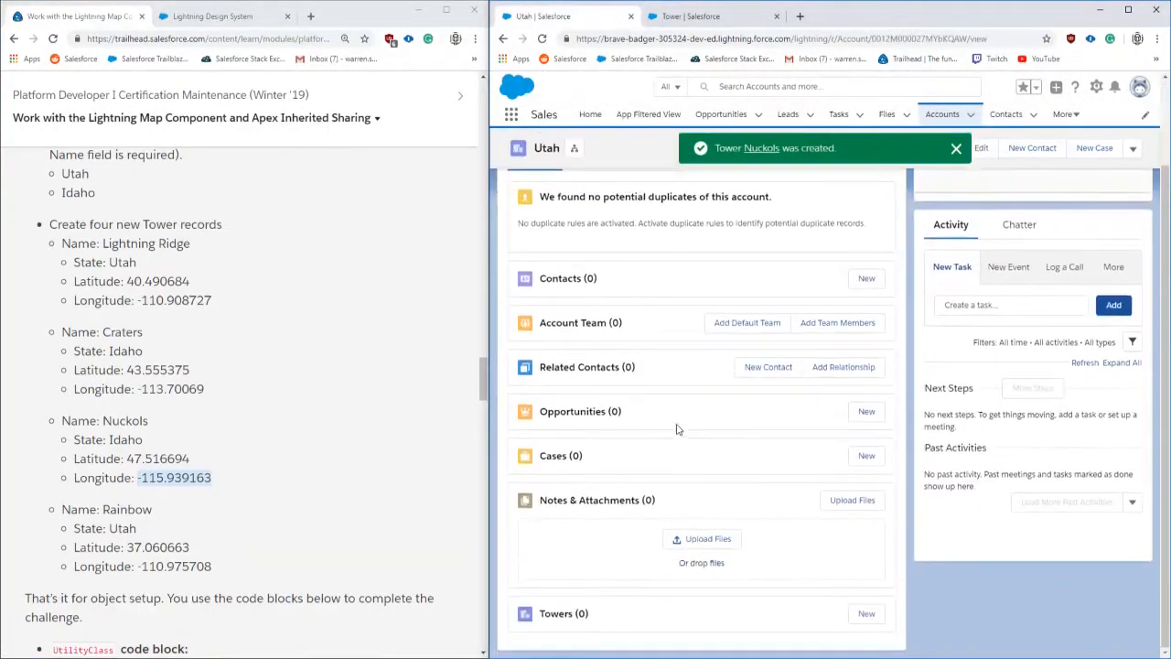
Step: Add Utah towers Lightning Ridge (latitude 40.490684) and Rainbow
{"action": "left_click", "coordinate": [866, 613]}
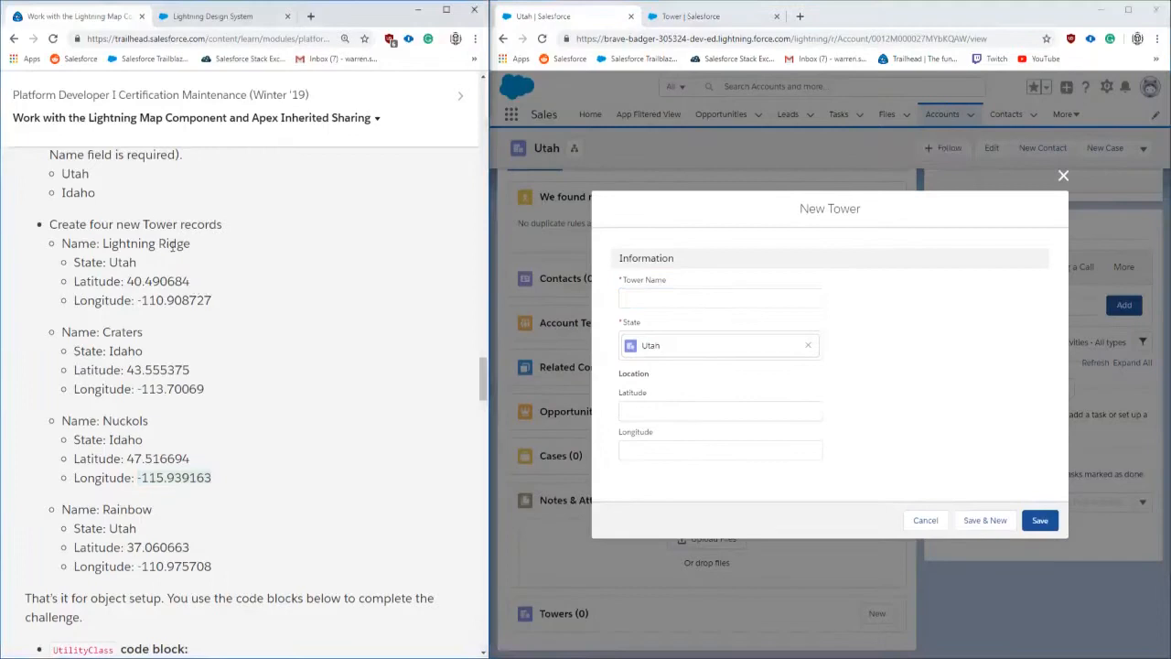
{"action": "type", "text": "Lightning Ridge"}
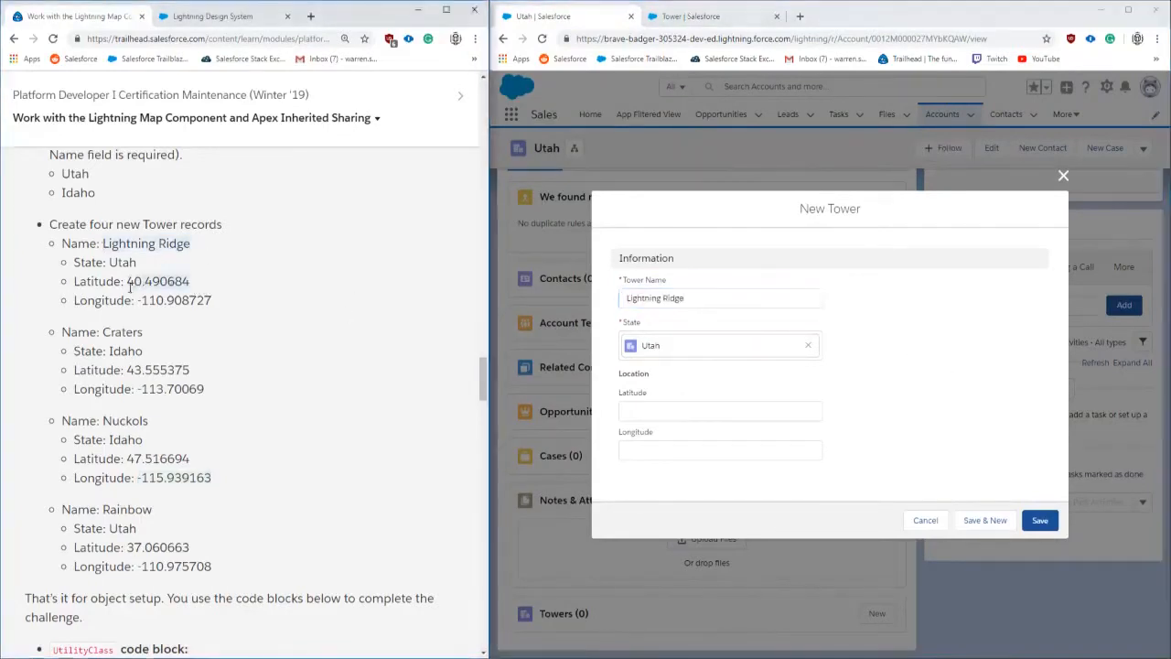
{"action": "type", "text": "40.490684"}
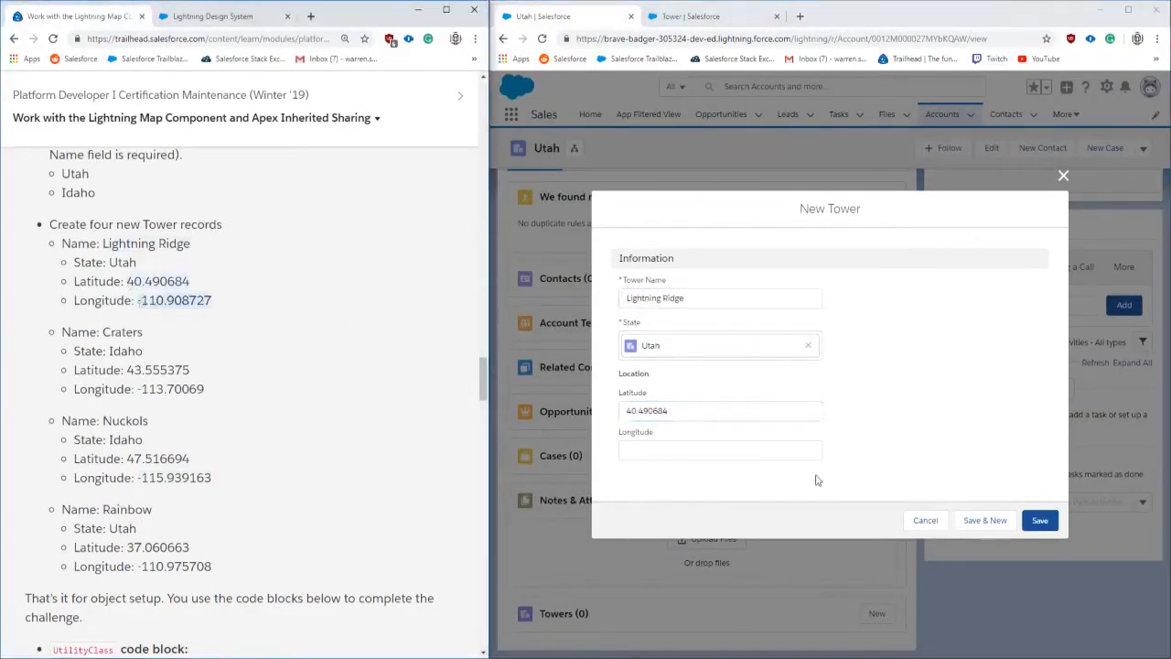
{"action": "left_click", "coordinate": [984, 520]}
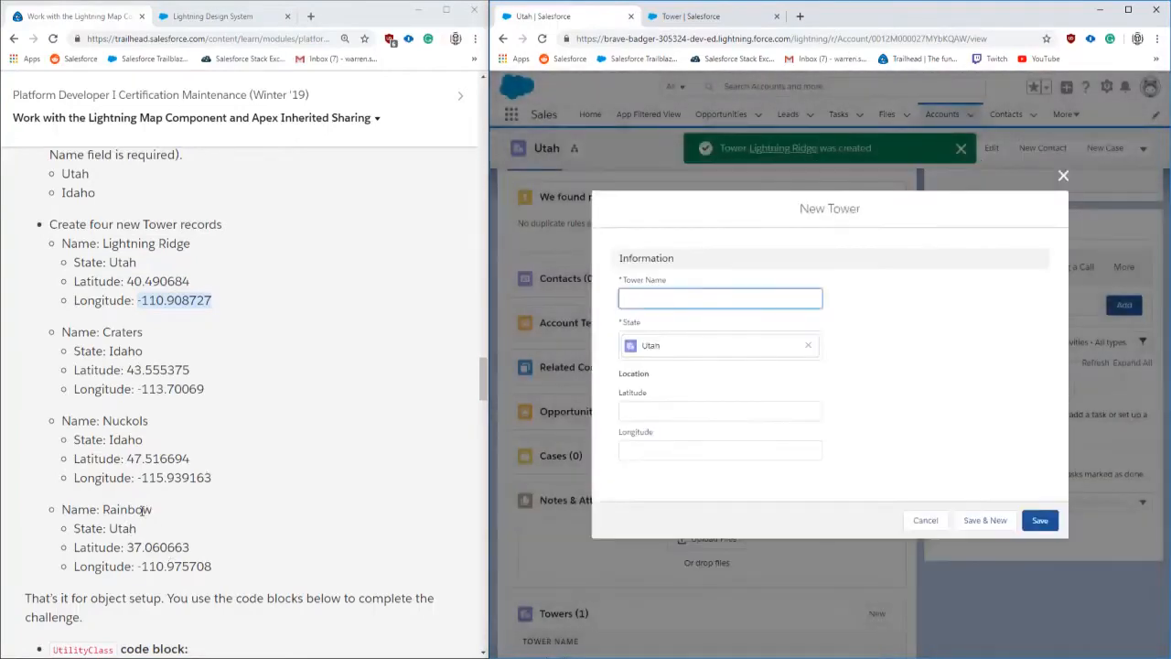
{"action": "type", "text": "Rainbow"}
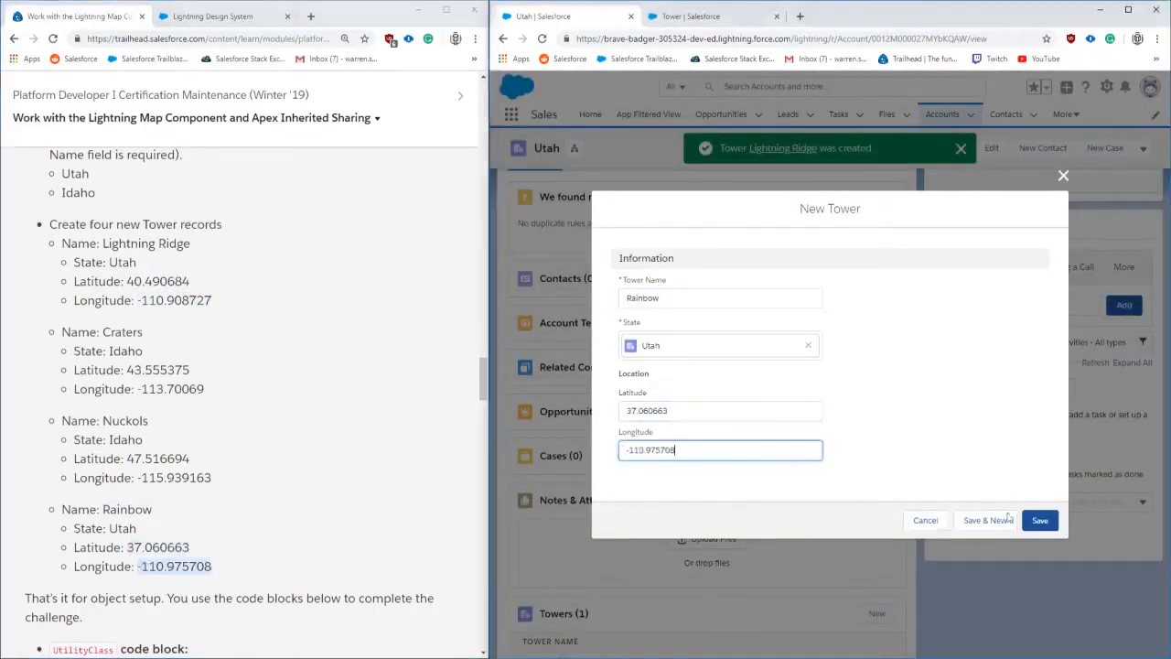
{"action": "left_click", "coordinate": [1040, 520]}
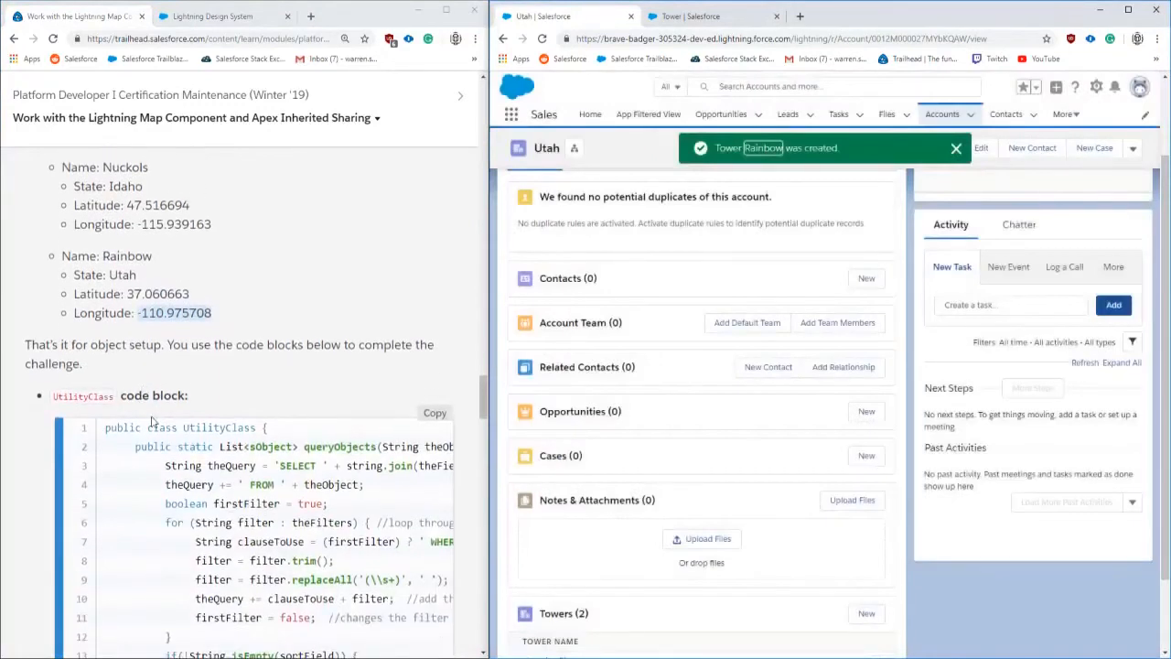
Step: Launch the Developer Console from the Setup gear menu
{"action": "scroll", "scroll_direction": "down", "scroll_amount": 3}
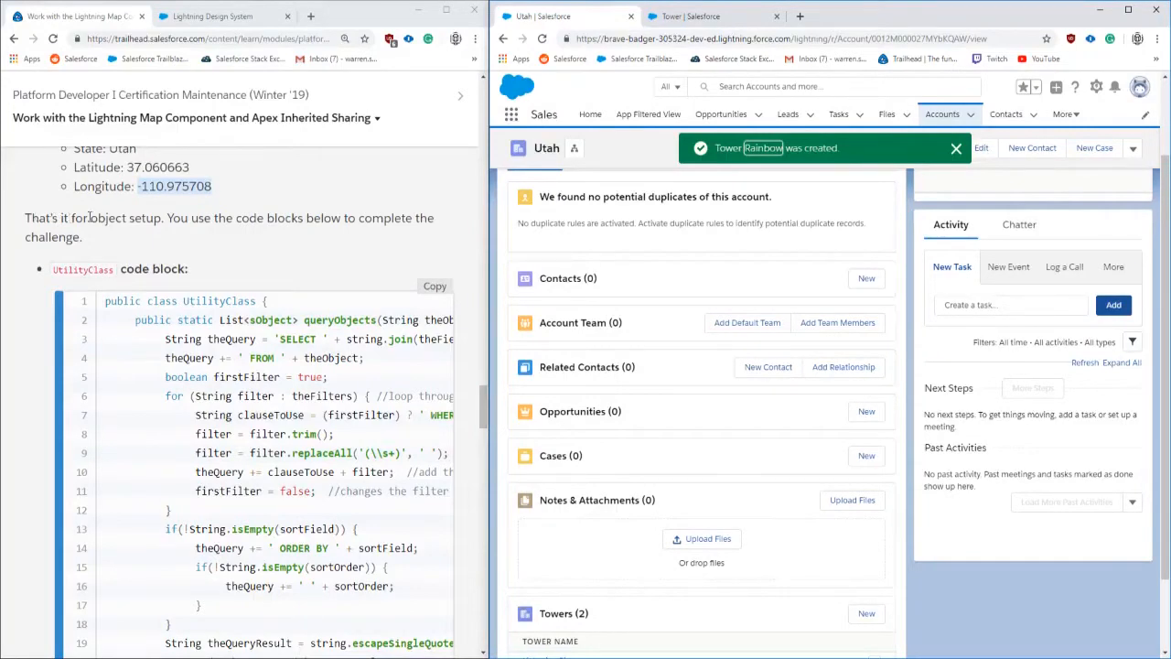
{"action": "scroll", "scroll_direction": "down", "scroll_amount": 3}
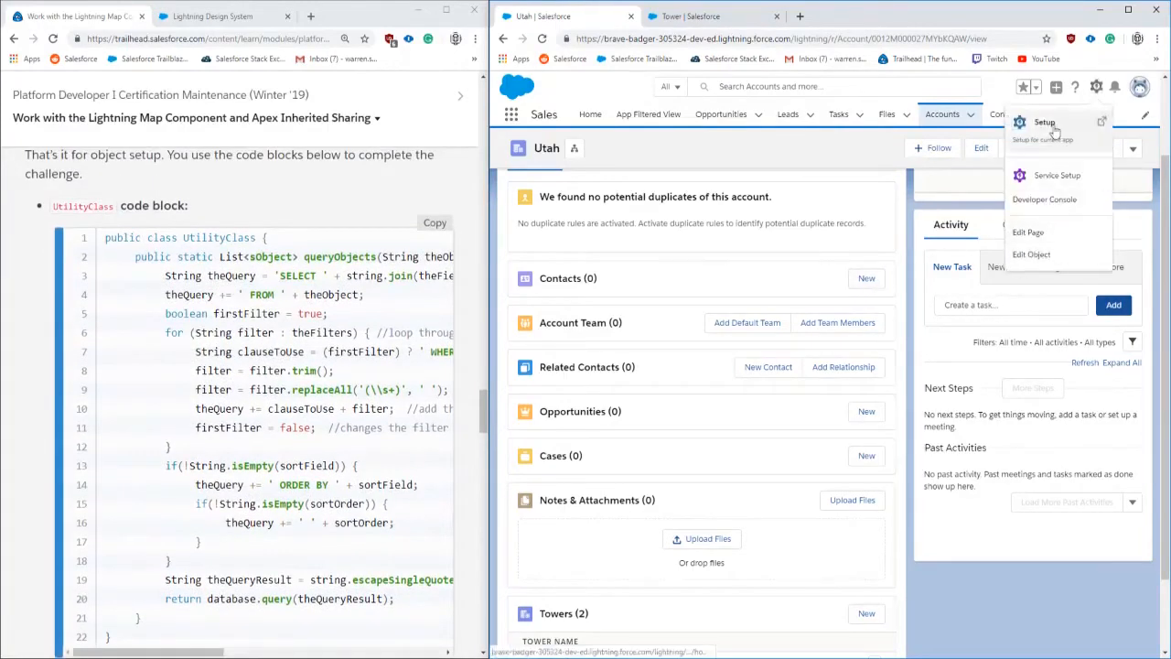
{"action": "left_click", "coordinate": [1044, 199]}
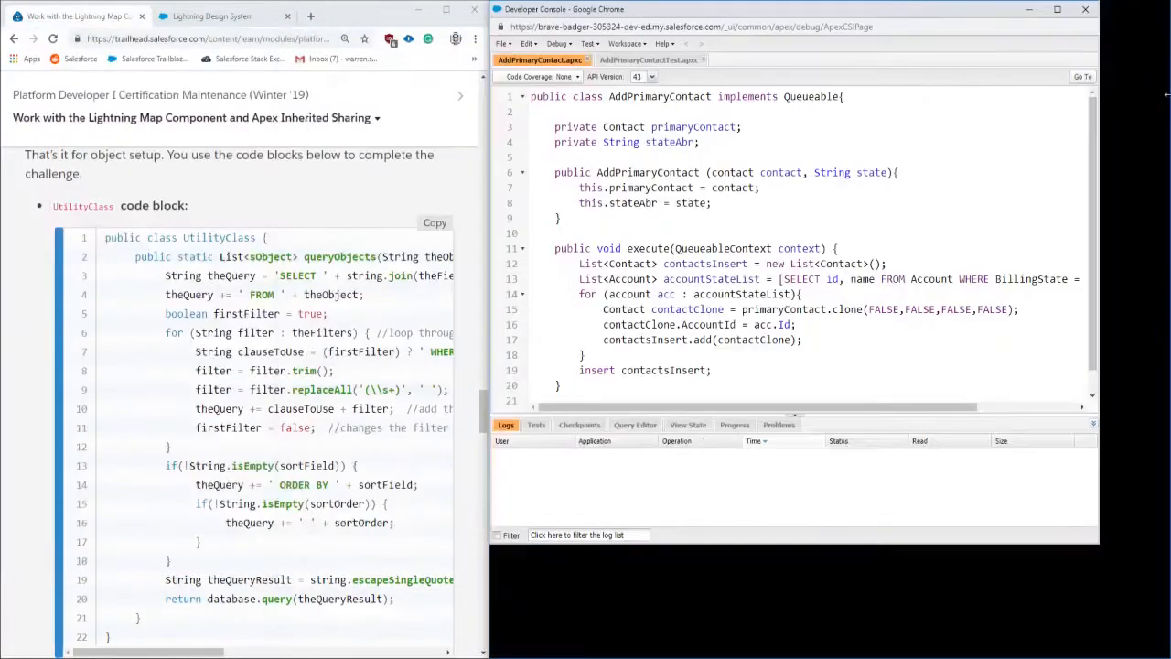
Step: Close the AddPrimaryContact files and create UtilityClass with Trailhead's query code
{"action": "left_click", "coordinate": [649, 60]}
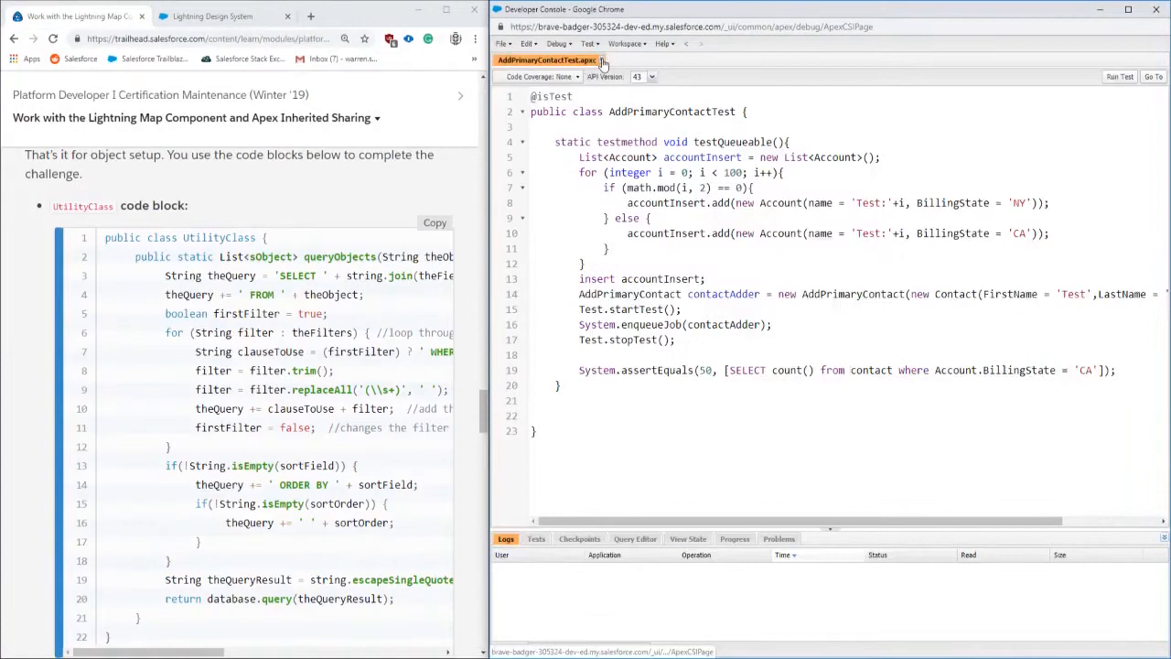
{"action": "left_click", "coordinate": [502, 43]}
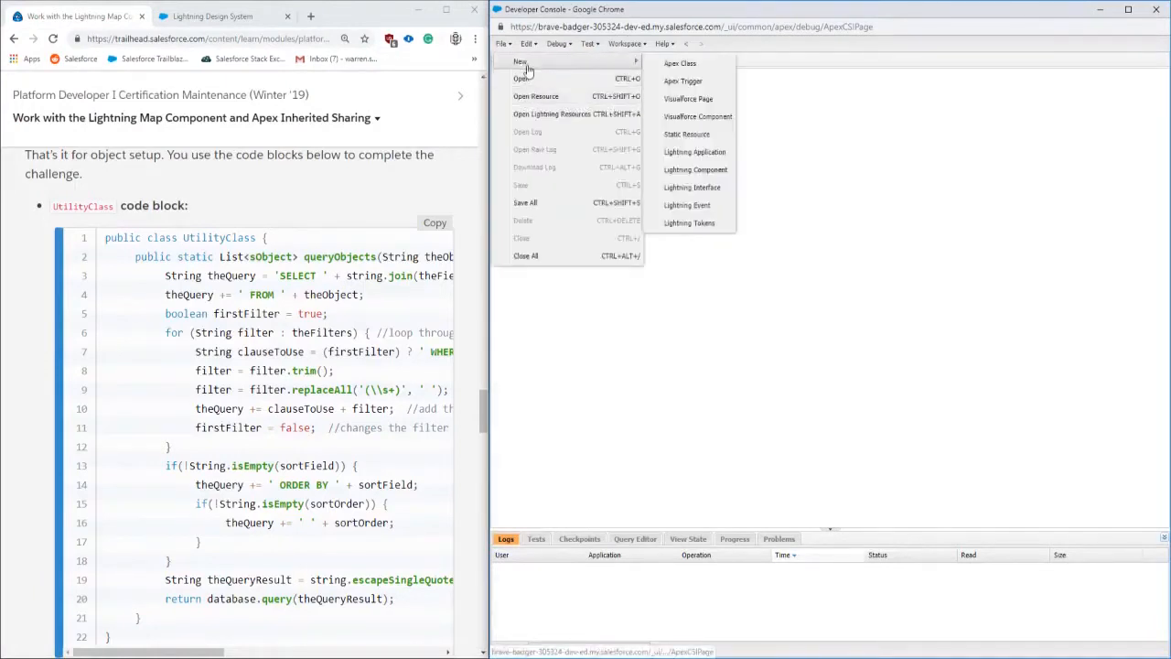
{"action": "left_click", "coordinate": [679, 63]}
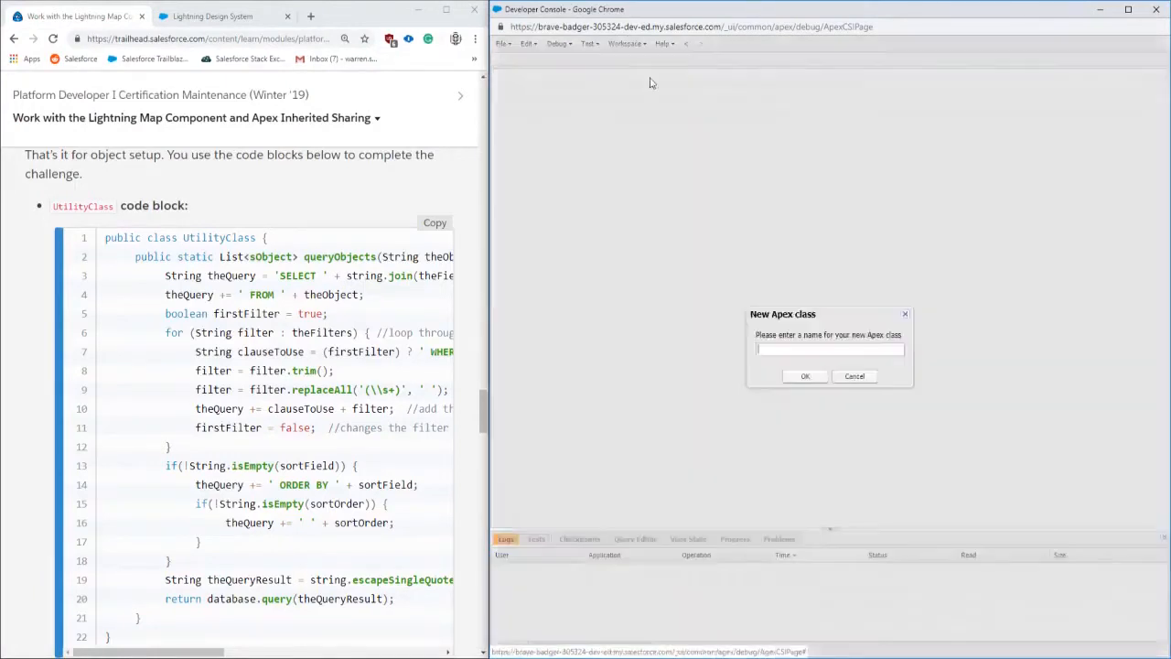
{"action": "left_click", "coordinate": [435, 222]}
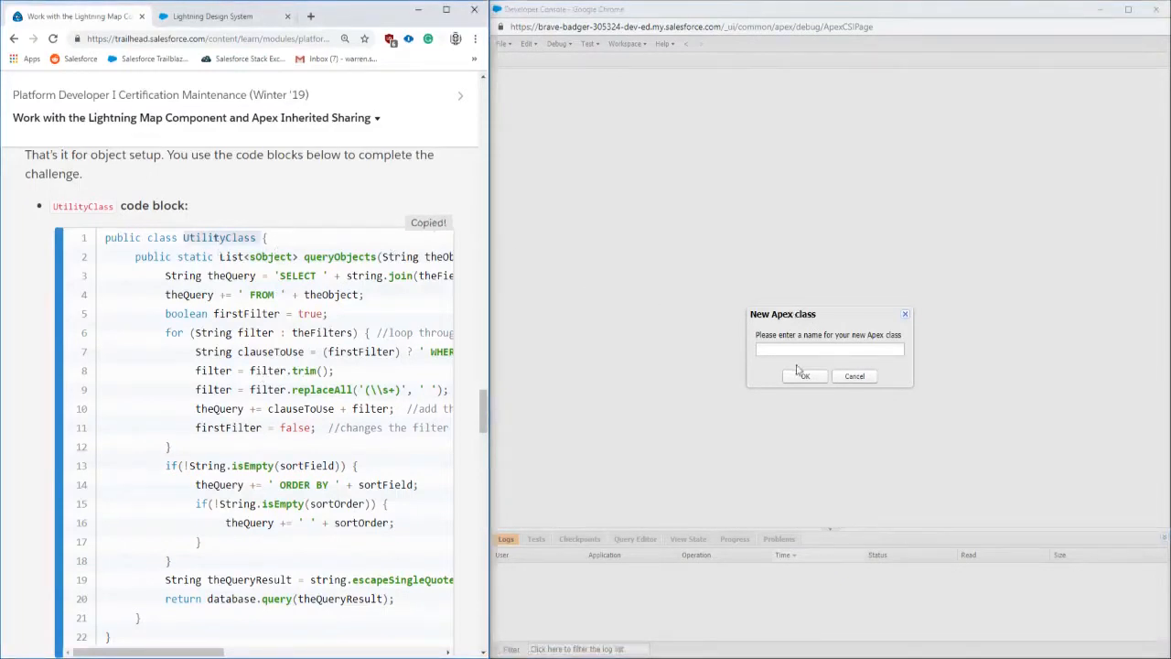
{"action": "type", "text": "UtilityClass"}
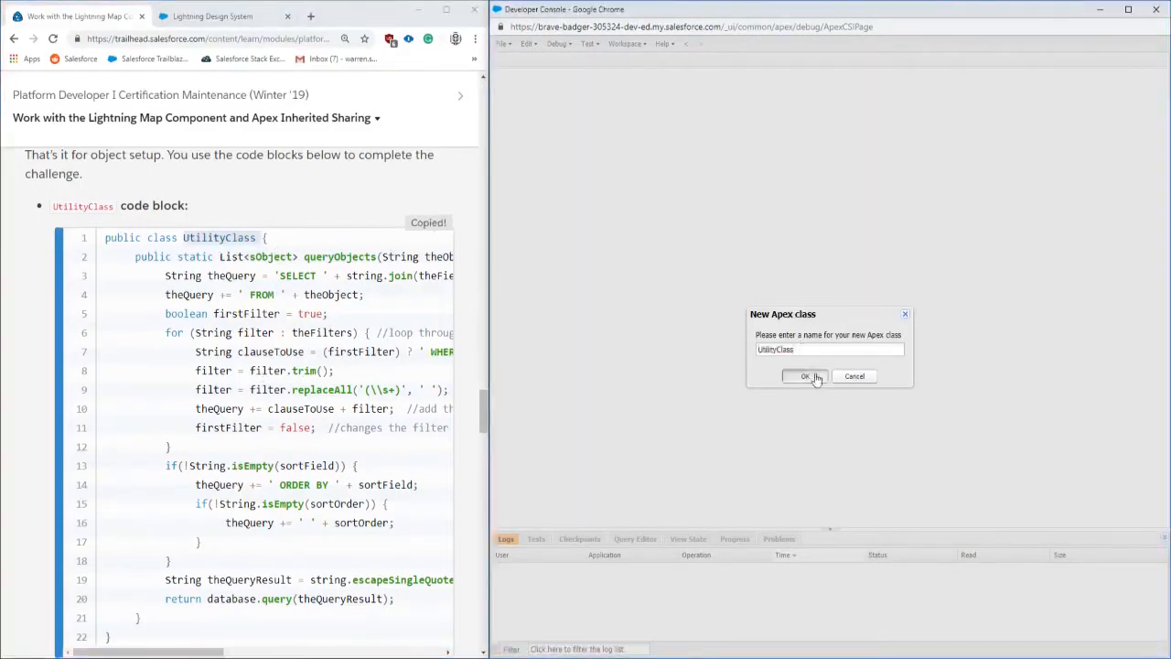
{"action": "left_click", "coordinate": [804, 376]}
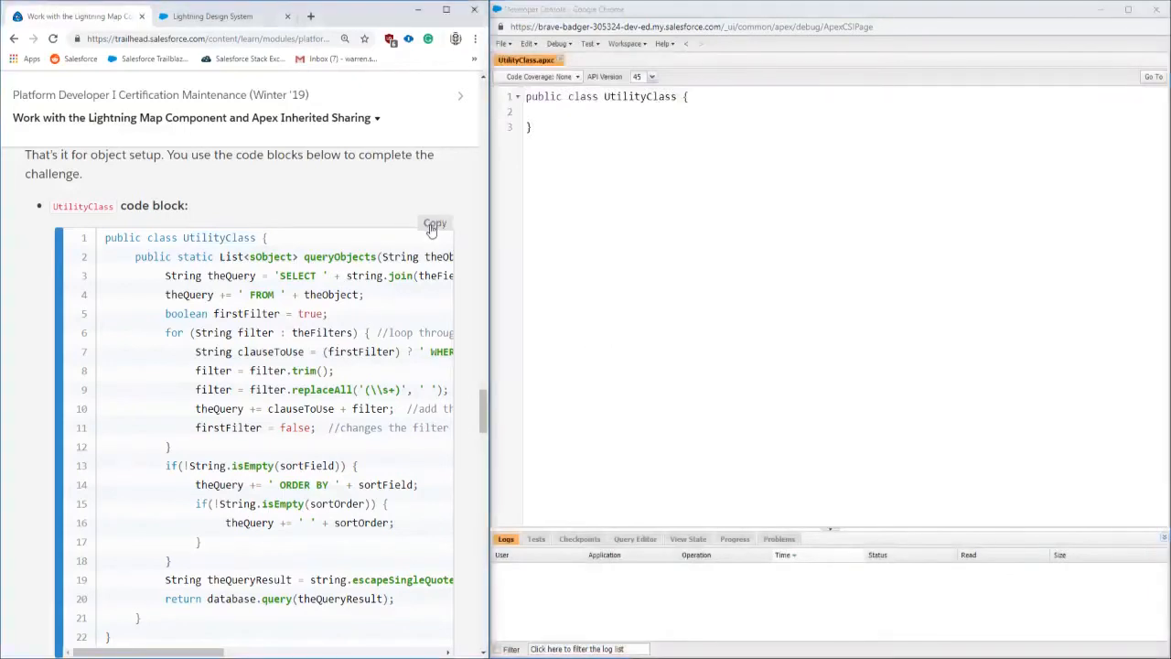
{"action": "left_click", "coordinate": [434, 224]}
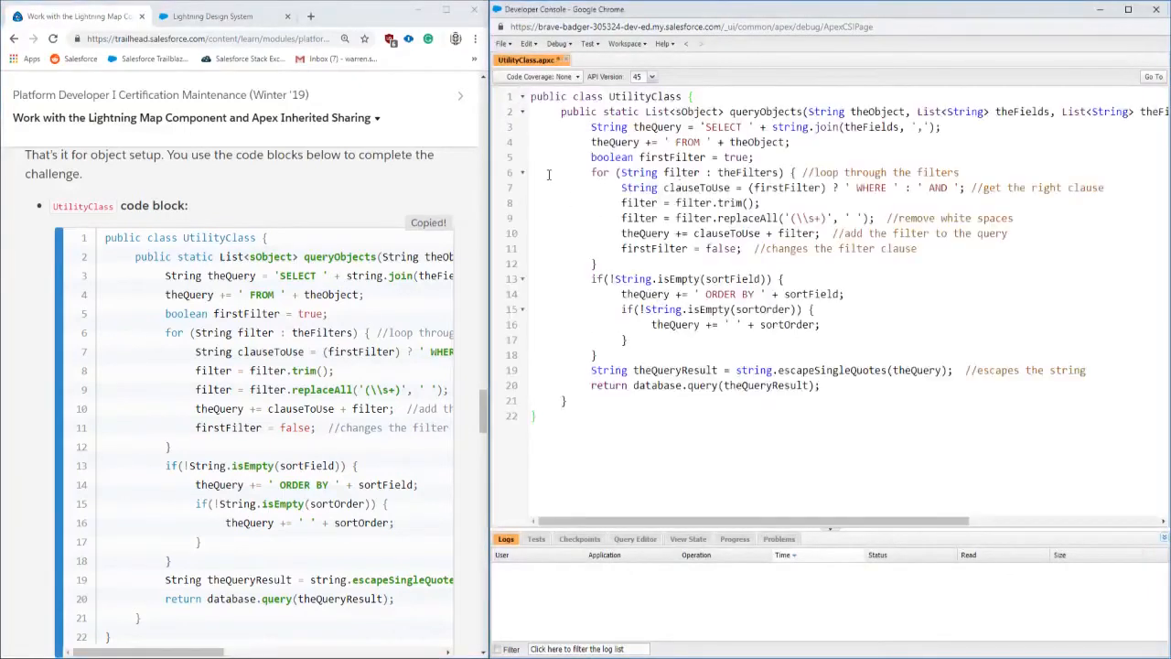
{"action": "scroll", "scroll_direction": "down", "scroll_amount": 3}
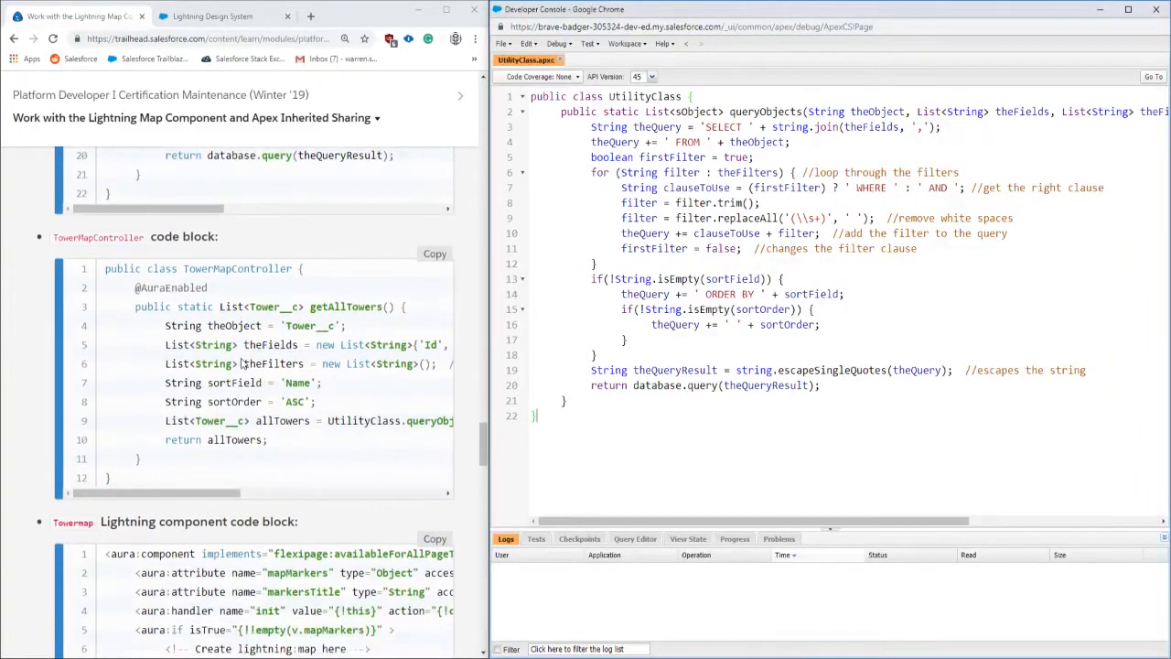
Step: Create and save the TowerMapController Apex class with the challenge's controller code
{"action": "left_click", "coordinate": [503, 43]}
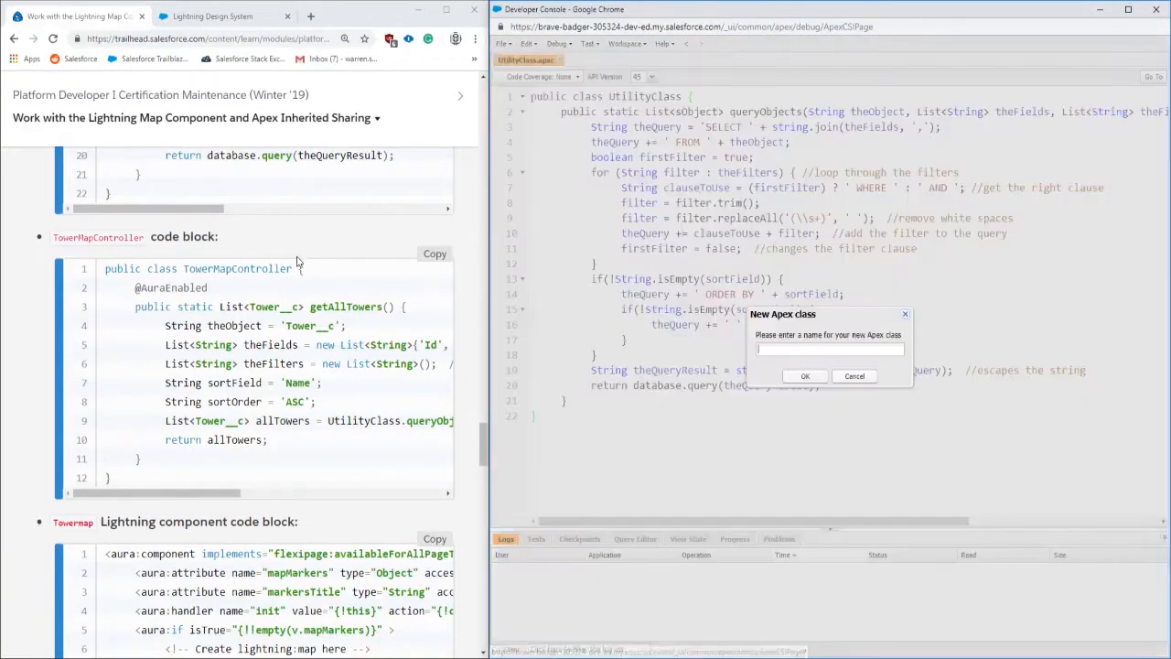
{"action": "type", "text": "TowerMapController"}
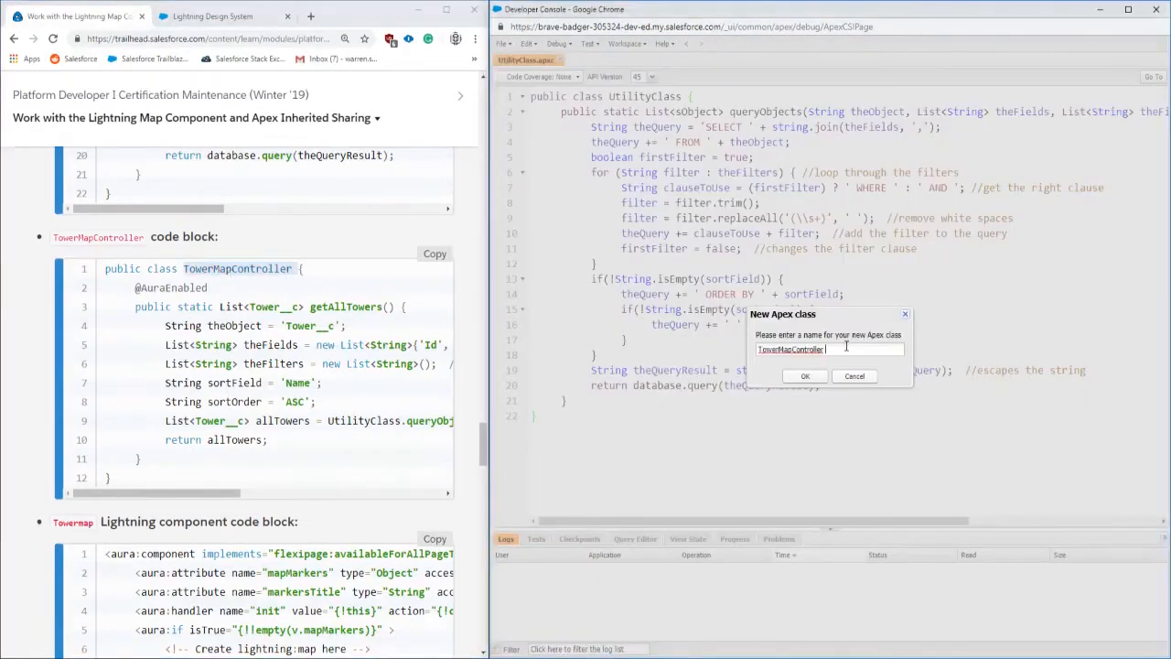
{"action": "left_click", "coordinate": [804, 376]}
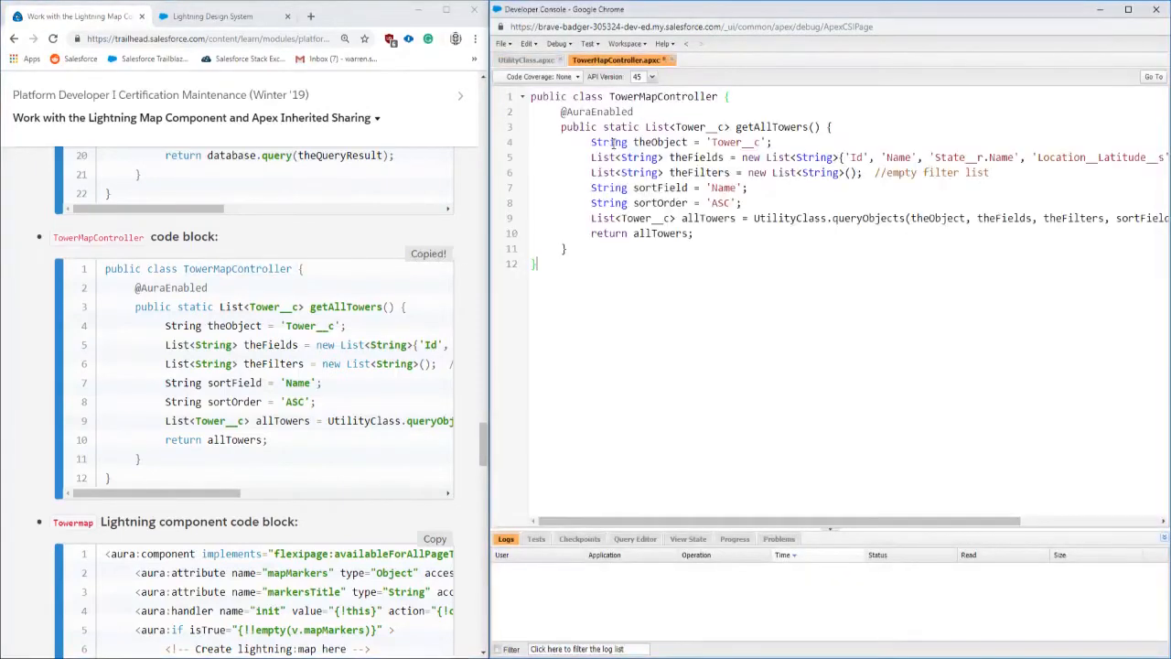
{"action": "key", "text": "ctrl+s"}
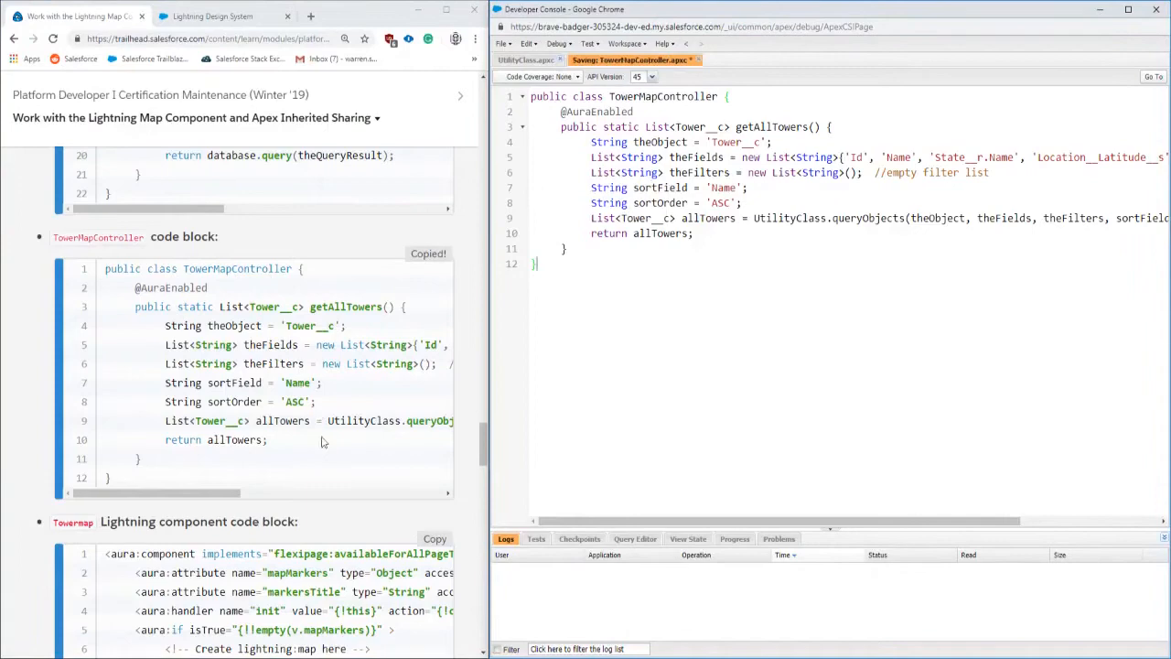
{"action": "scroll", "scroll_direction": "down", "scroll_amount": 3}
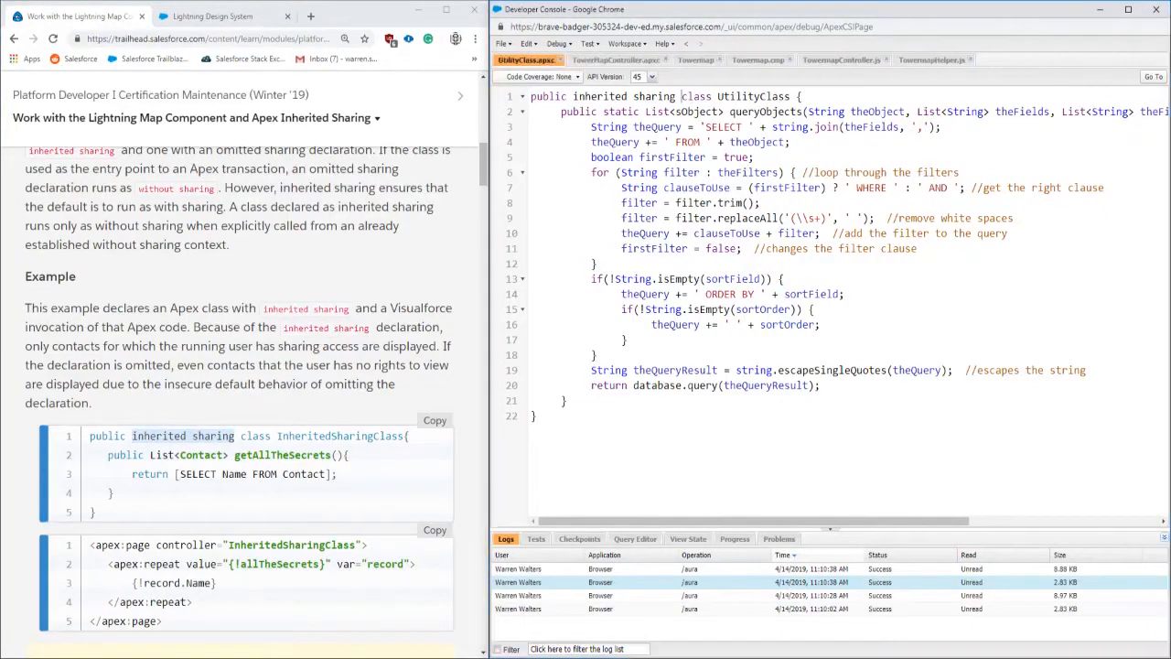
Step: Add 'inherited sharing' to the TowerMapController class declaration
{"action": "scroll", "scroll_direction": "down", "scroll_amount": 3}
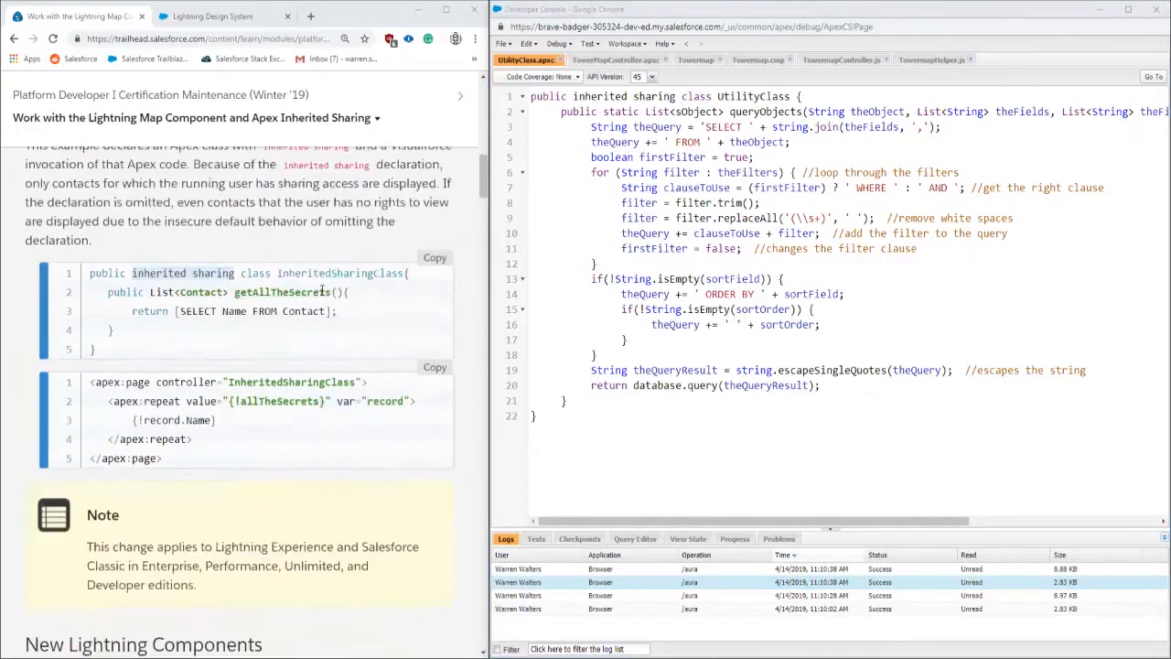
{"action": "scroll", "scroll_direction": "down", "scroll_amount": 3}
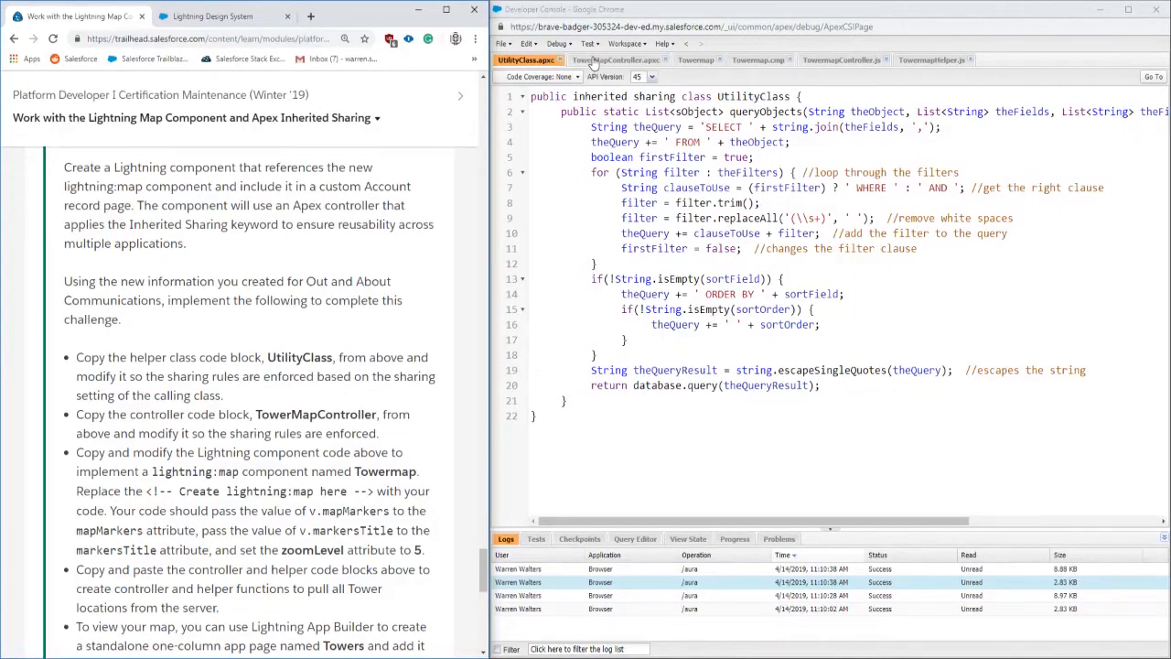
{"action": "left_click", "coordinate": [617, 60]}
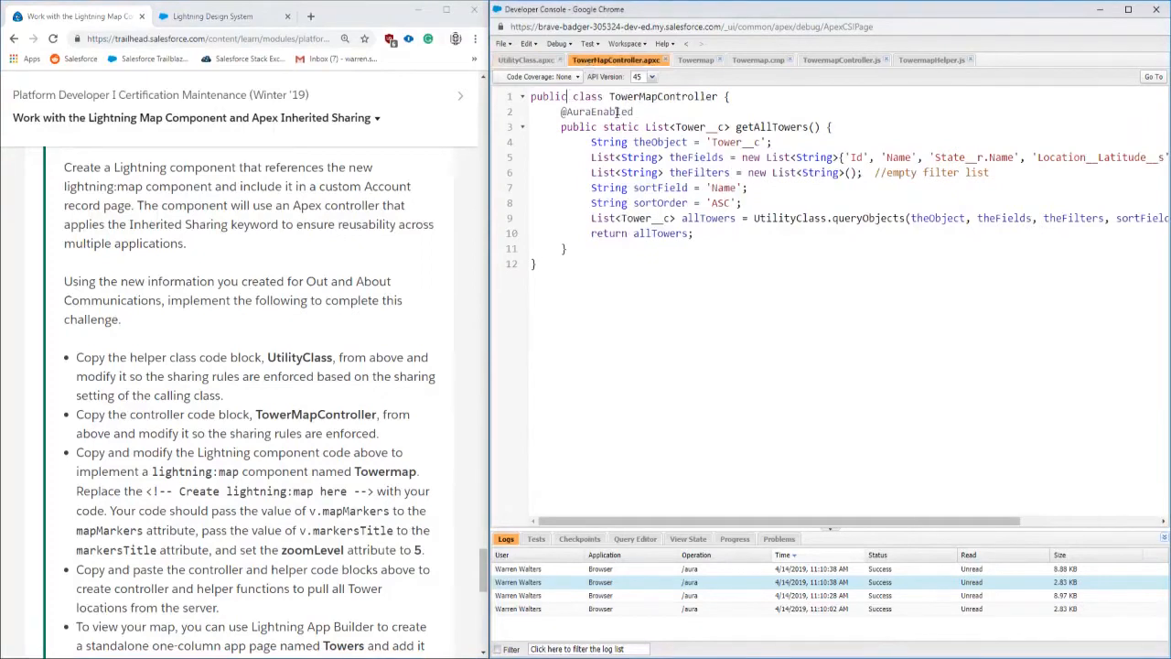
{"action": "type", "text": "inherited sharing"}
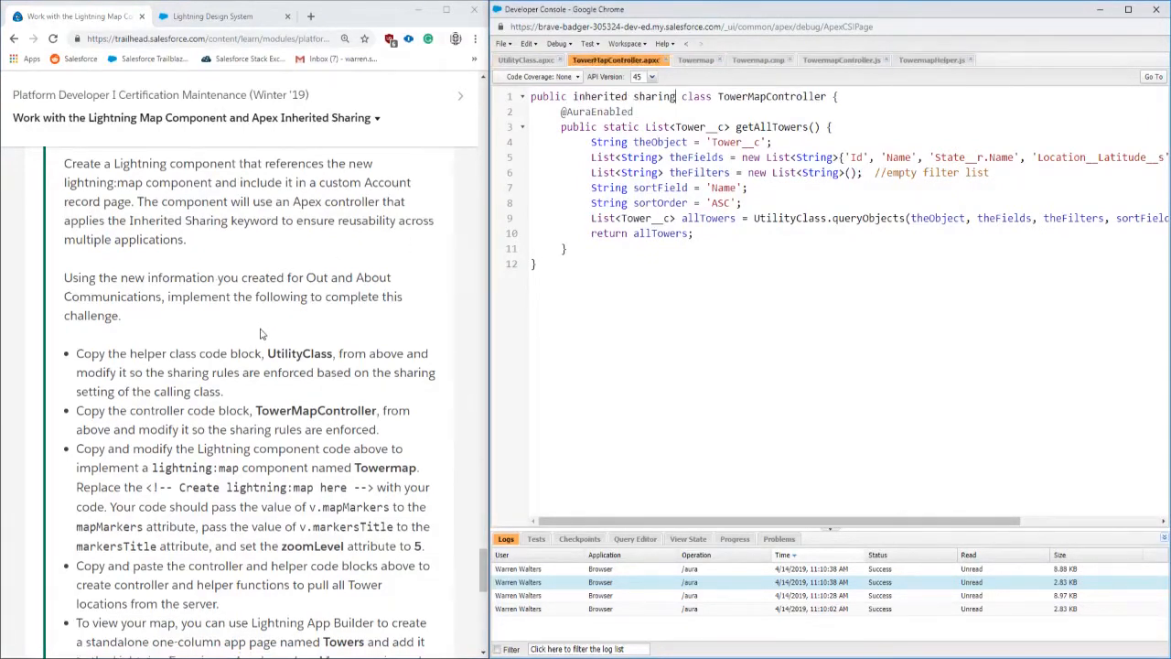
{"action": "scroll", "scroll_direction": "down", "scroll_amount": 3}
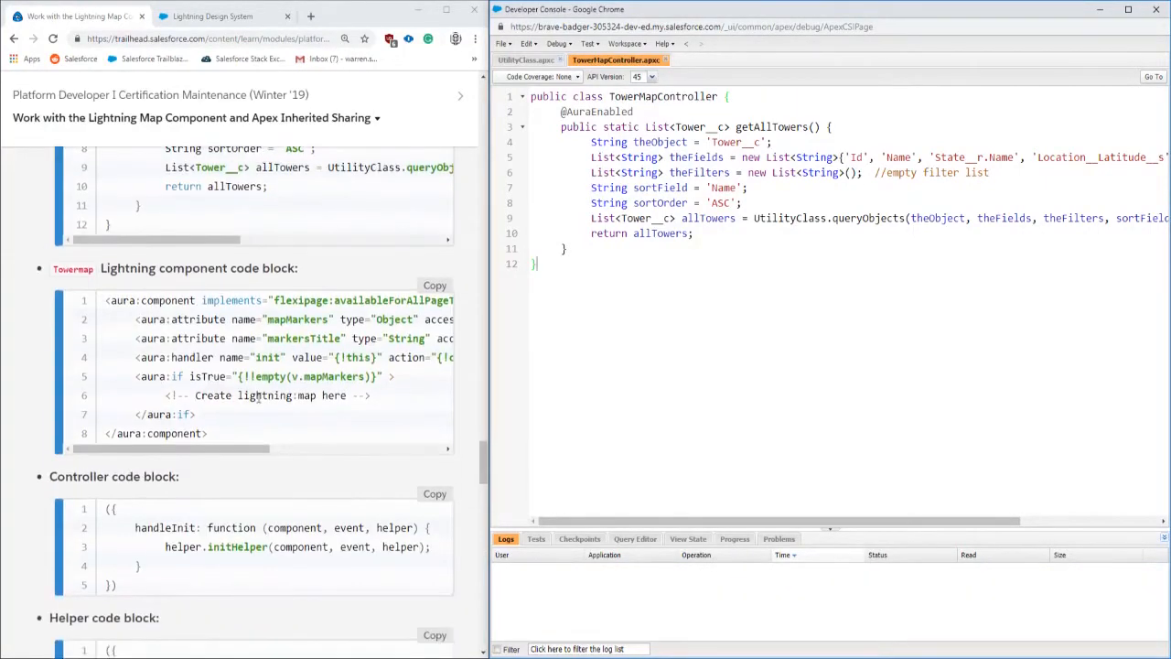
Step: Create a Lightning component bundle named Towermap via File > New > Lightning Component
{"action": "scroll", "scroll_direction": "down", "scroll_amount": 3}
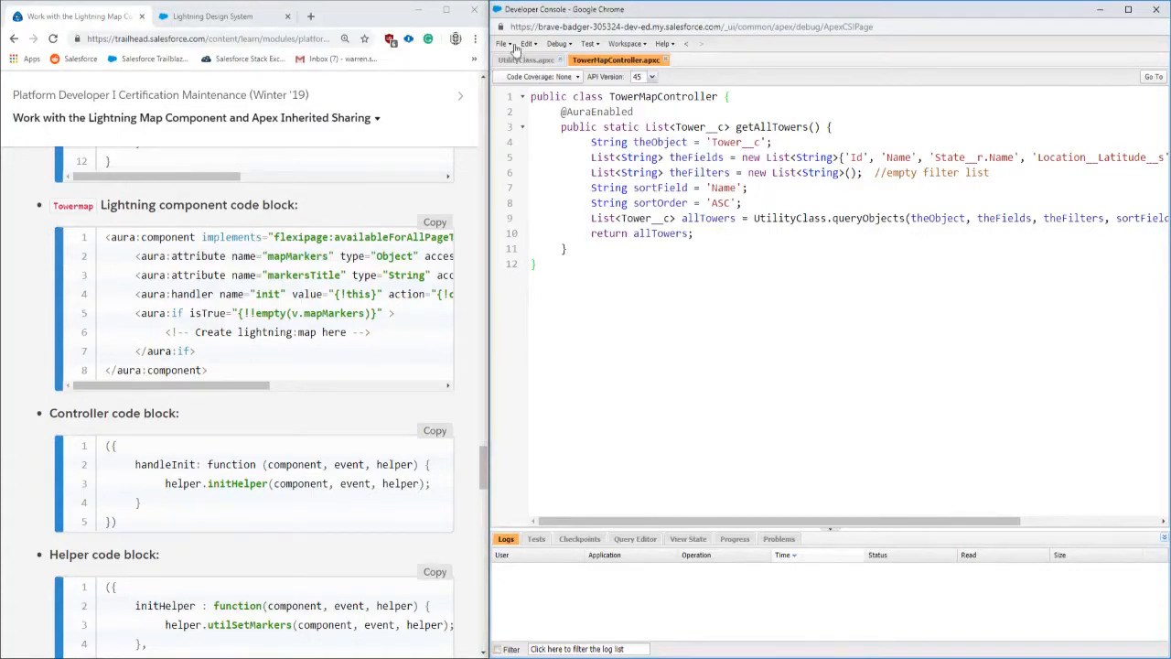
{"action": "left_click", "coordinate": [502, 43]}
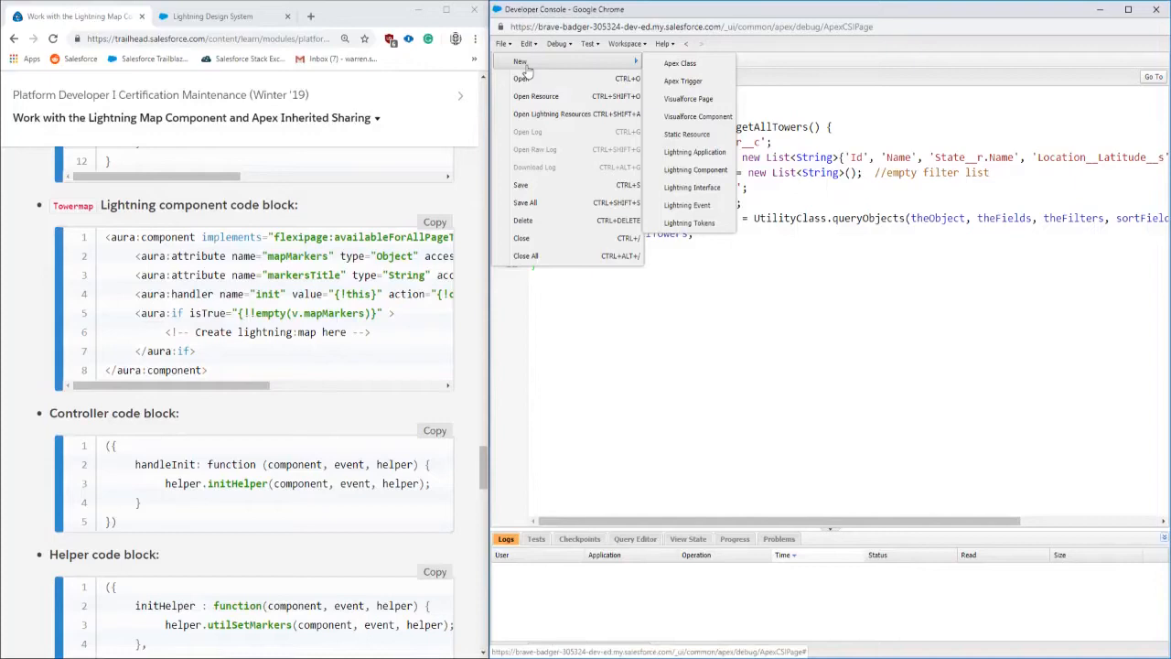
{"action": "mouse_move", "coordinate": [694, 170]}
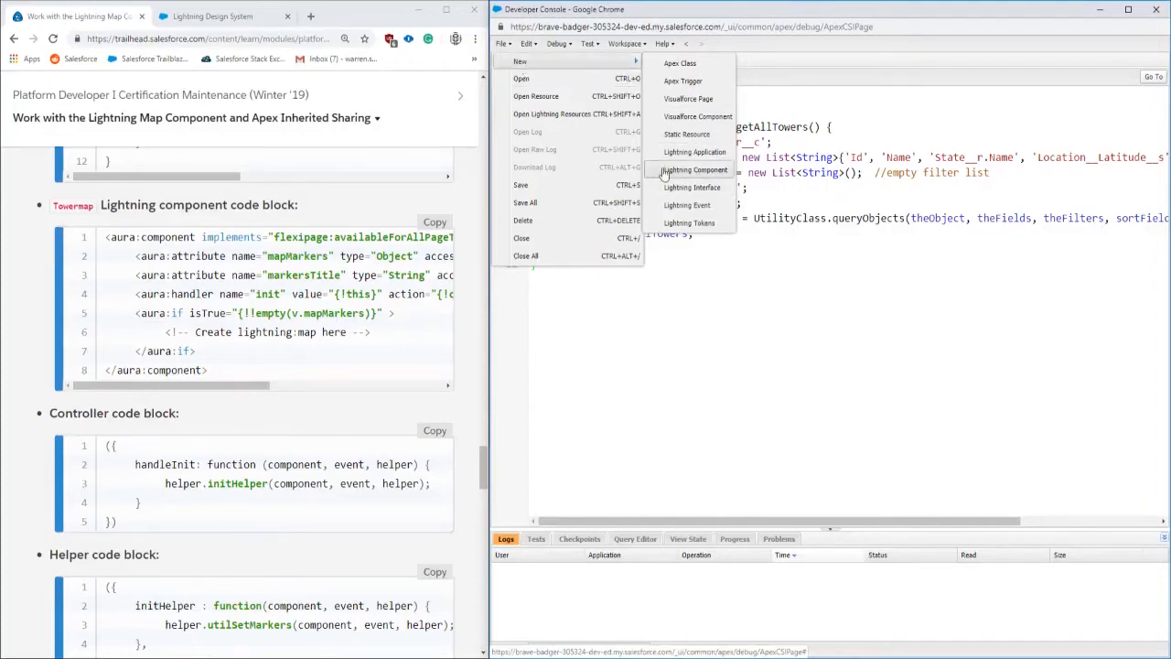
{"action": "left_click", "coordinate": [693, 170]}
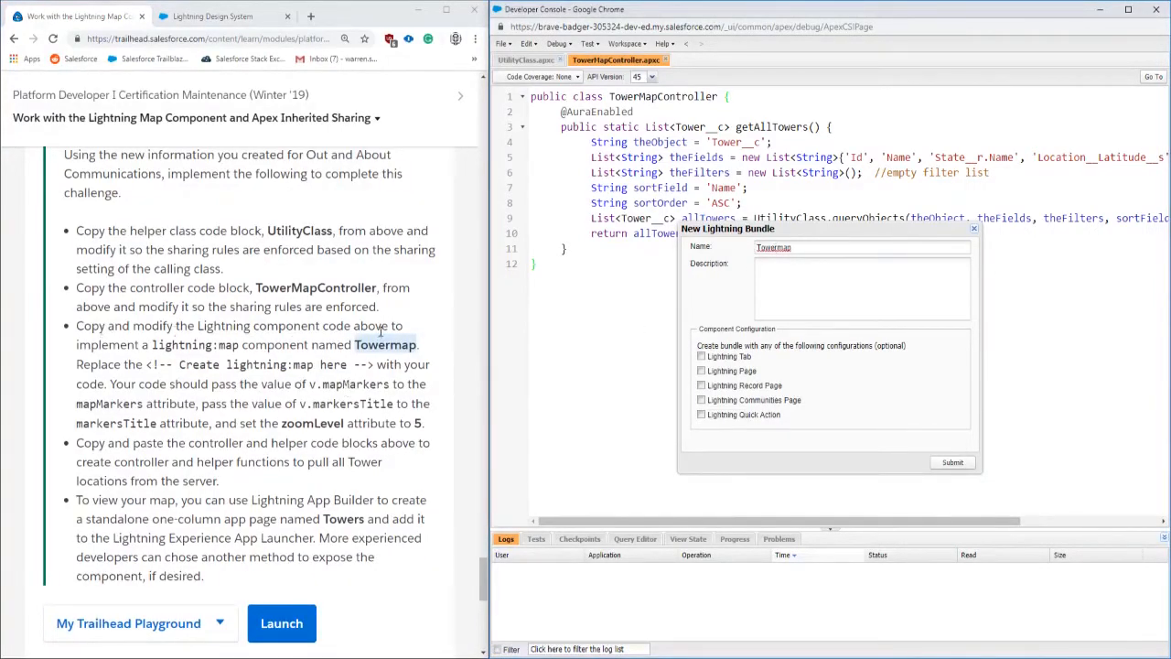
{"action": "mouse_move", "coordinate": [377, 364]}
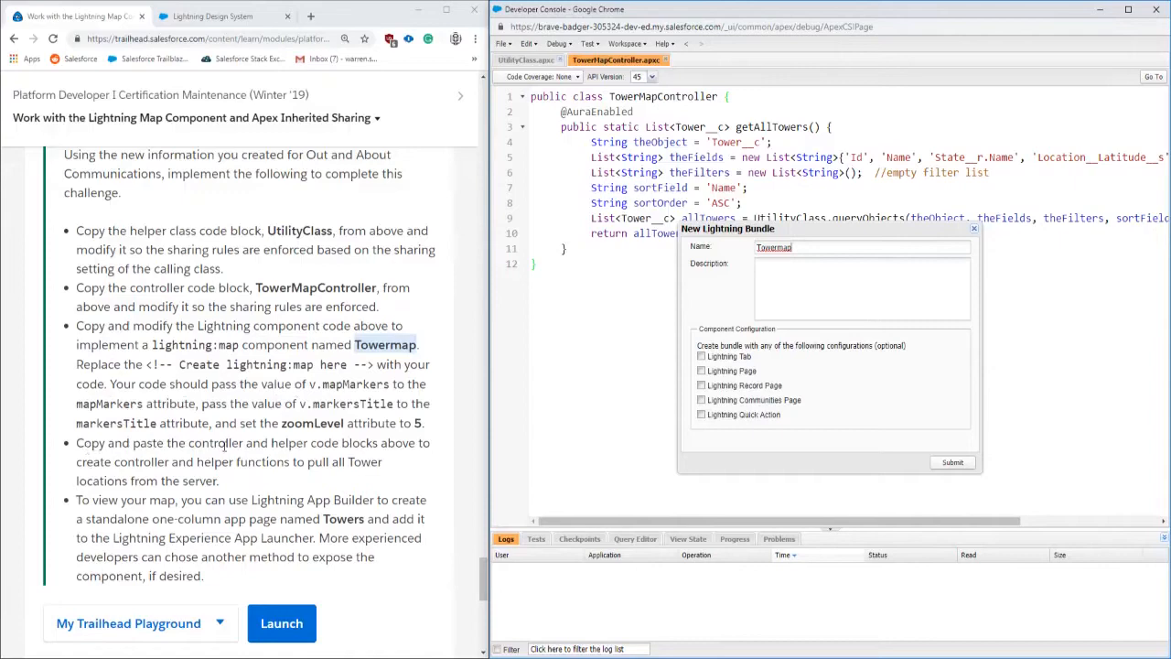
{"action": "mouse_move", "coordinate": [886, 473]}
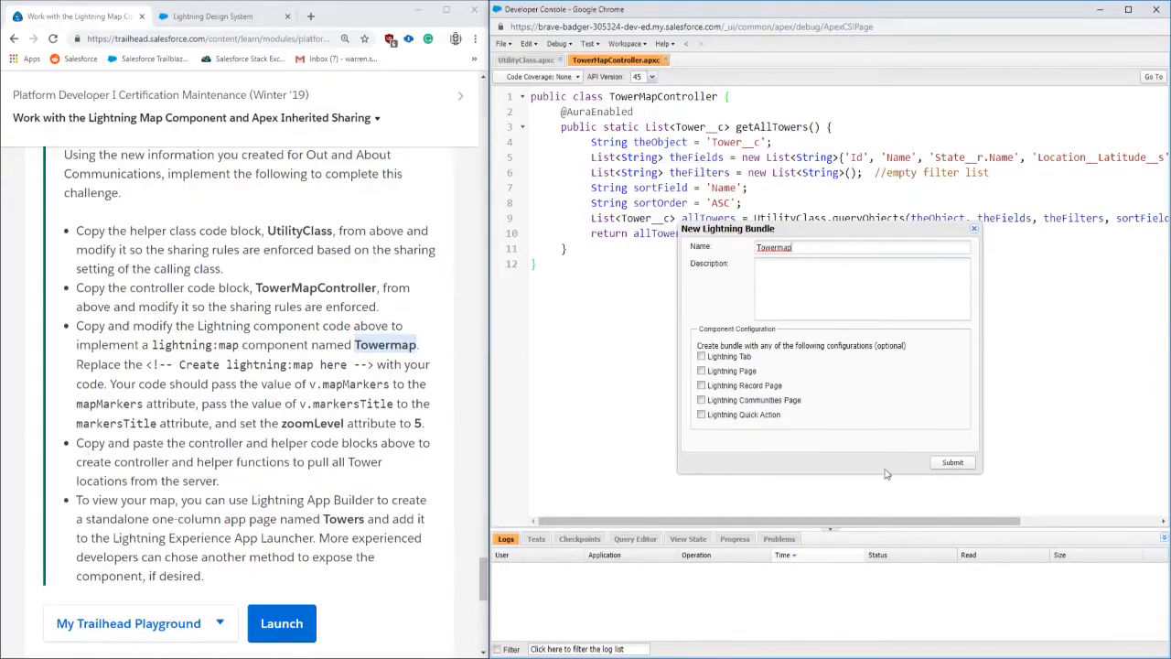
{"action": "left_click", "coordinate": [952, 462]}
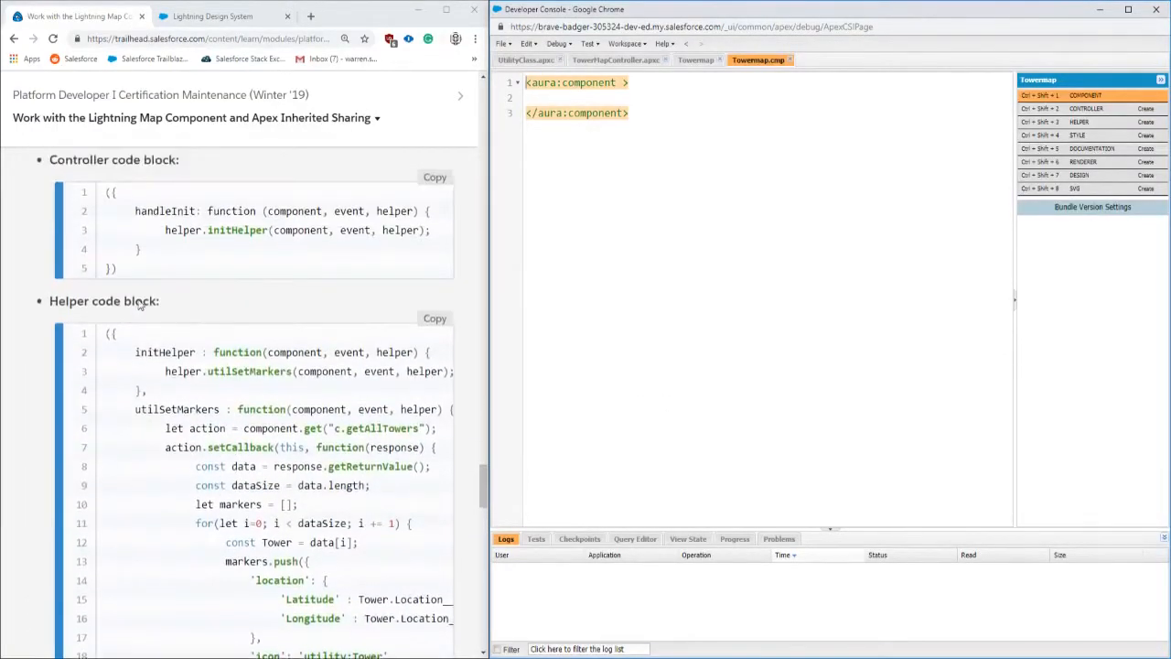
Step: Dismiss the DUPLICATE_VALUE error, paste the init and map-marker code into controller and helper, return to Trailhead
{"action": "scroll", "scroll_direction": "down", "scroll_amount": 3}
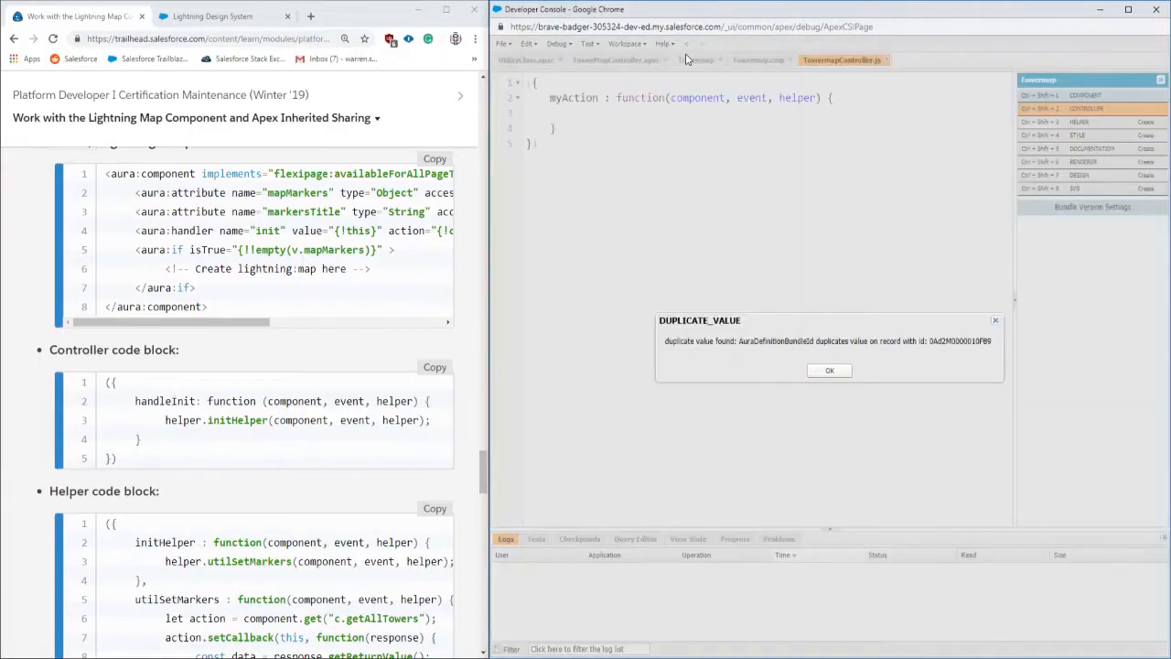
{"action": "mouse_move", "coordinate": [843, 357]}
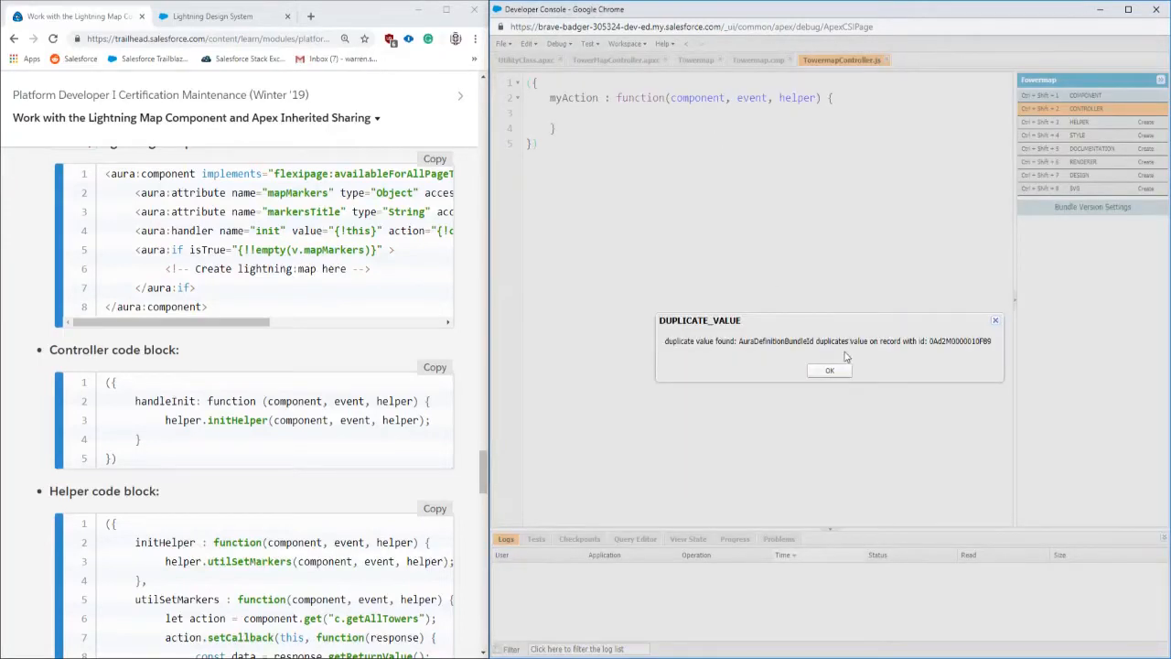
{"action": "left_click", "coordinate": [829, 369]}
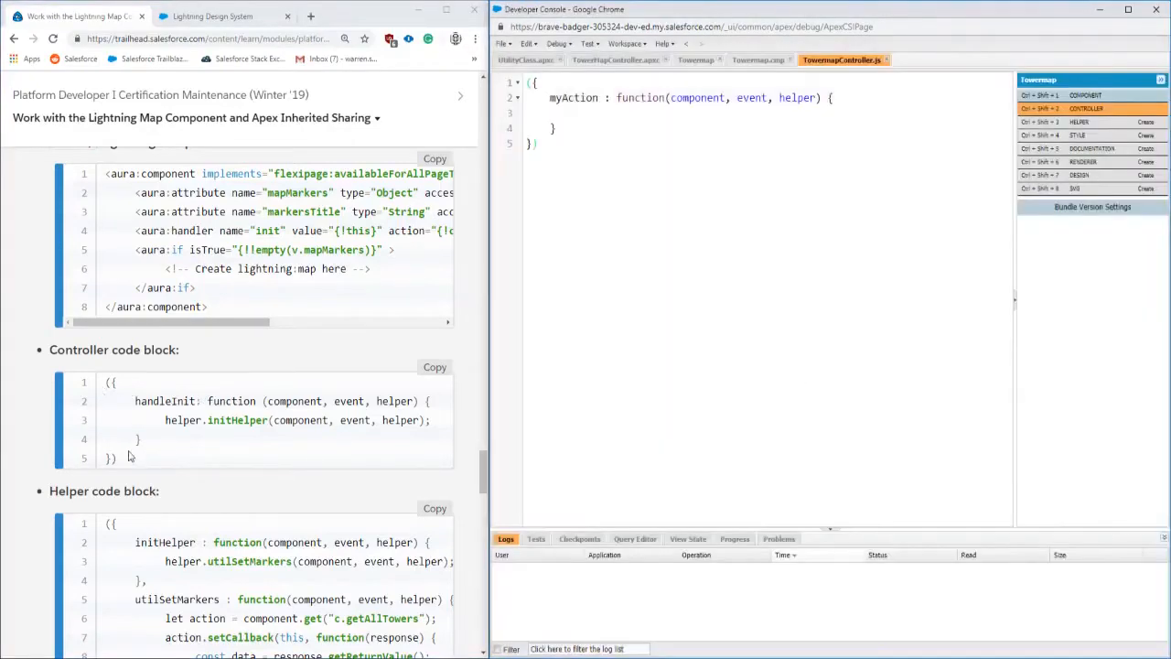
{"action": "left_click", "coordinate": [434, 366]}
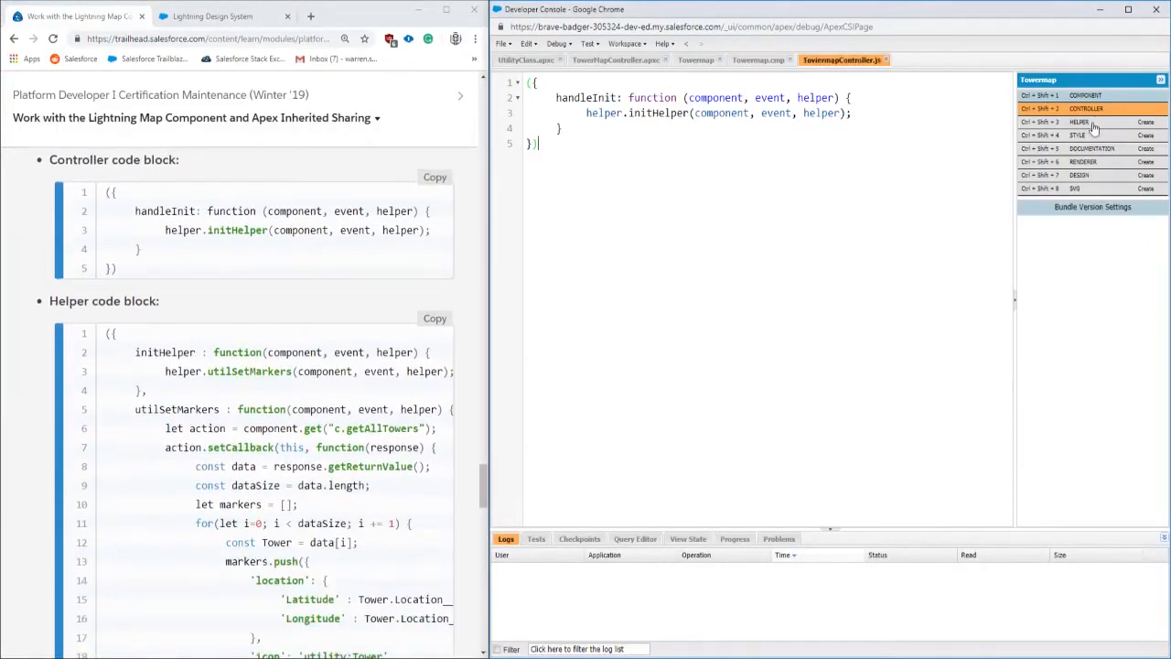
{"action": "scroll", "scroll_direction": "down", "scroll_amount": 3}
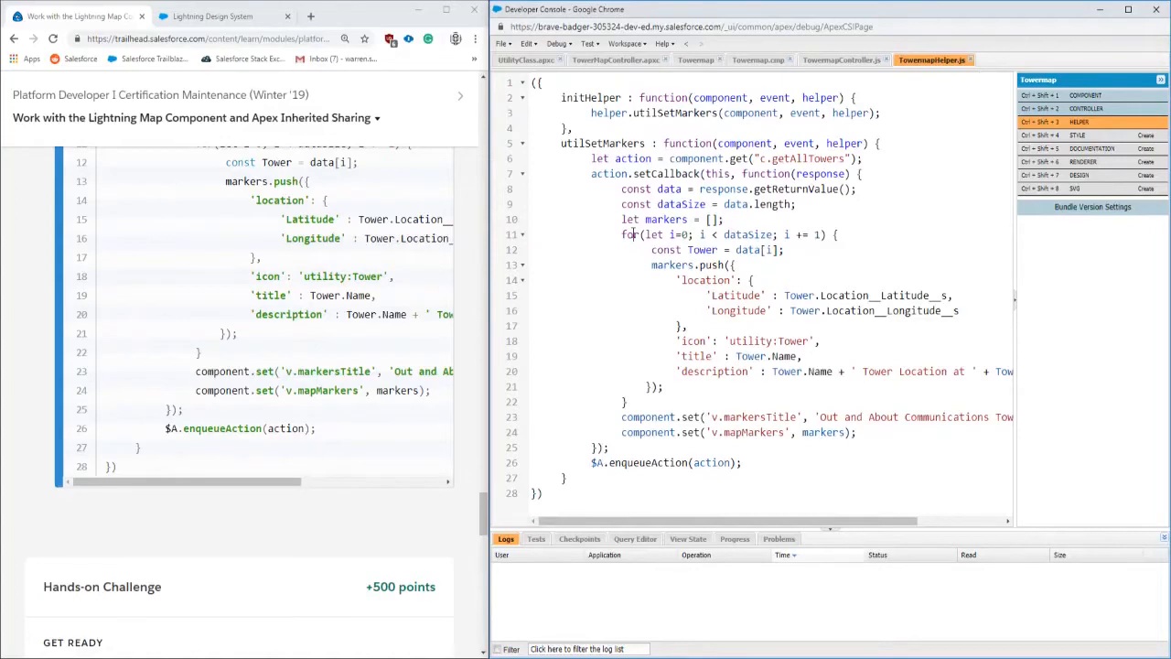
{"action": "scroll", "scroll_direction": "down", "scroll_amount": 3}
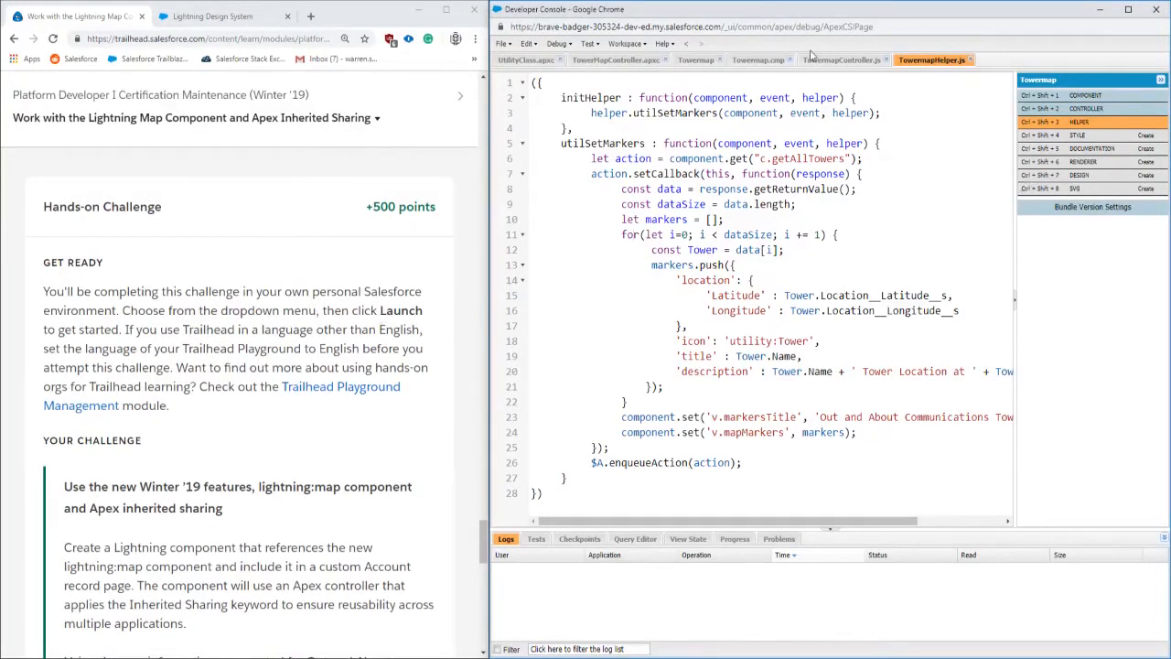
{"action": "left_click", "coordinate": [755, 60]}
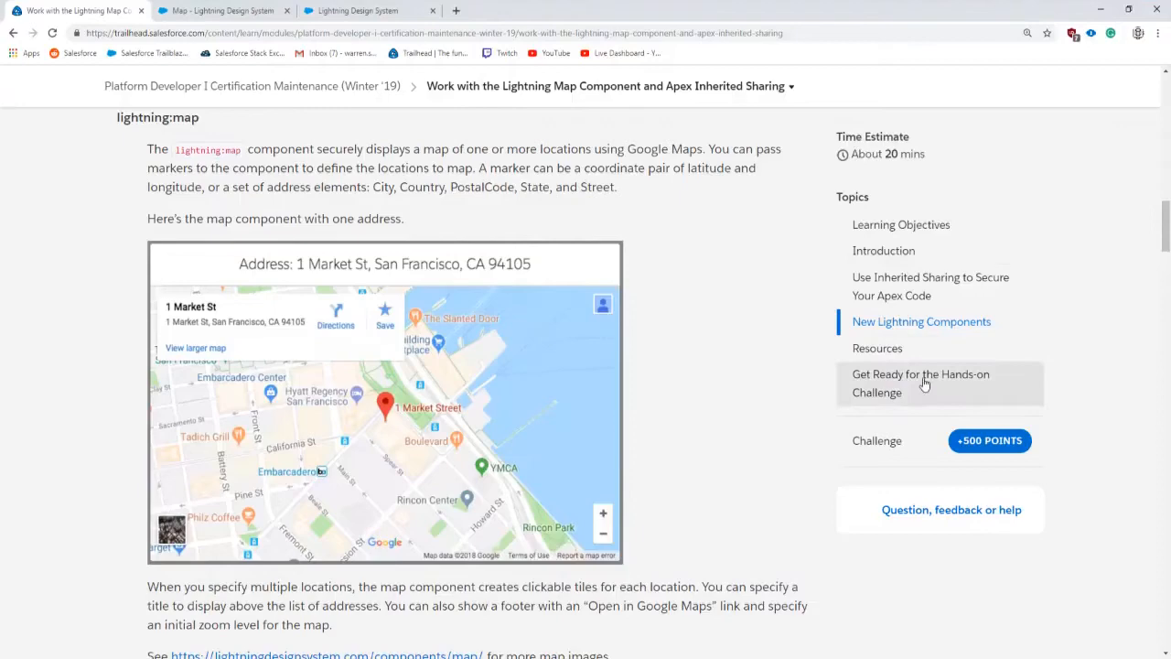
Step: Scroll to the lightning:map example's component code and select the lightning:map markup
{"action": "scroll", "scroll_direction": "down", "scroll_amount": 3}
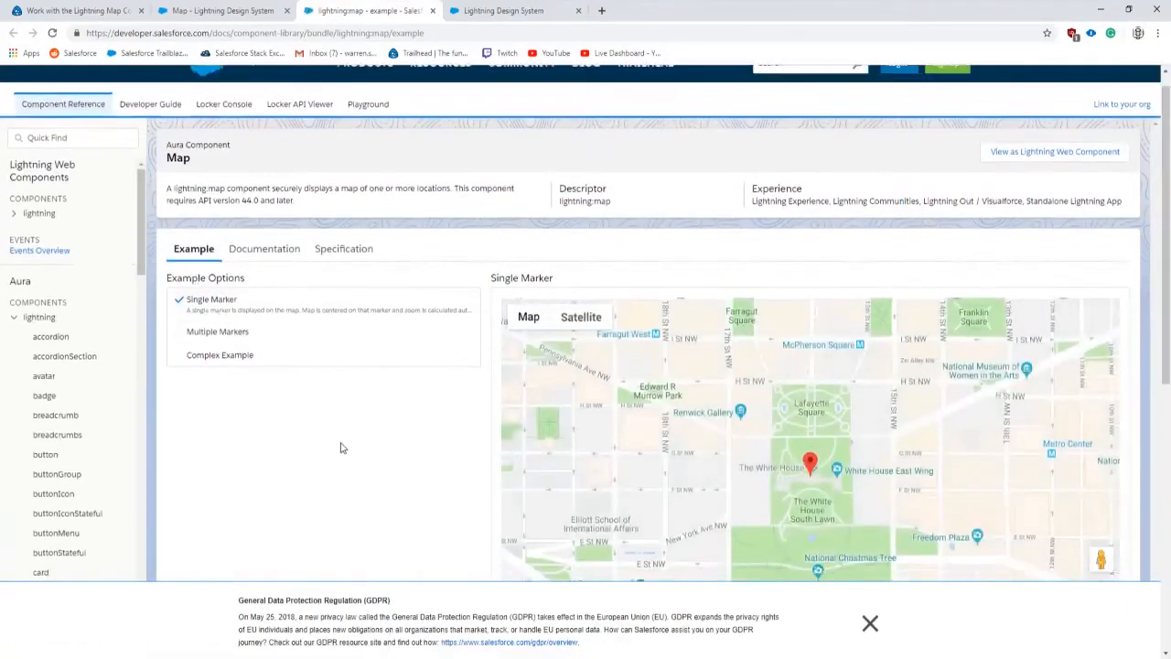
{"action": "scroll", "scroll_direction": "down", "scroll_amount": 3}
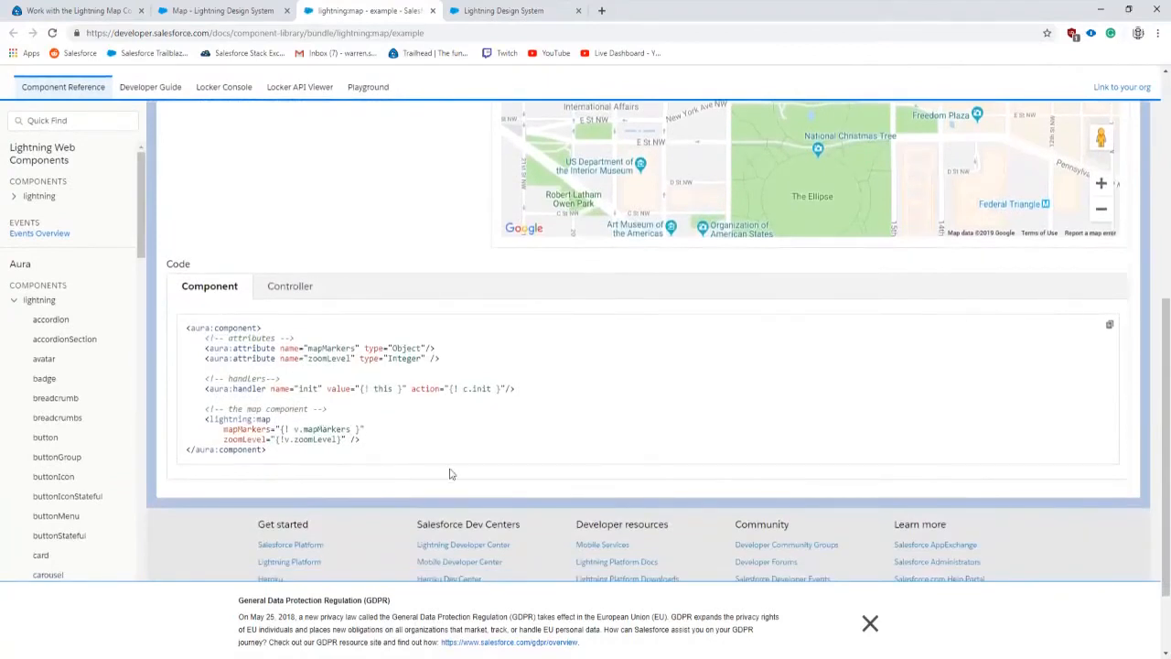
{"action": "scroll", "scroll_direction": "down", "scroll_amount": 3}
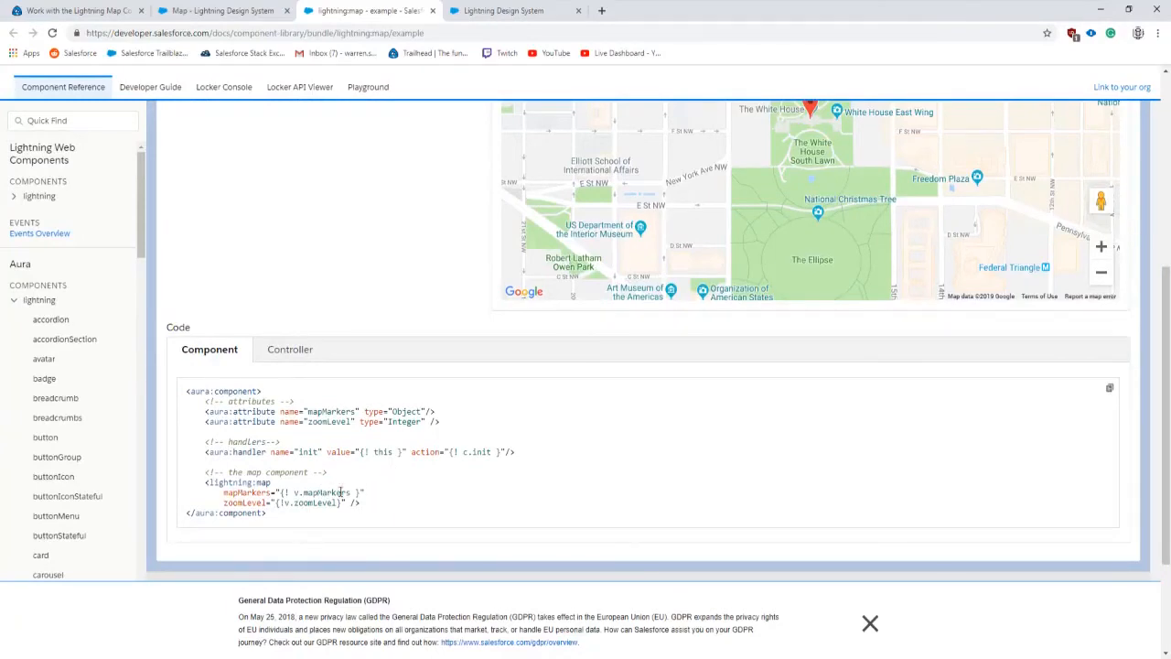
{"action": "left_click_drag", "start_coordinate": [205, 482], "coordinate": [360, 502]}
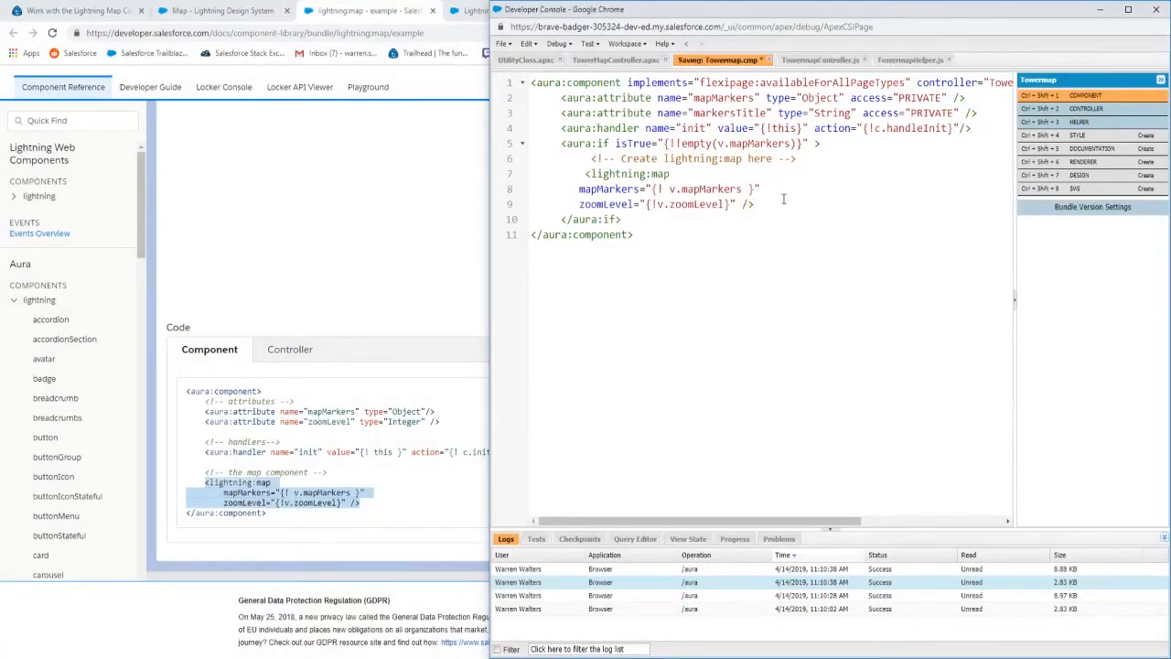
Step: Add markersTitle="{! v.markersTitle}" to the lightning:map tag and save Towermap.cmp
{"action": "left_click", "coordinate": [224, 10]}
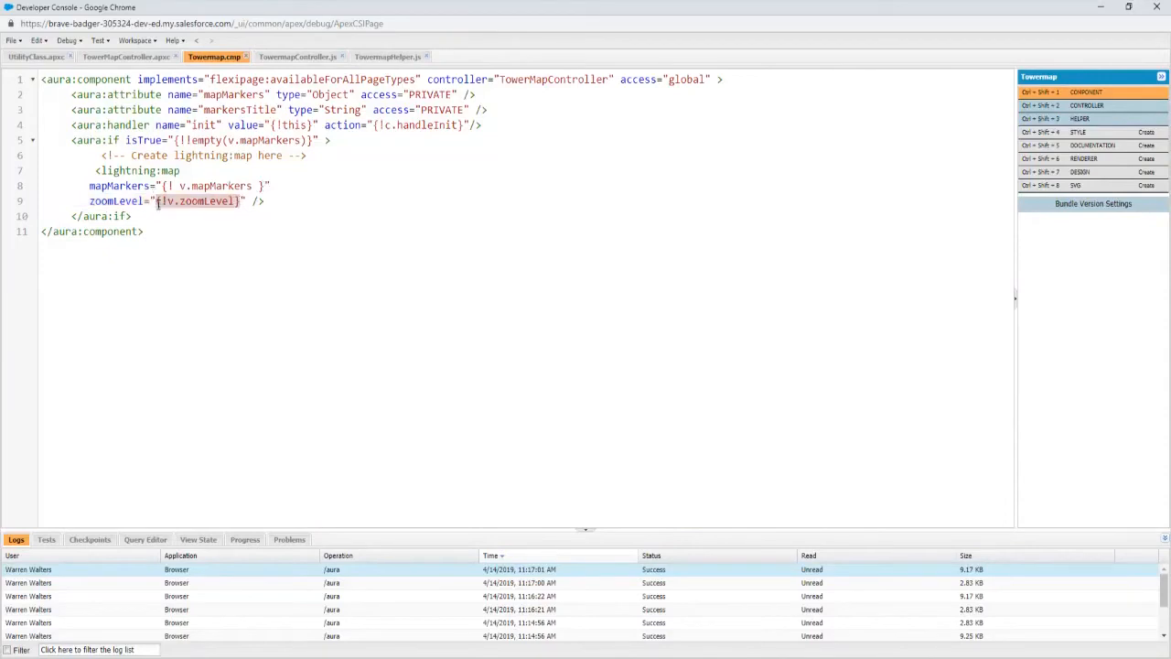
{"action": "type", "text": "5"}
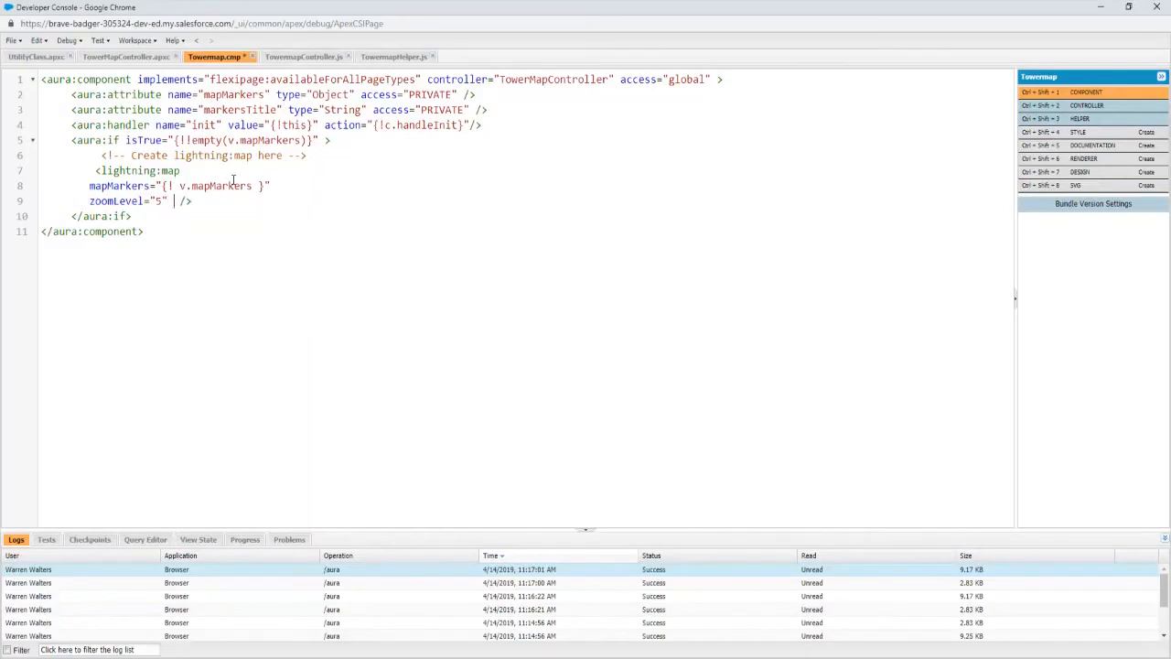
{"action": "type", "text": "mapT"}
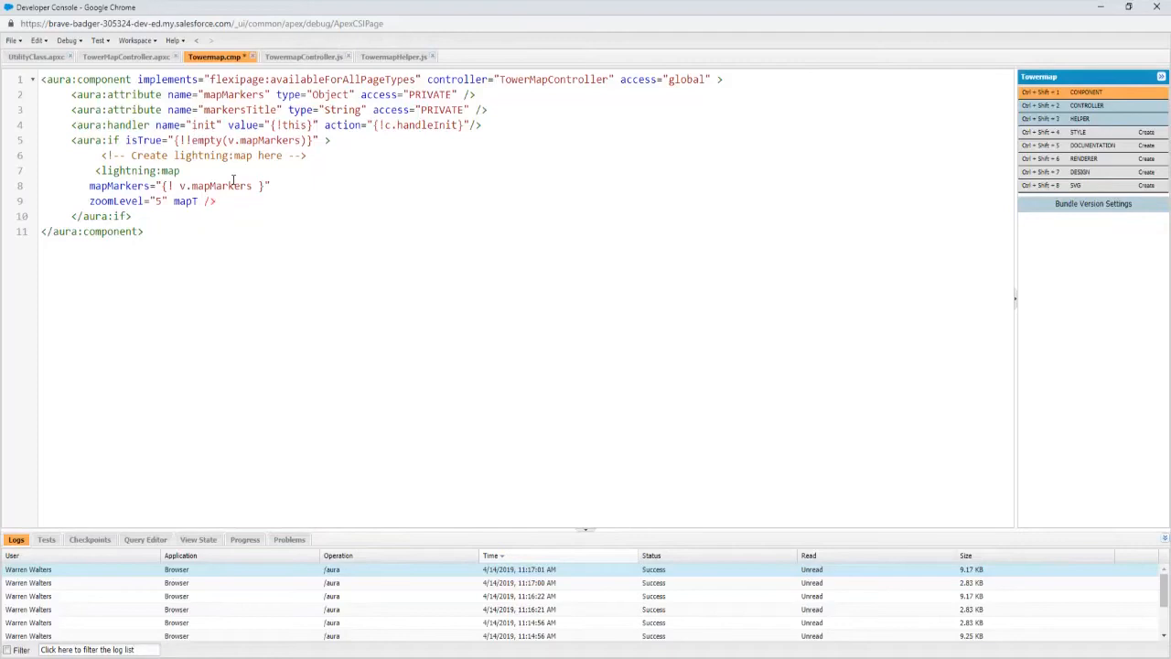
{"action": "type", "text": "markersTitle"}
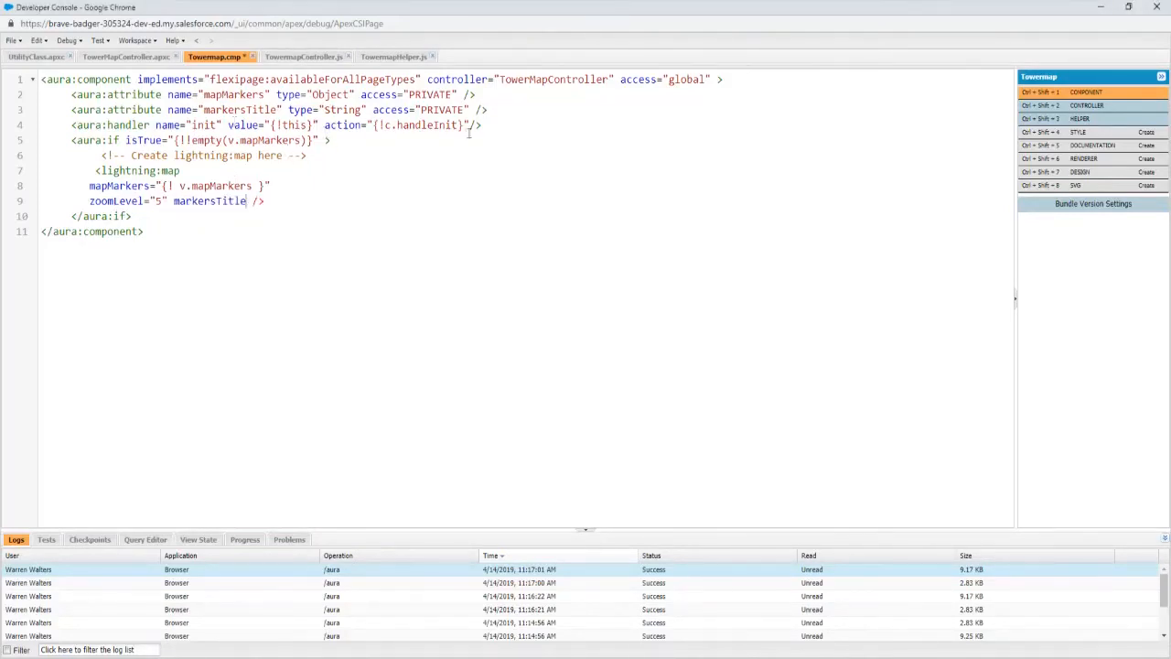
{"action": "type", "text": "=\""}
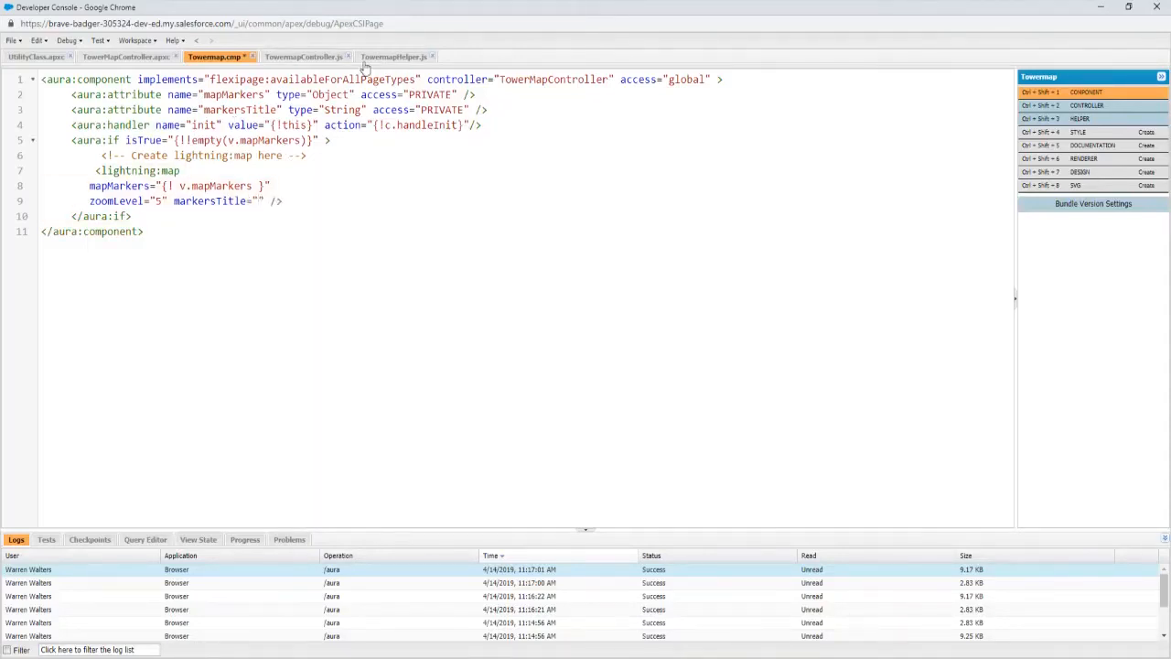
{"action": "type", "text": "{!"}
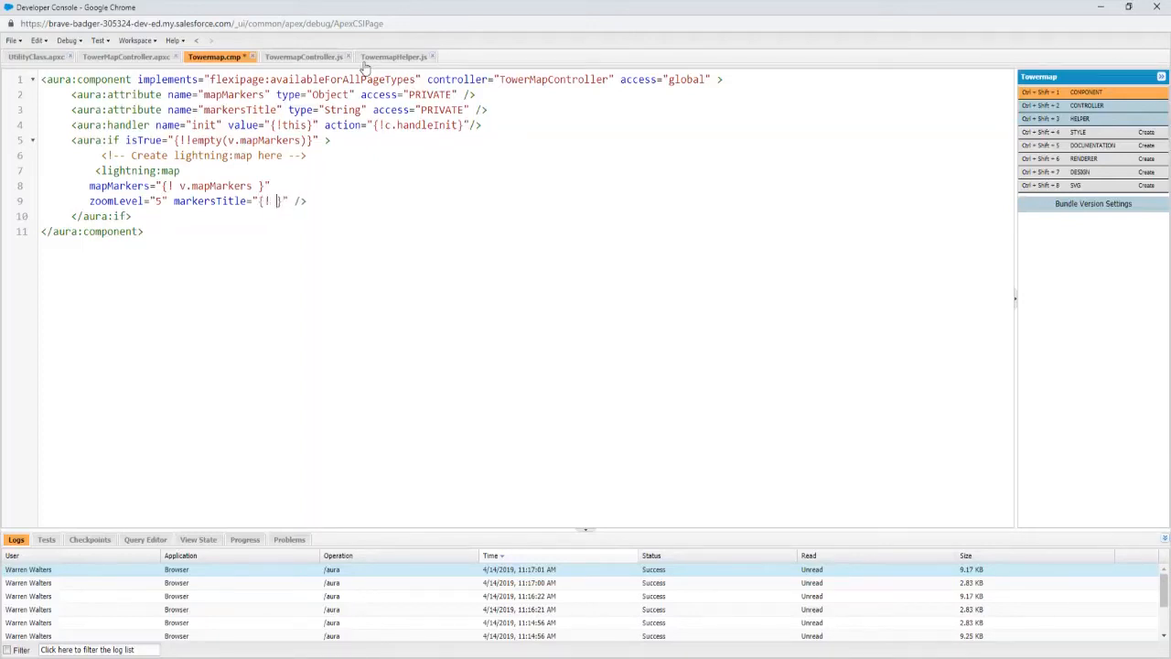
{"action": "type", "text": "v."}
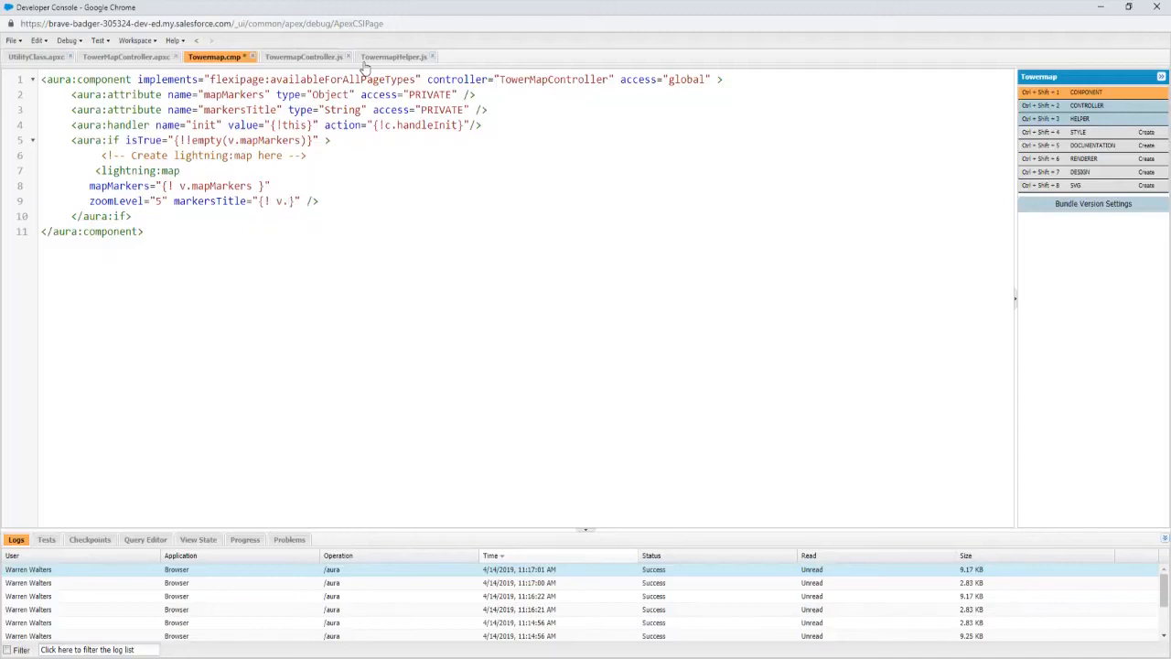
{"action": "type", "text": "m}"}
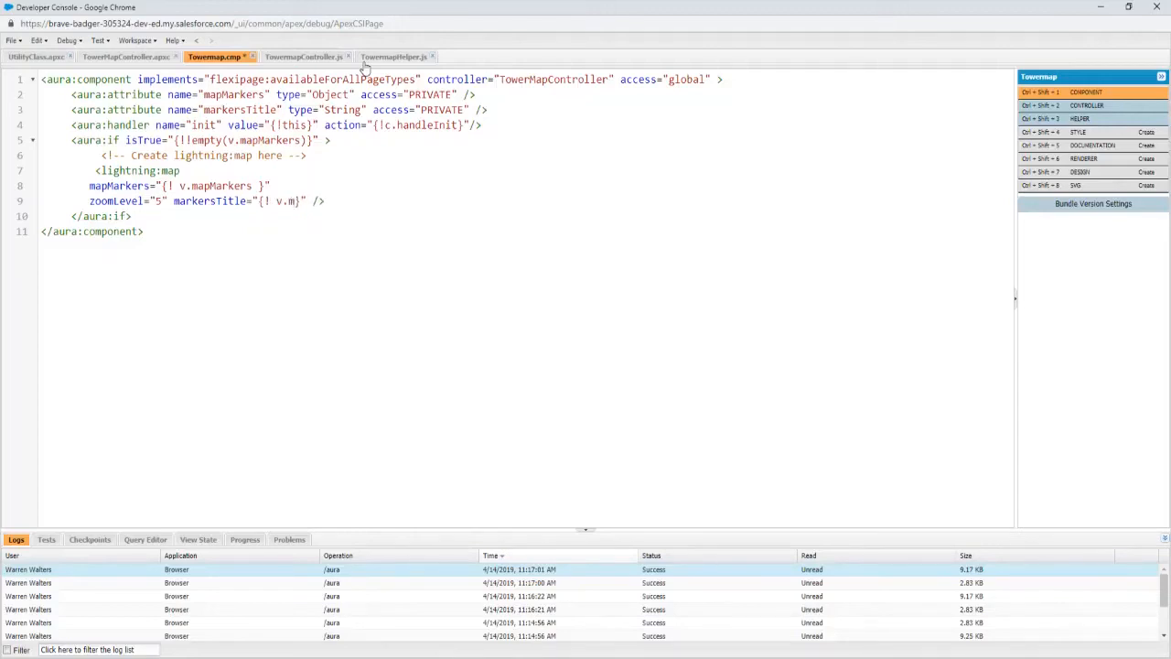
{"action": "type", "text": "arkersTitle"}
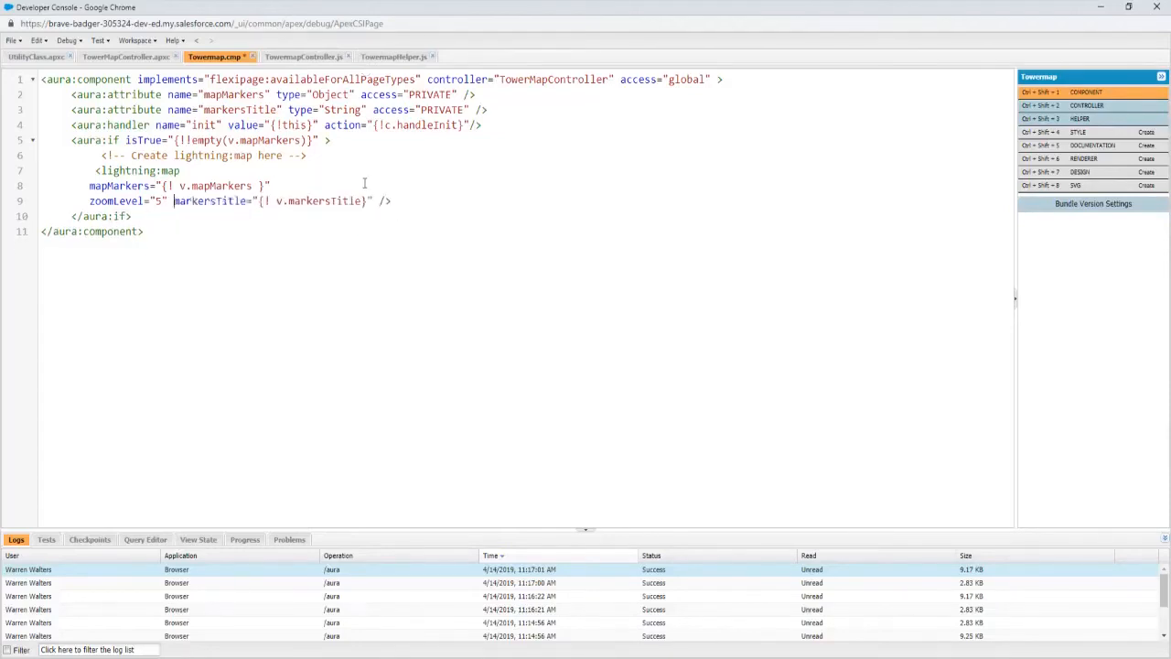
{"action": "key", "text": "enter"}
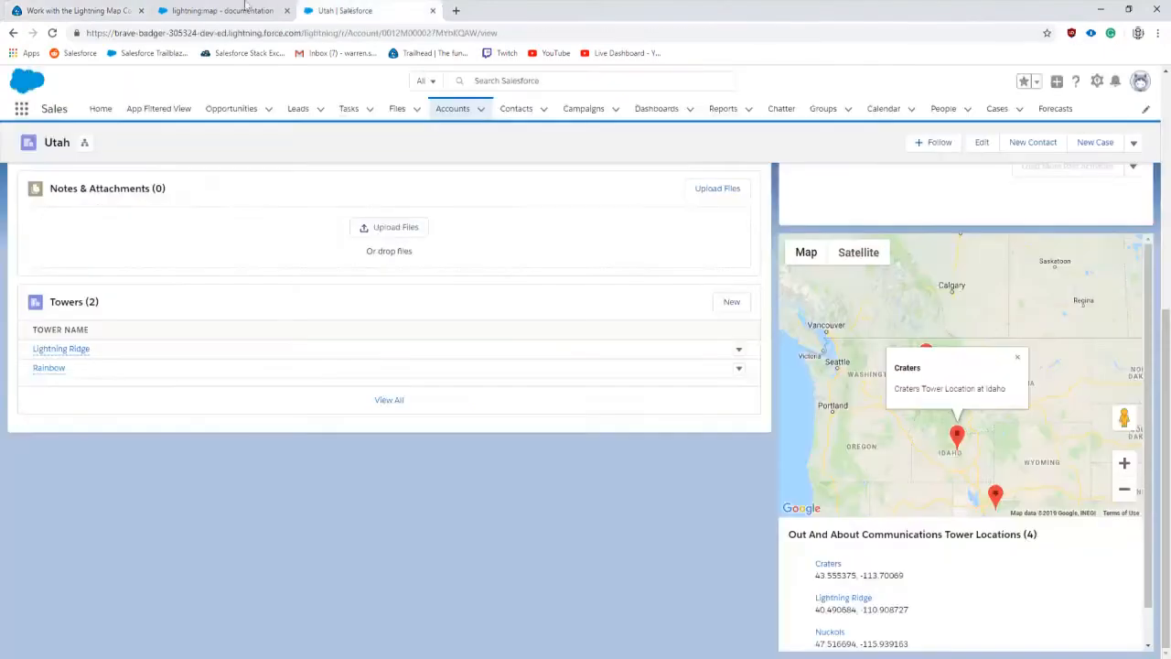
Step: Open Setup from the gear menu and search Quick Find for 'lightning a'
{"action": "left_click", "coordinate": [1096, 80]}
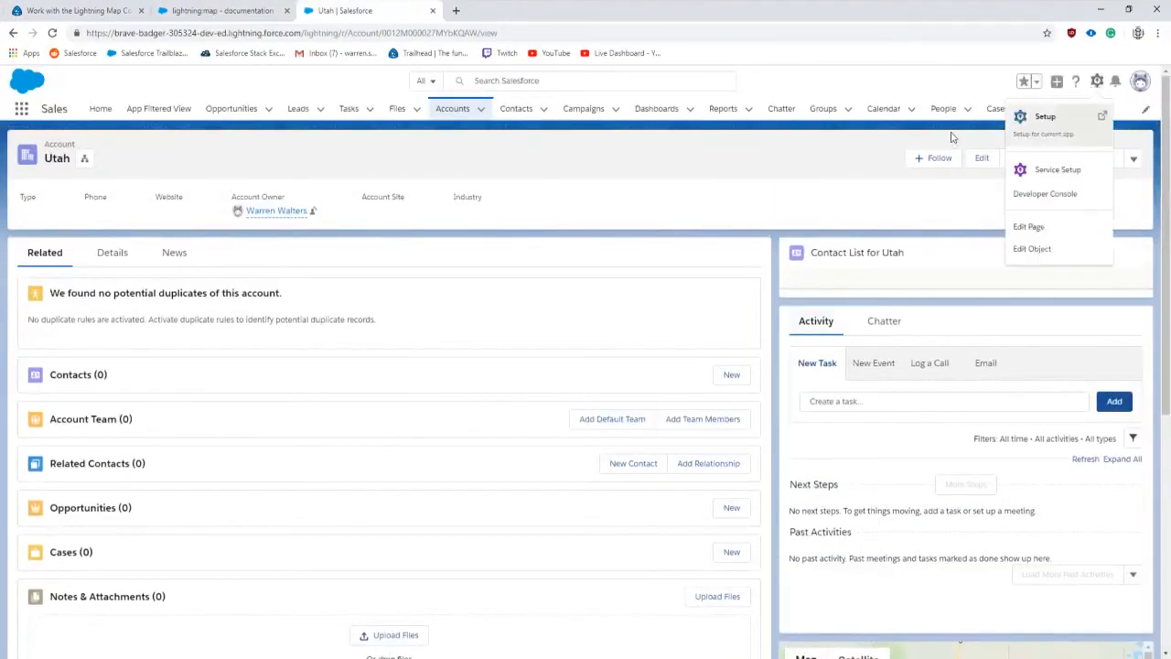
{"action": "left_click", "coordinate": [1044, 116]}
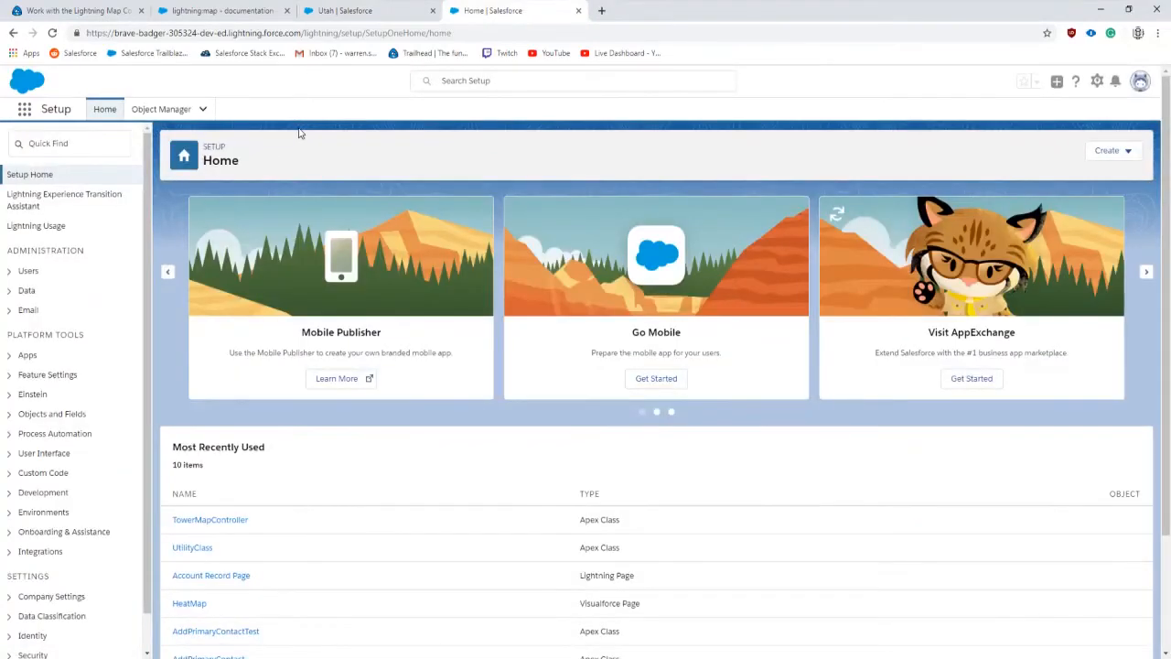
{"action": "left_click", "coordinate": [68, 143]}
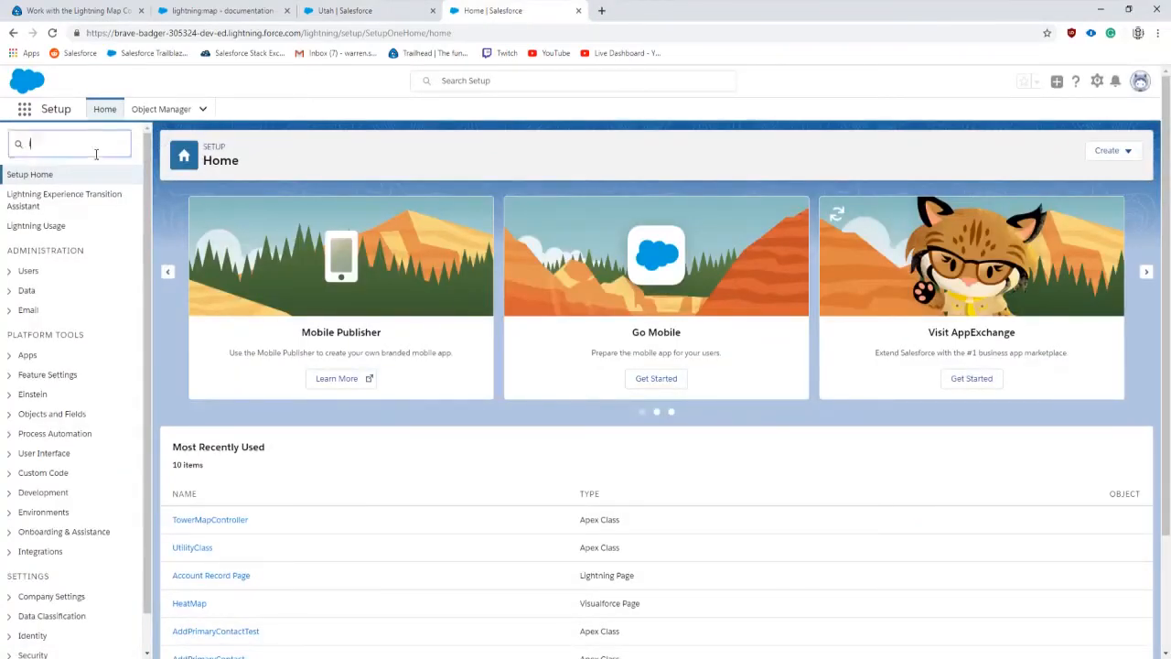
{"action": "type", "text": "lightning a"}
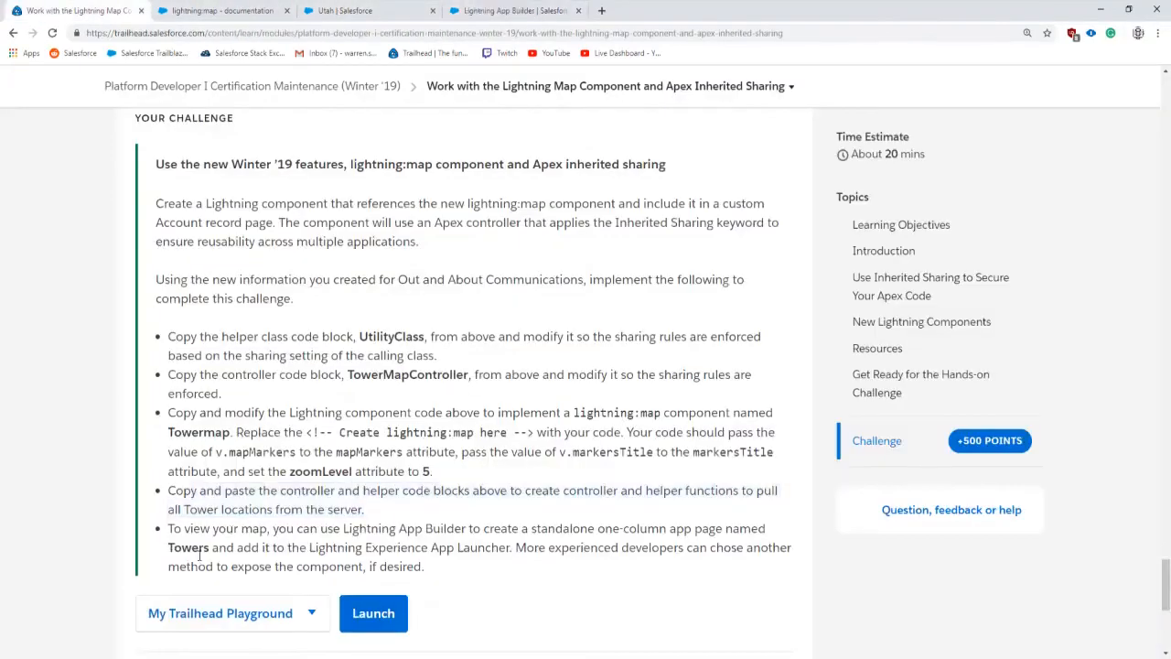
Step: Create and save a one-region Towers app page containing the Towermap component
{"action": "left_click", "coordinate": [512, 10]}
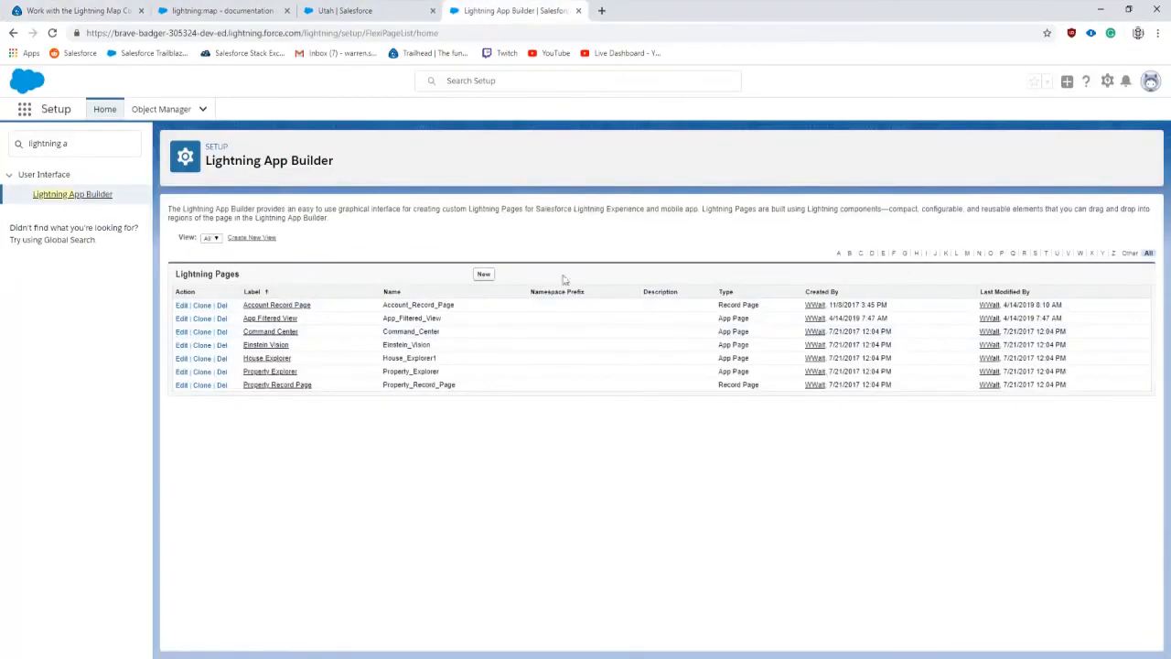
{"action": "mouse_move", "coordinate": [482, 283]}
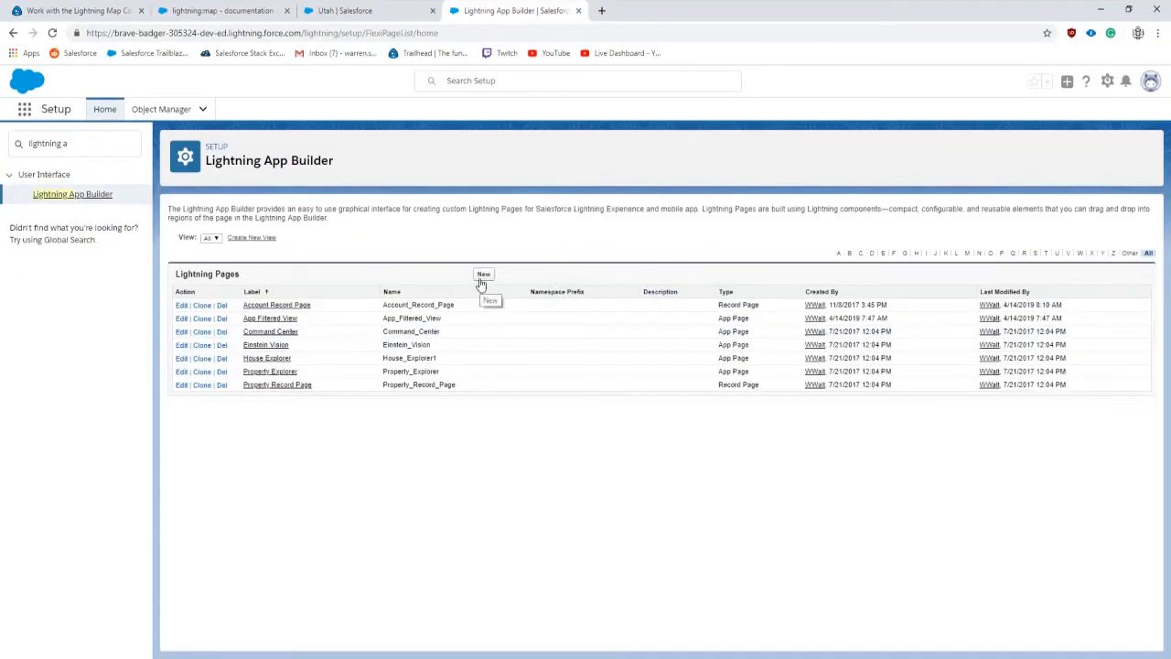
{"action": "left_click", "coordinate": [822, 291]}
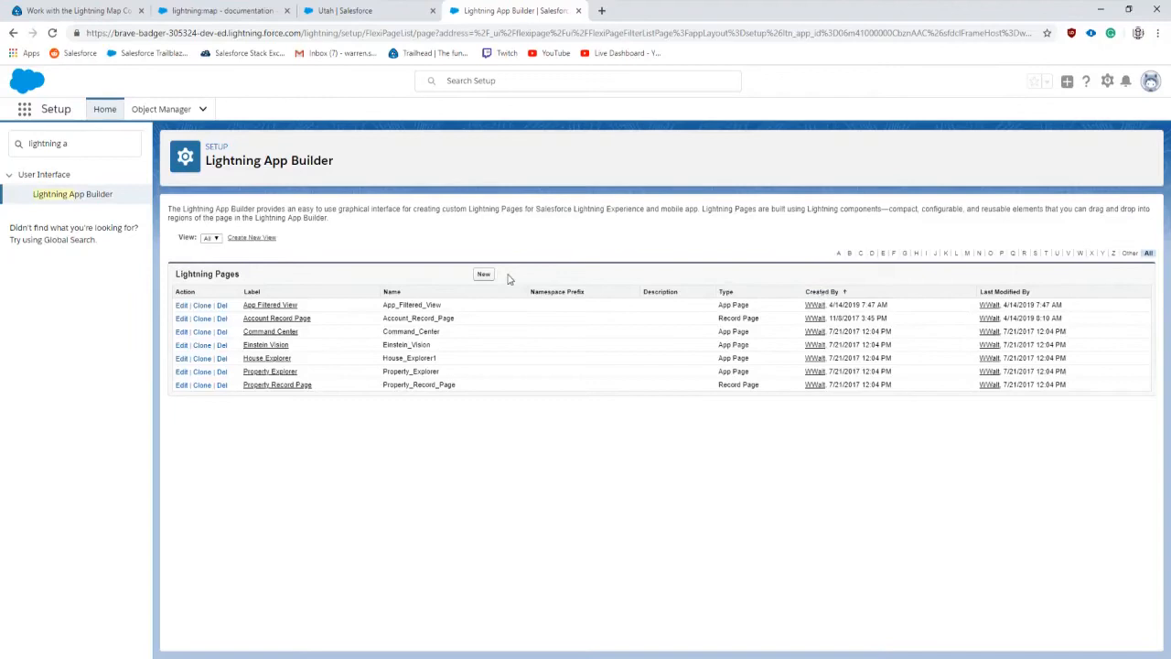
{"action": "left_click", "coordinate": [483, 274]}
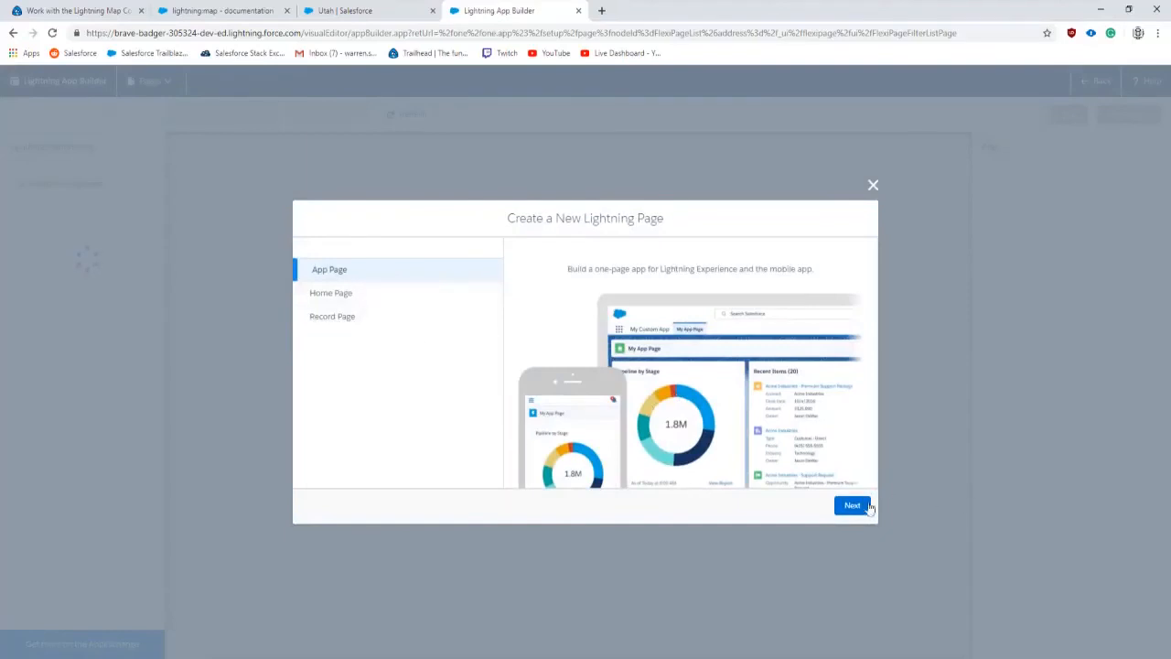
{"action": "left_click", "coordinate": [852, 504]}
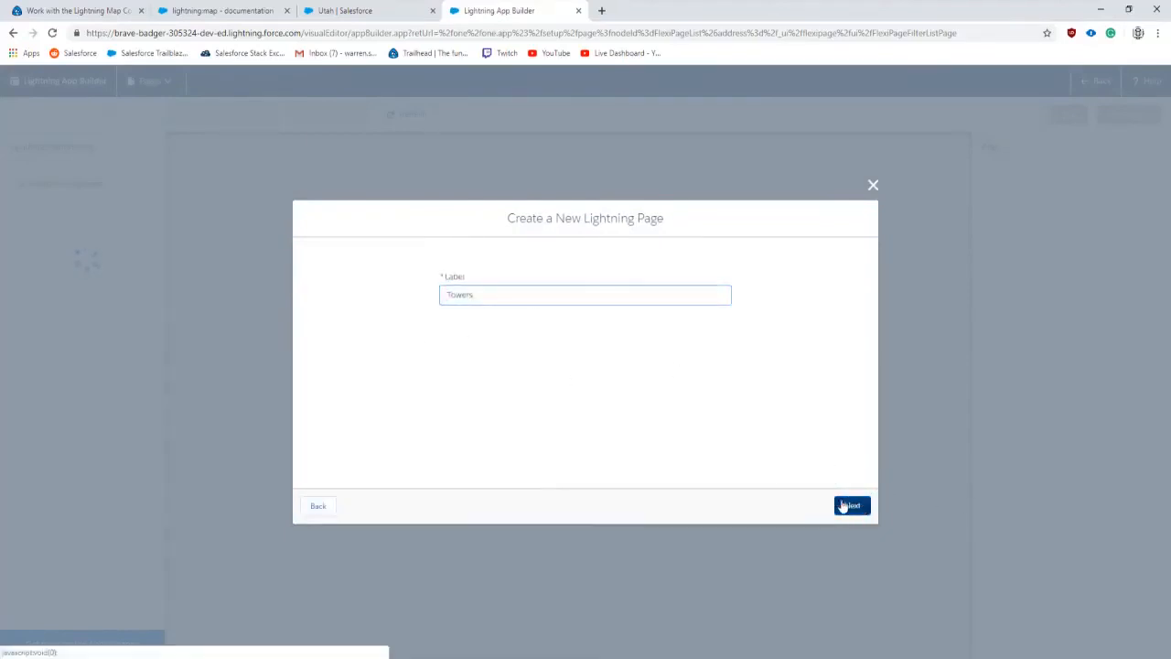
{"action": "left_click", "coordinate": [850, 505]}
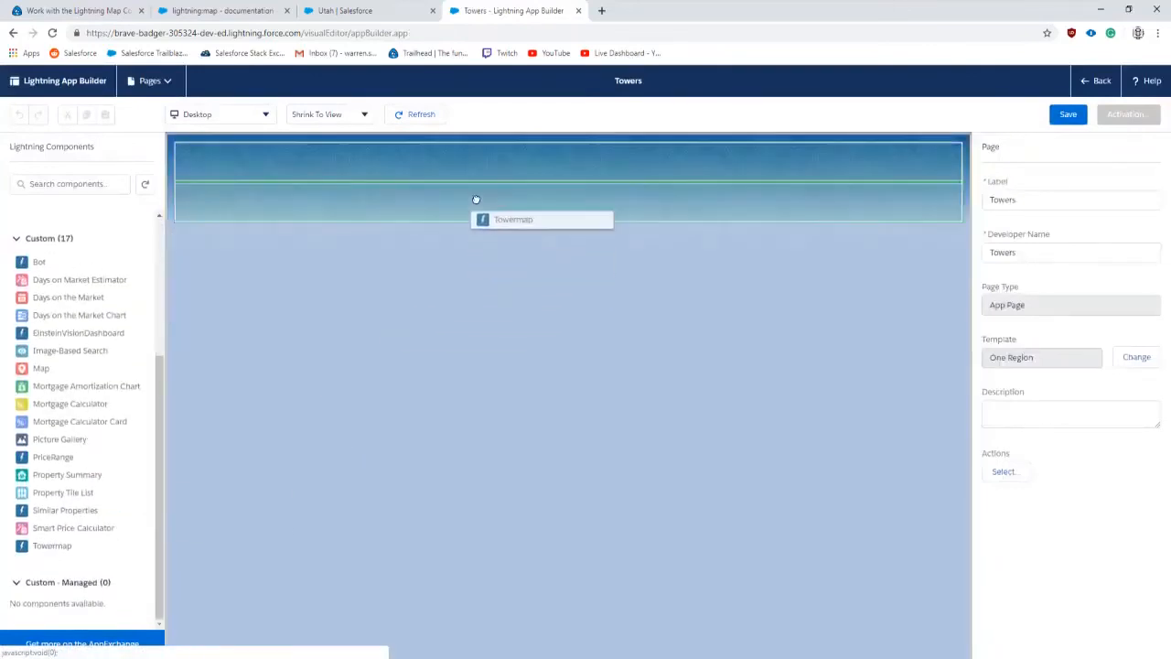
{"action": "left_click", "coordinate": [1067, 114]}
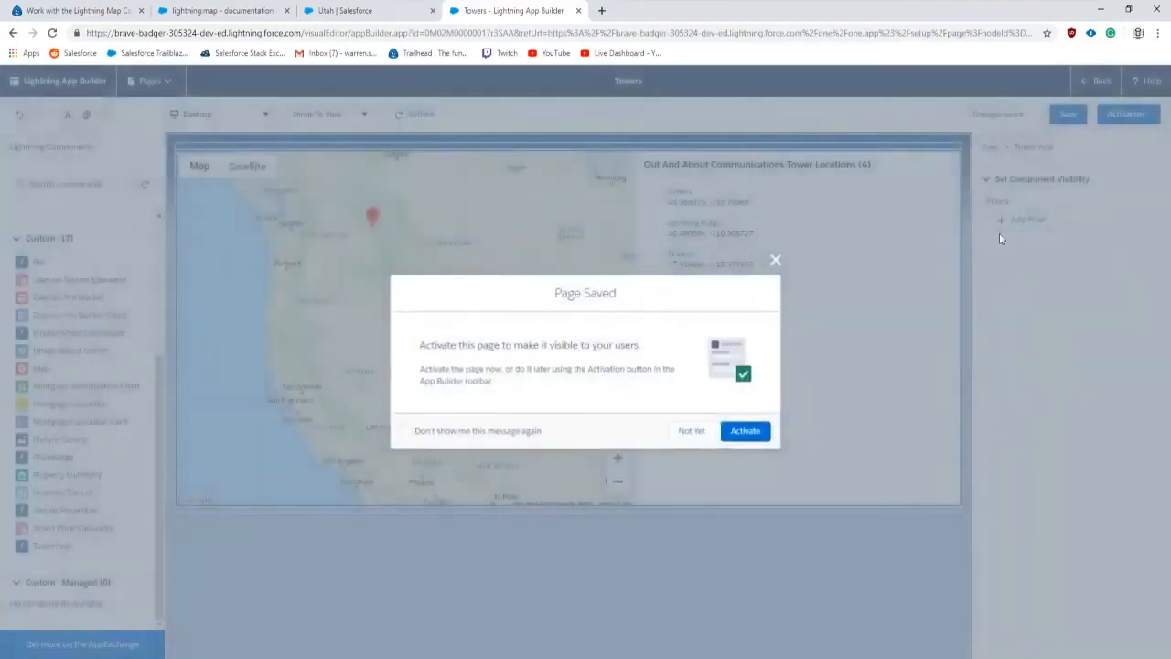
Step: Activate the Towers page and add it to the Sales app under Lightning Experience
{"action": "left_click", "coordinate": [745, 429]}
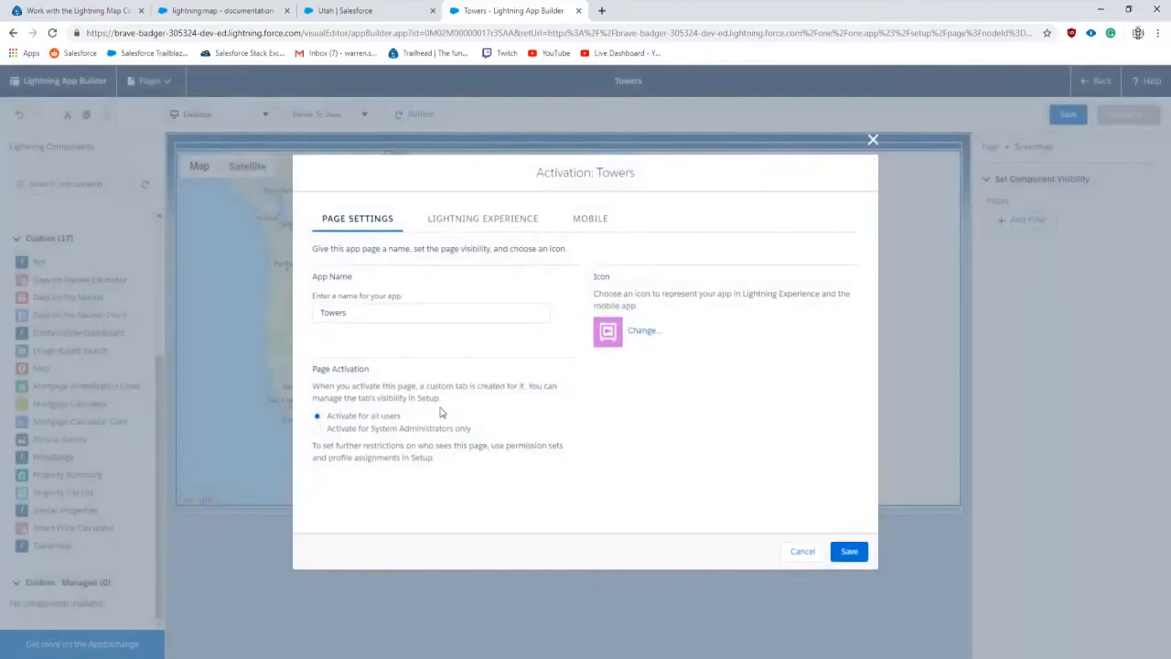
{"action": "left_click", "coordinate": [482, 218]}
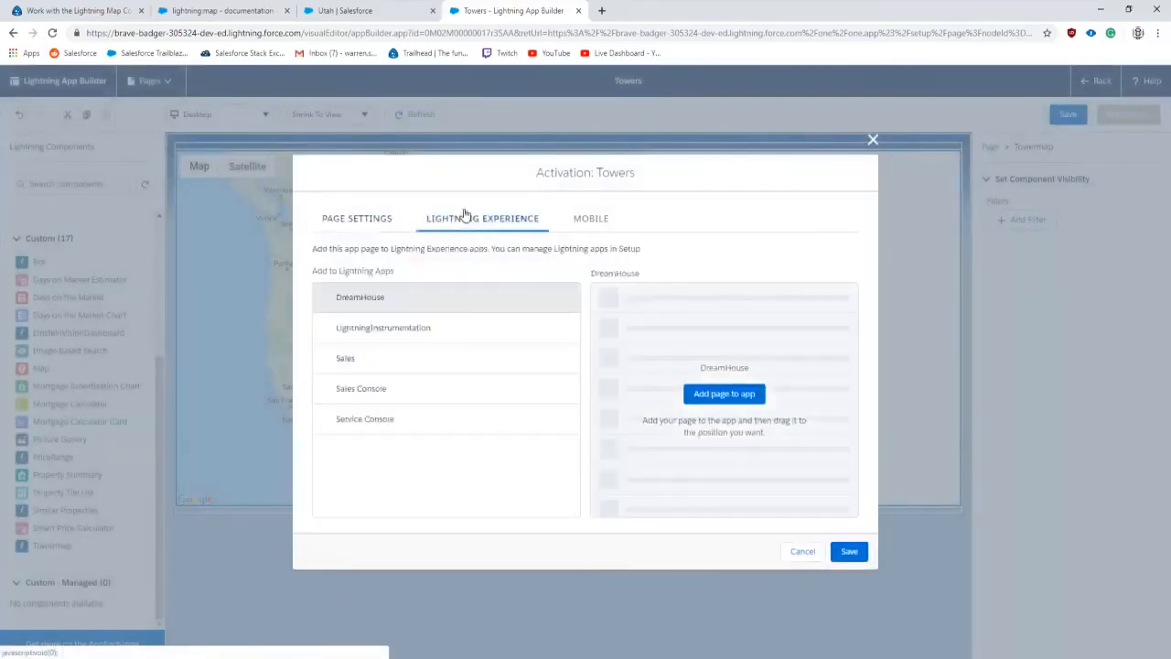
{"action": "left_click", "coordinate": [346, 358]}
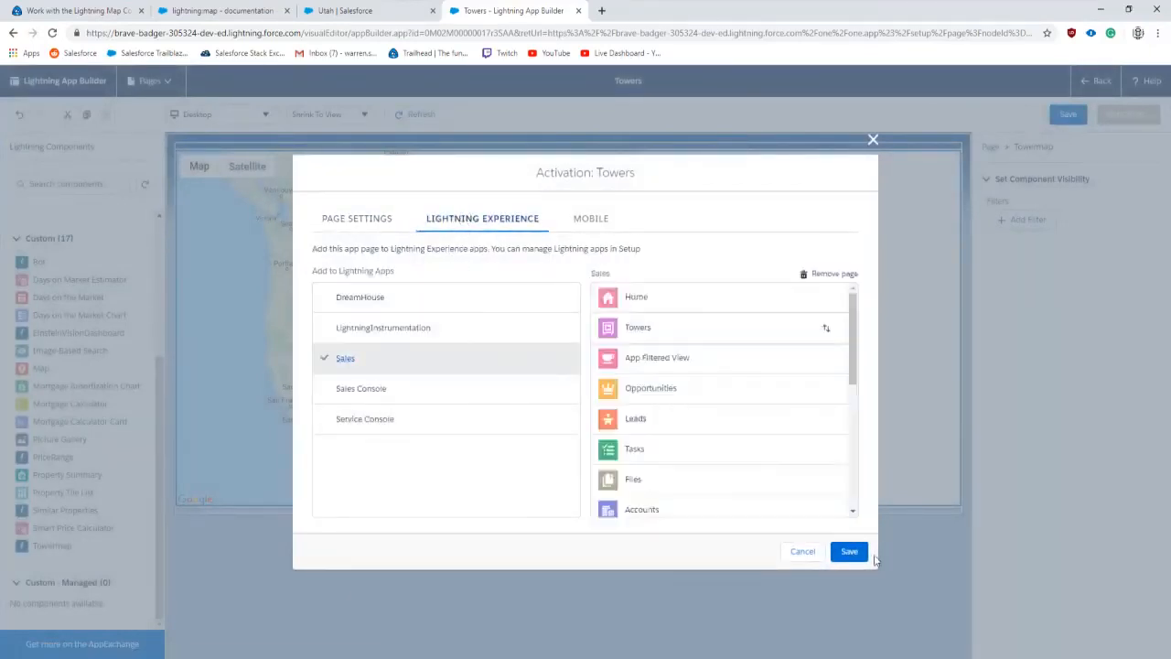
{"action": "left_click", "coordinate": [357, 217]}
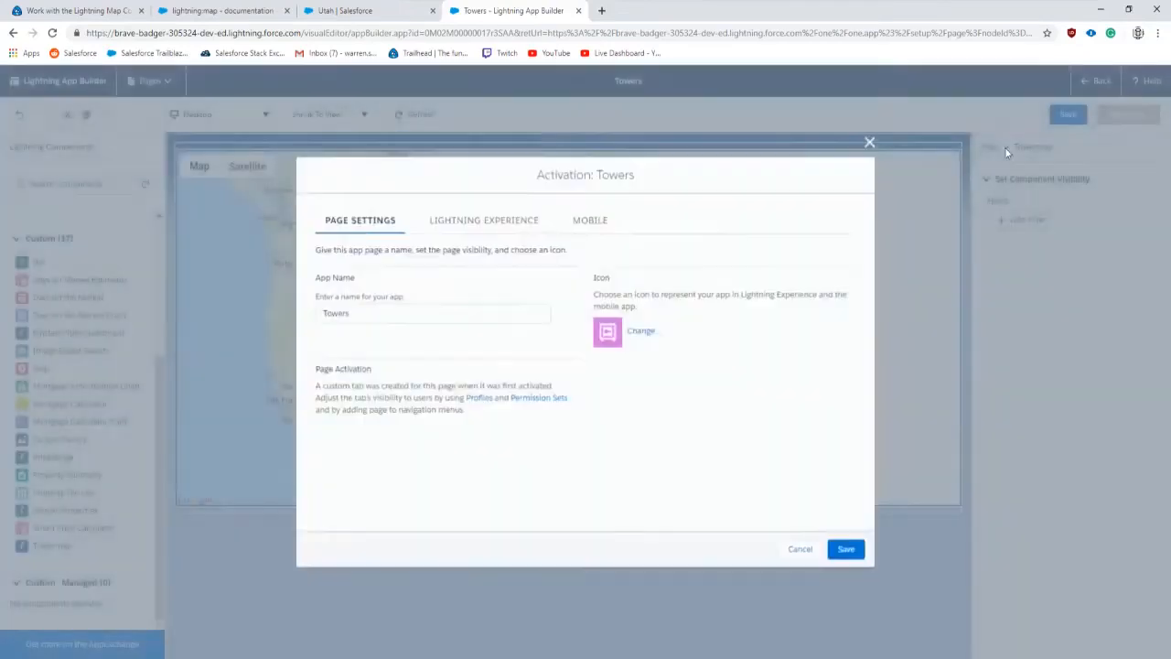
{"action": "left_click", "coordinate": [844, 548]}
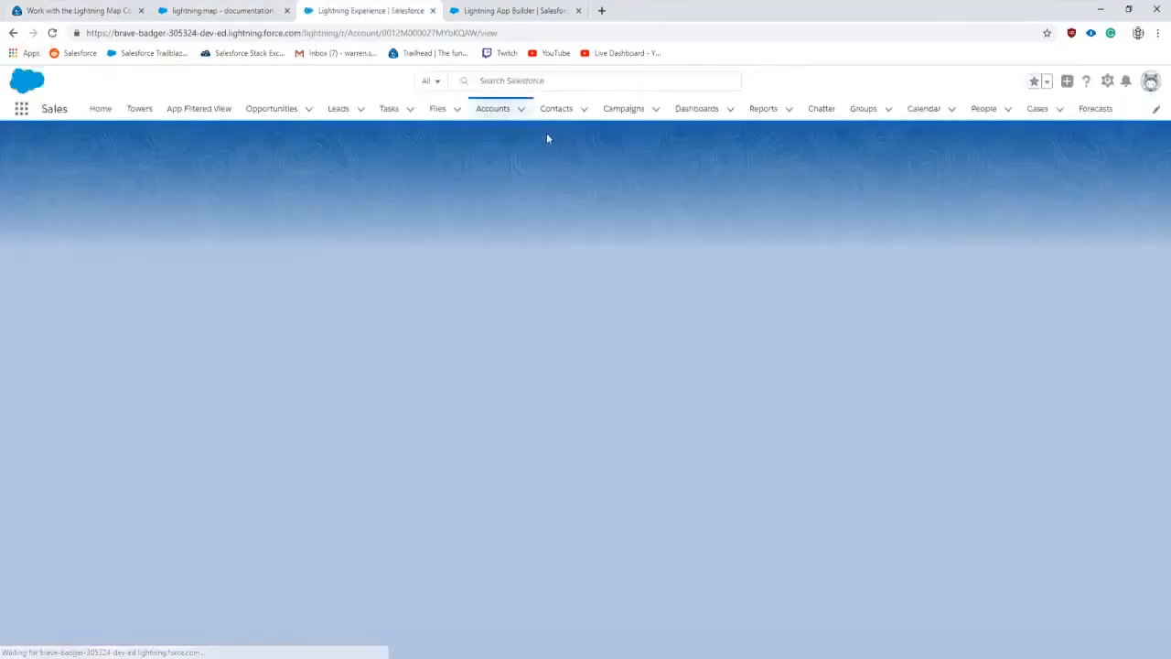
Step: Open the Towers tab to view the map with four tower locations
{"action": "left_click", "coordinate": [139, 108]}
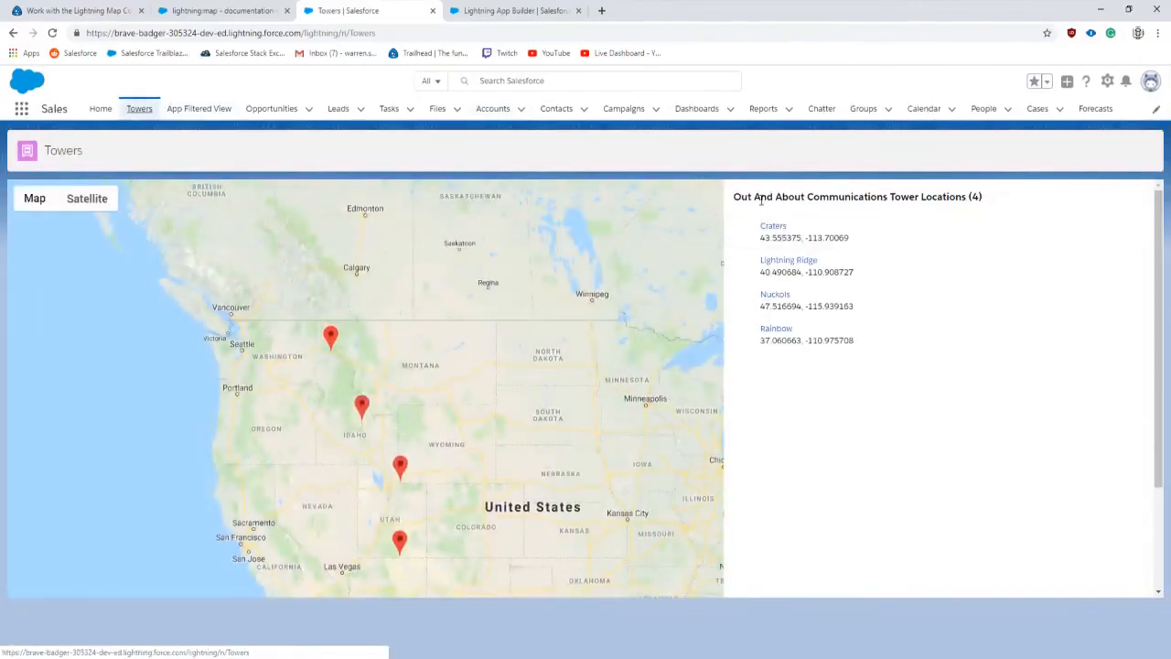
{"action": "left_click", "coordinate": [788, 260]}
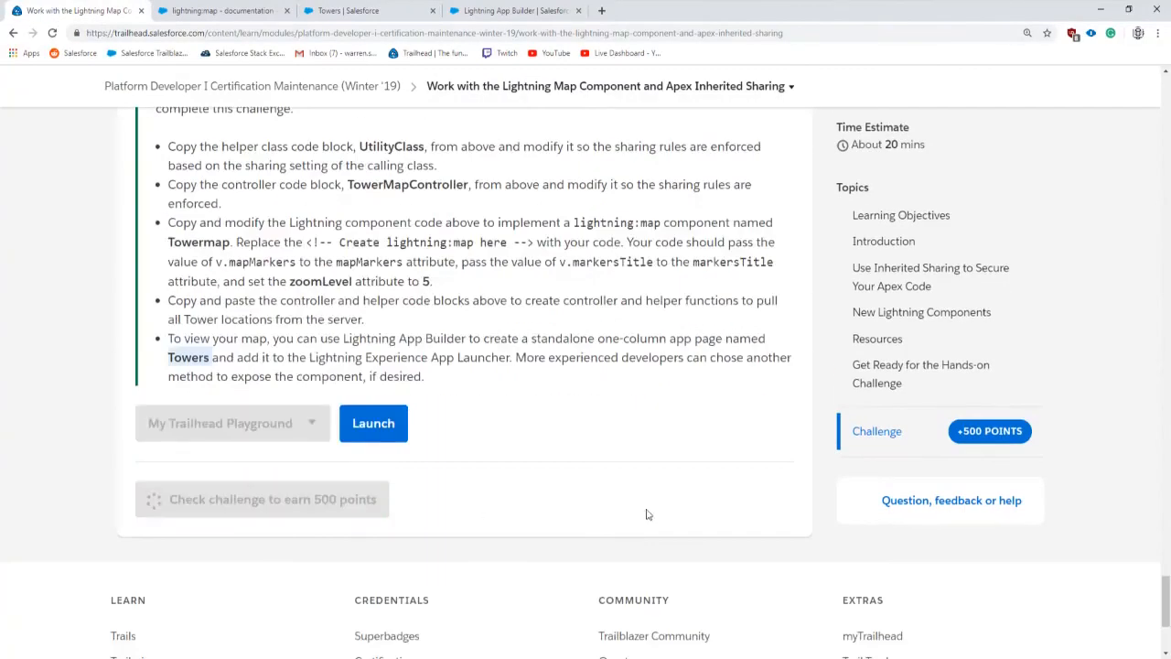
{"action": "mouse_move", "coordinate": [579, 495]}
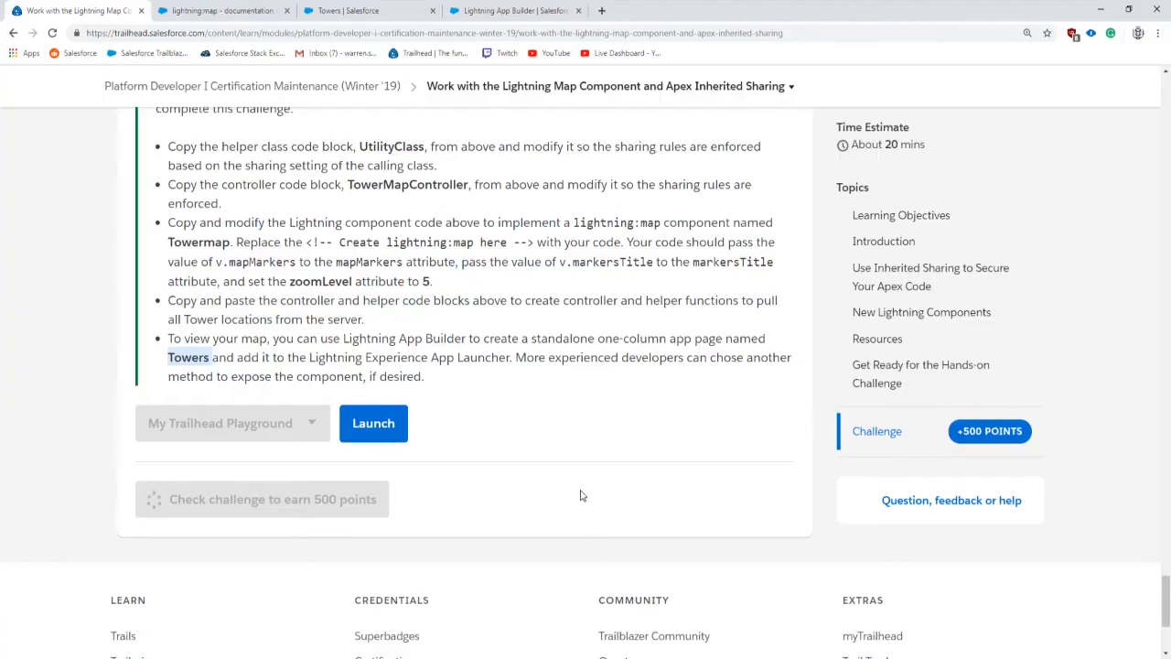
Step: Run 'Check challenge to earn 500 points' and receive the badge confirmation
{"action": "left_click", "coordinate": [261, 498]}
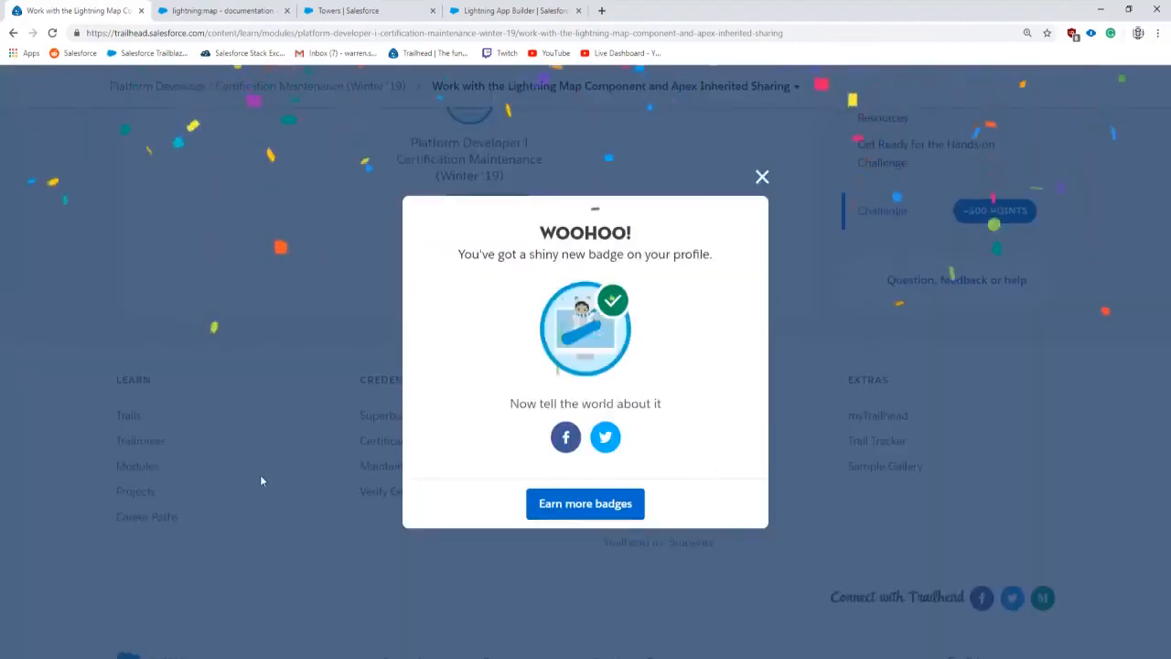